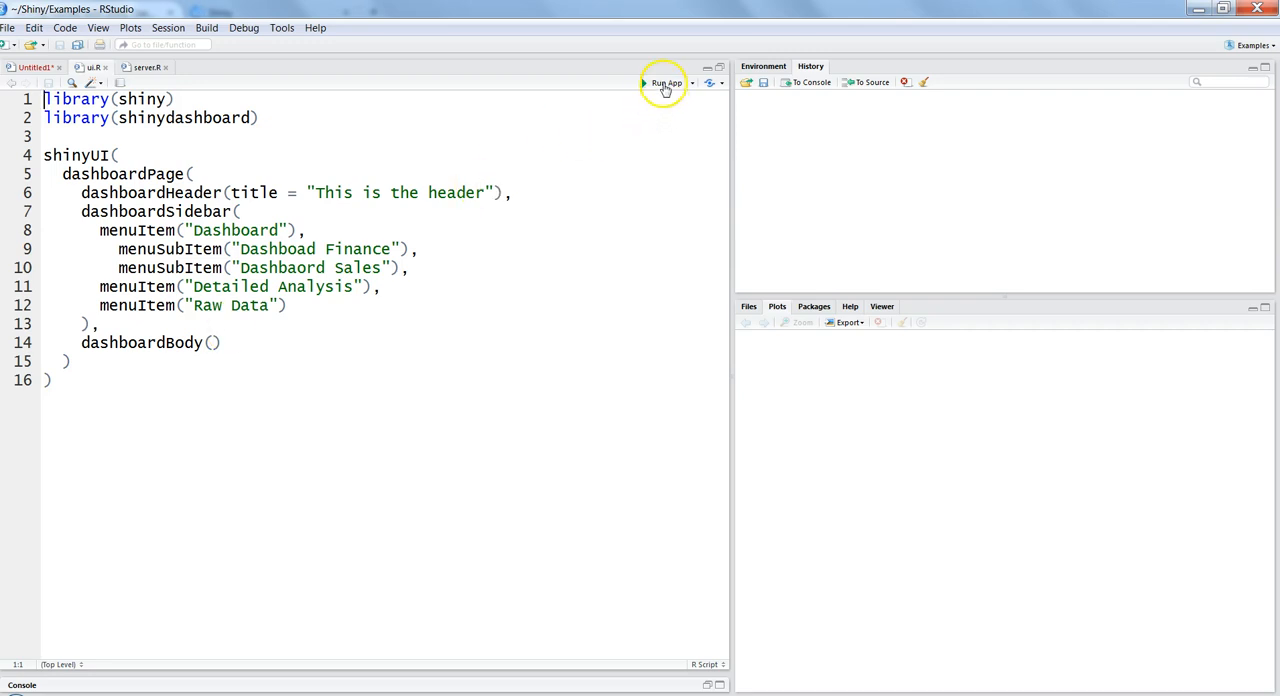
Step: Run the dashboard app to preview its header and sidebar menu in the browser
left_click(664, 84)
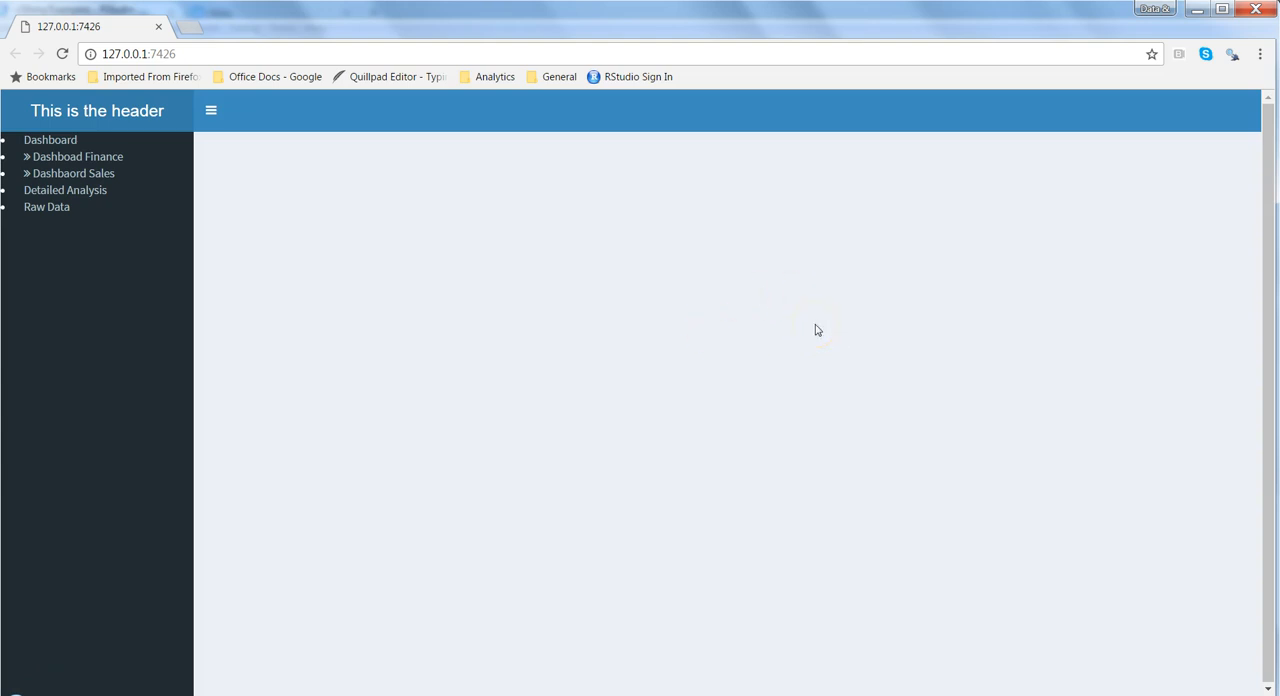
mouse_move(1234, 54)
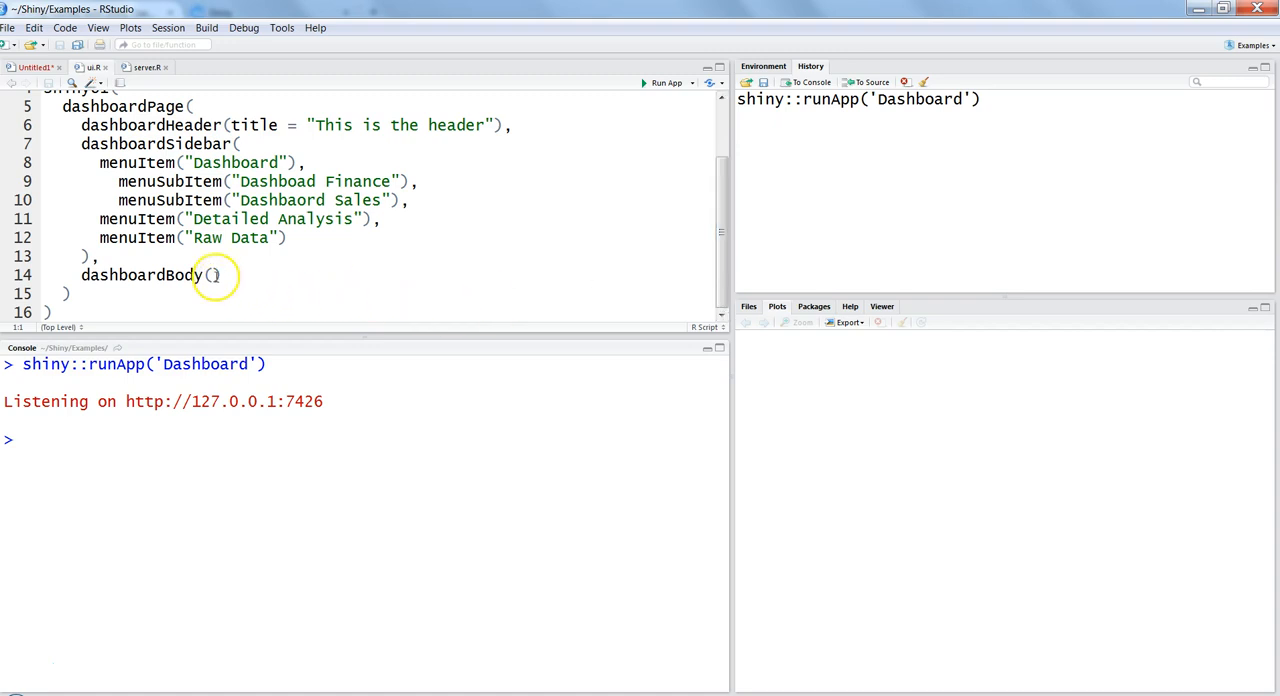
Step: Begin a fluidRow call inside dashboardBody() of the UI script
left_click(212, 276)
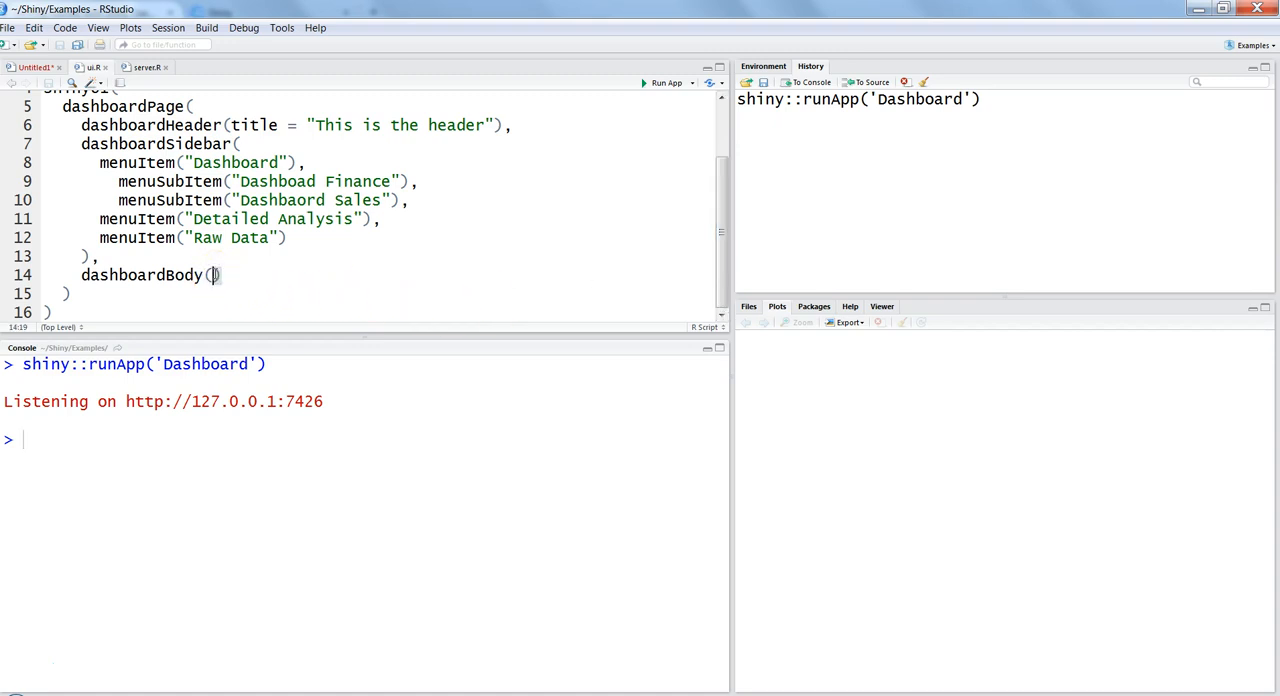
mouse_move(700, 472)
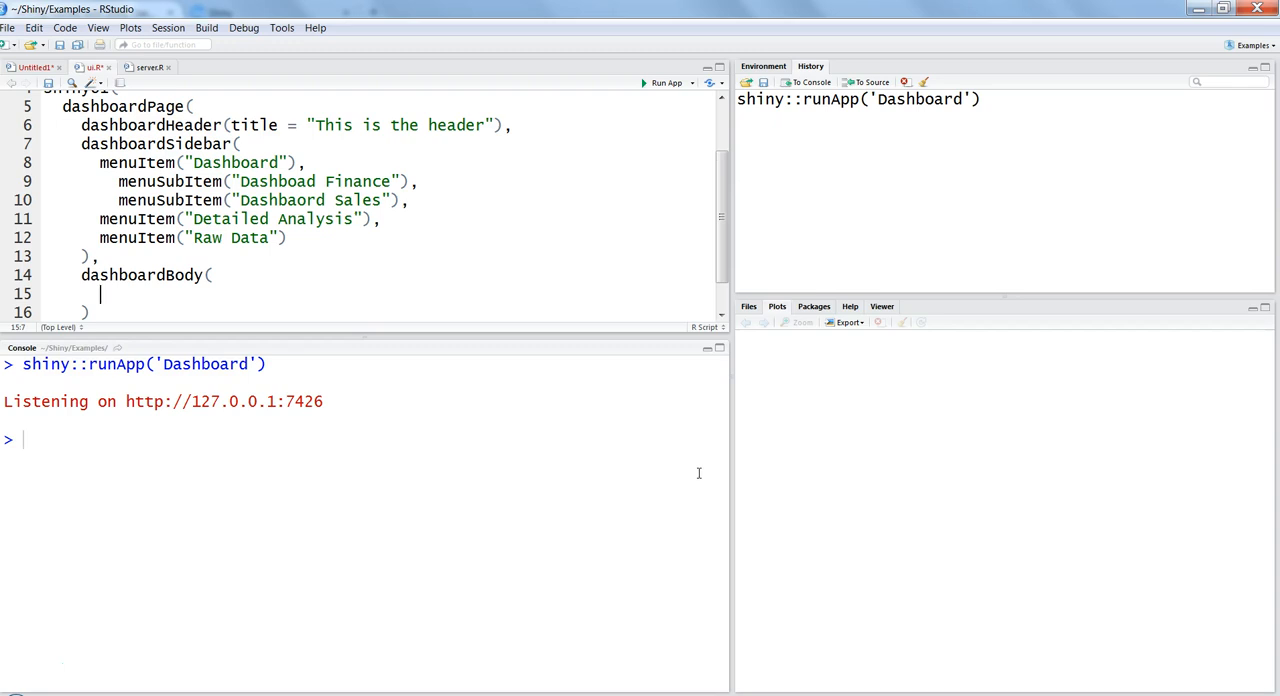
type("box")
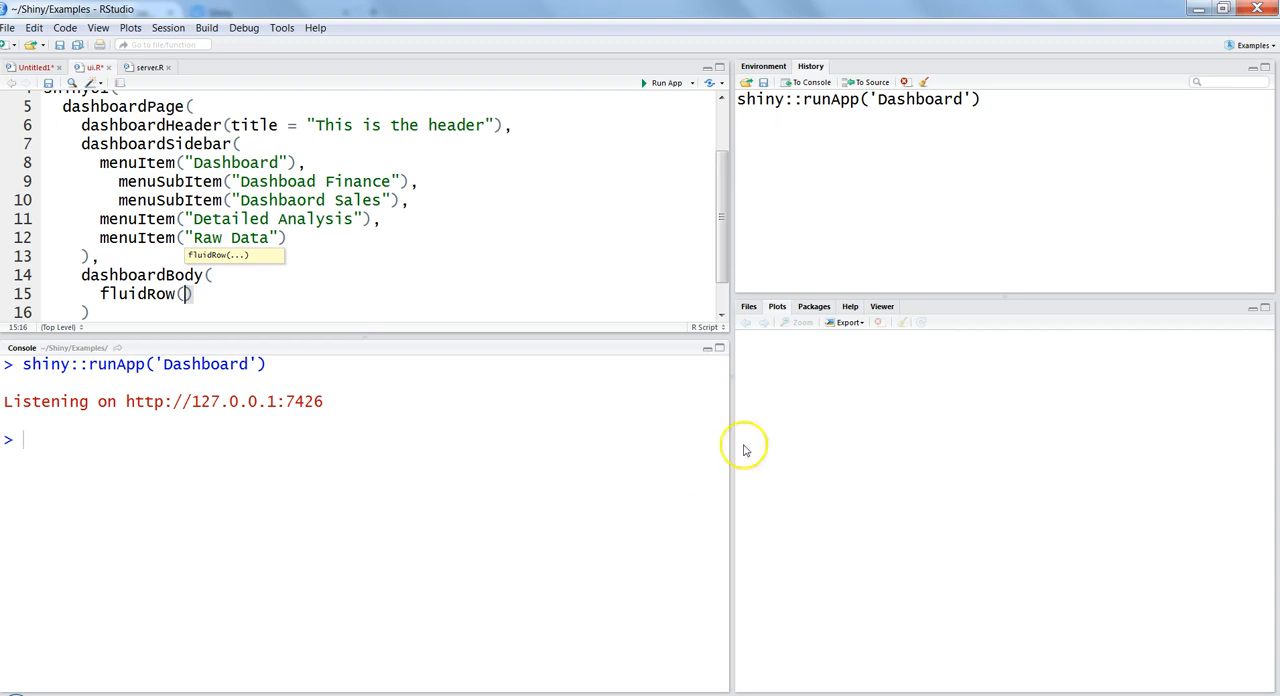
mouse_move(1048, 148)
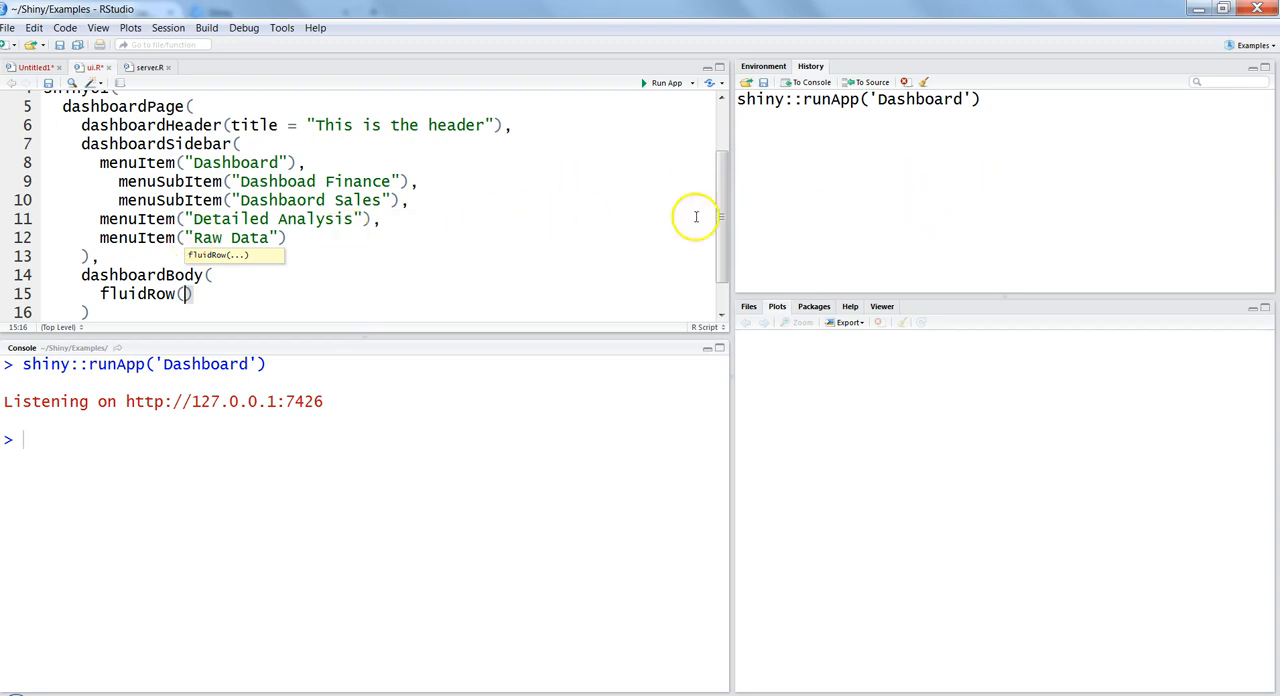
mouse_move(592, 180)
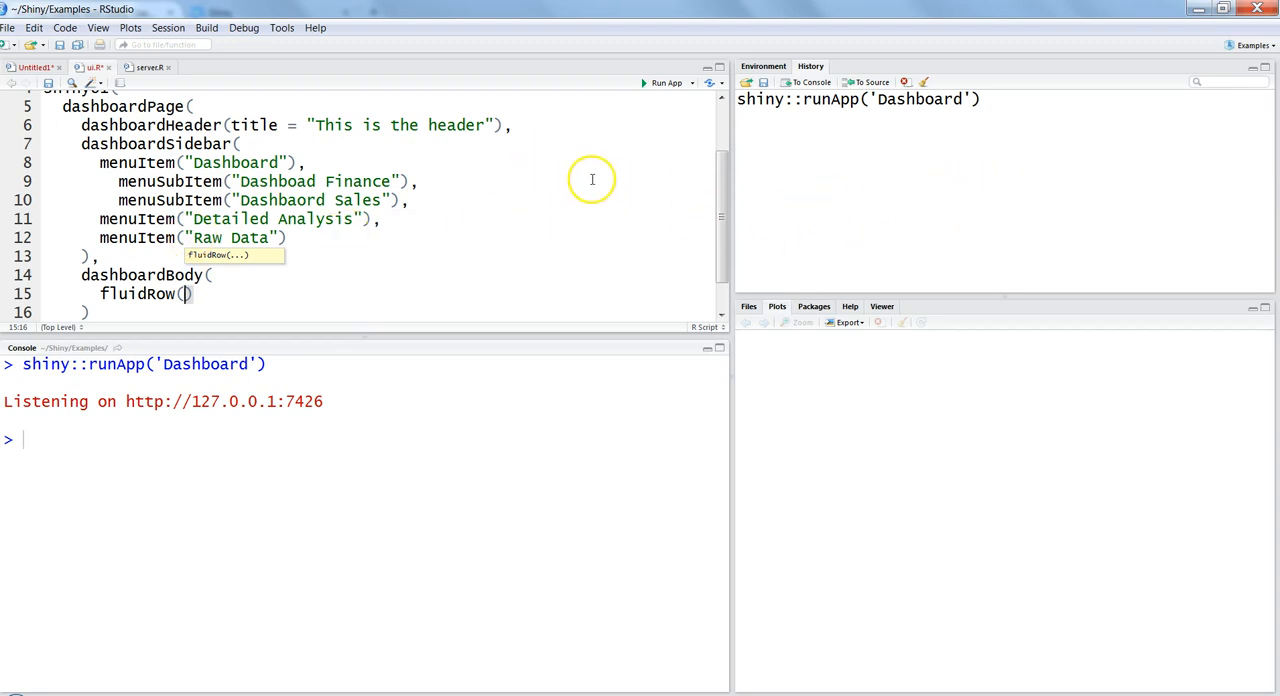
mouse_move(670, 280)
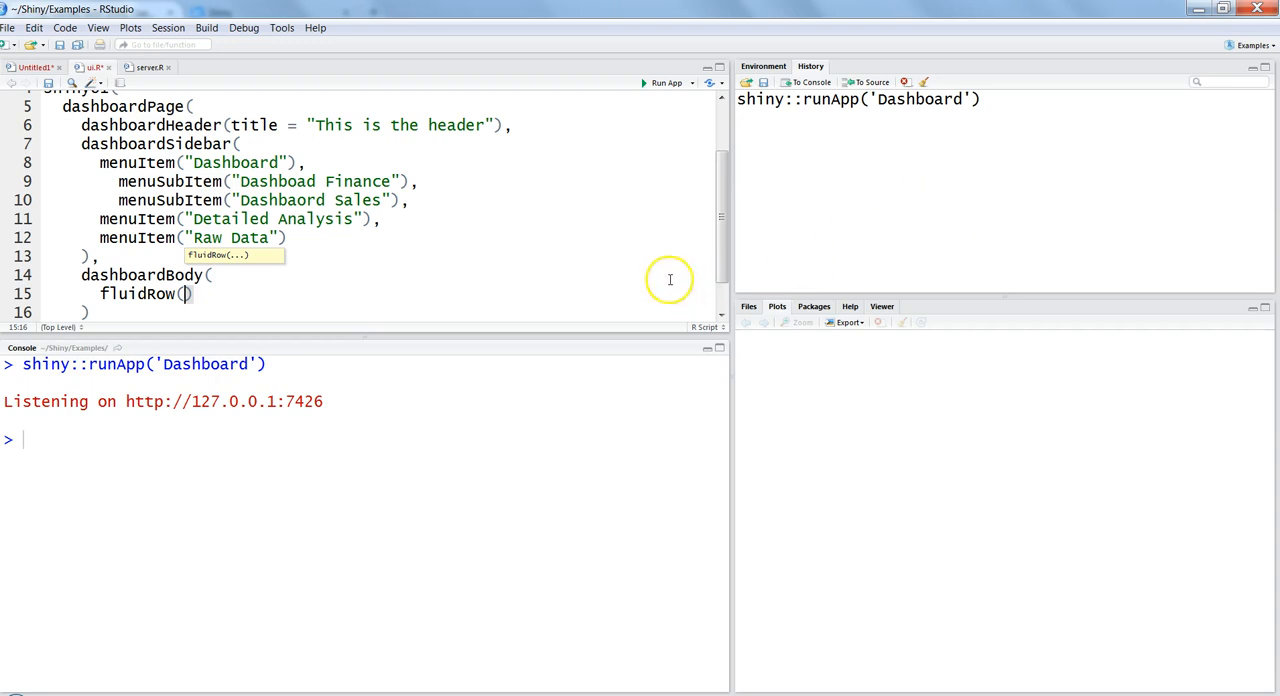
mouse_move(628, 204)
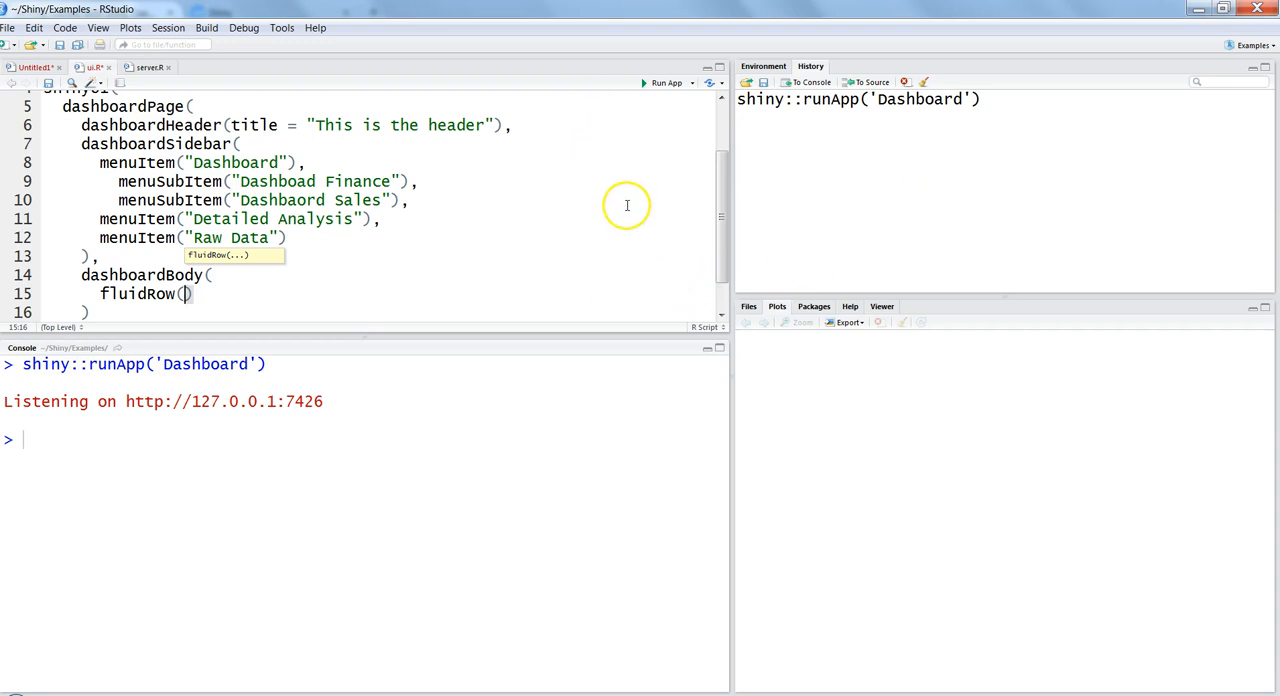
mouse_move(848, 170)
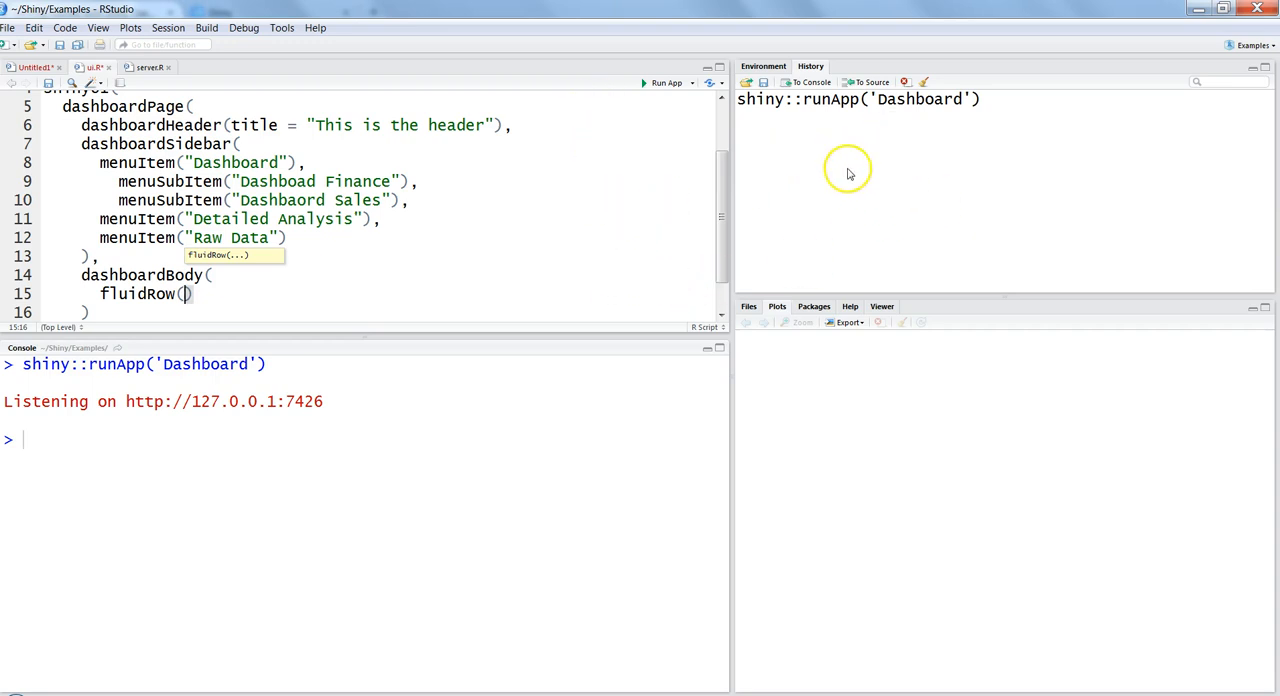
mouse_move(856, 160)
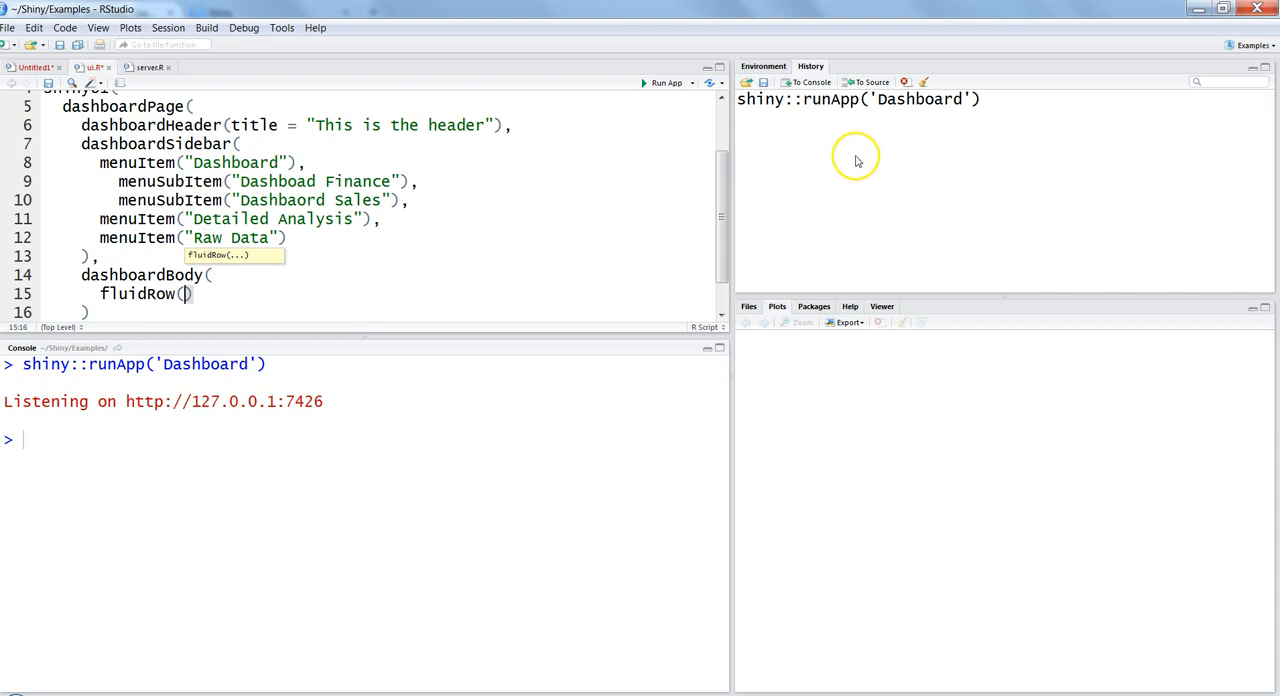
mouse_move(838, 240)
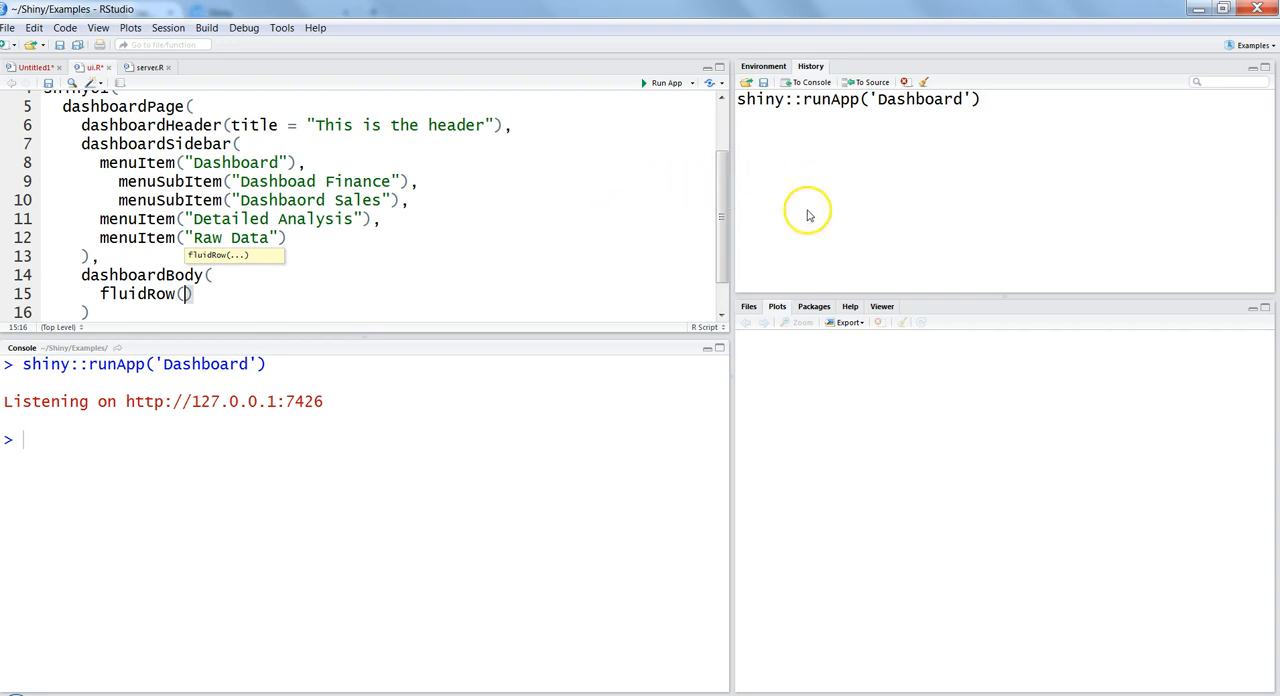
mouse_move(820, 208)
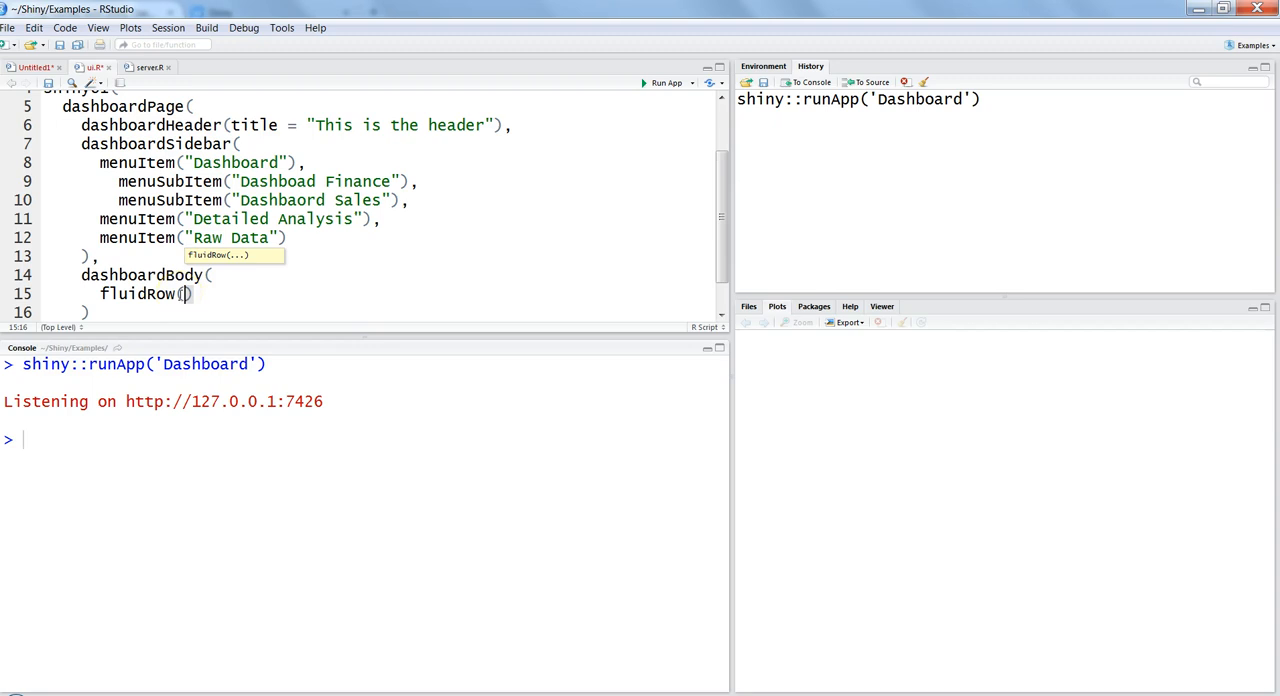
mouse_move(600, 208)
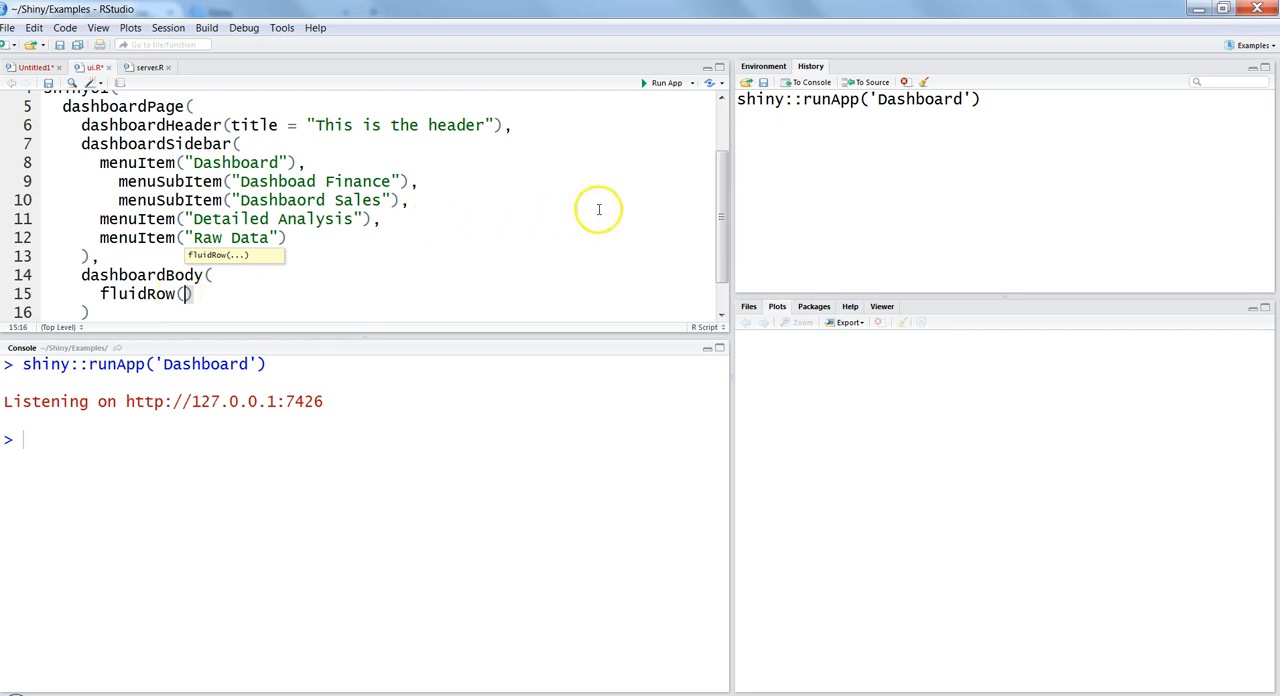
mouse_move(960, 184)
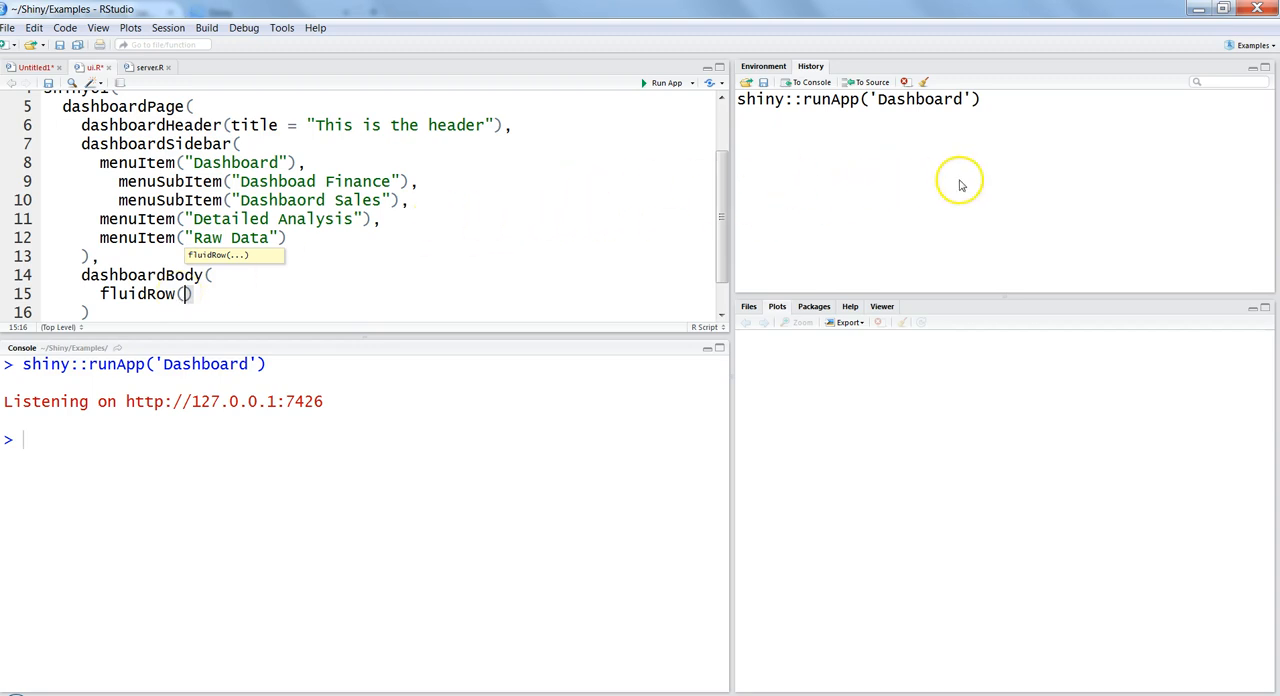
mouse_move(738, 196)
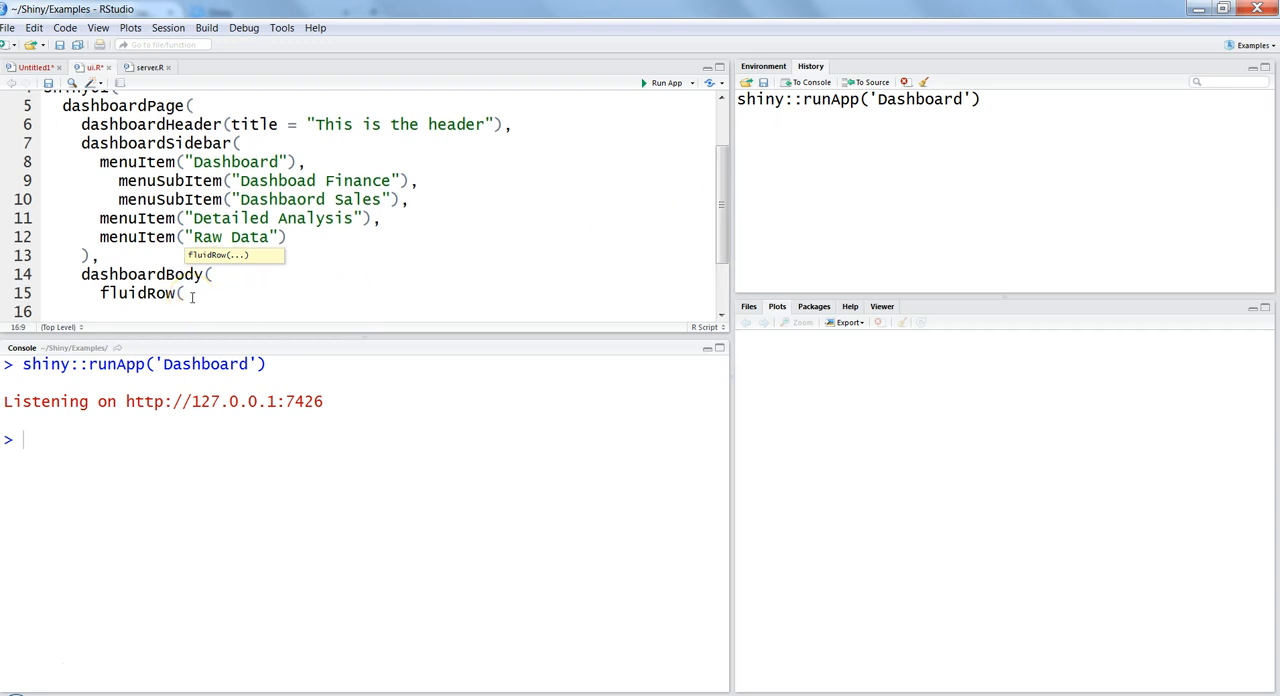
Step: Add box(plotOutput("histogram")) inside the fluid row
scroll("down", 3)
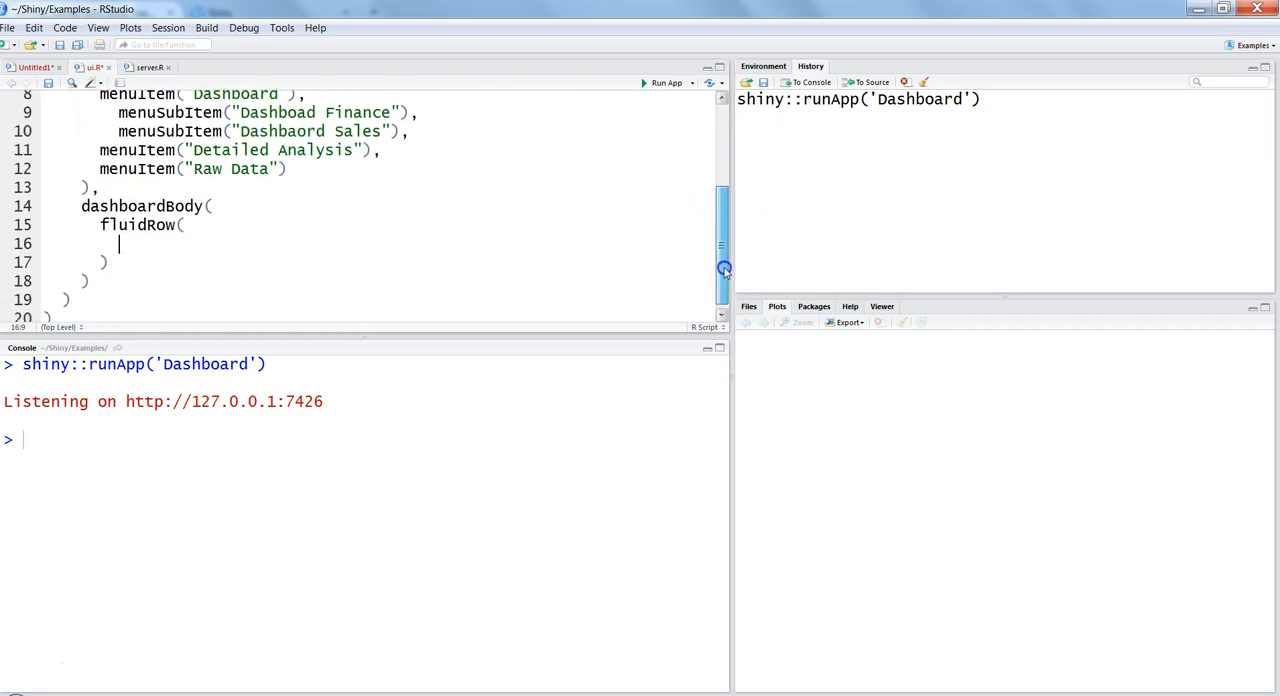
type("box")
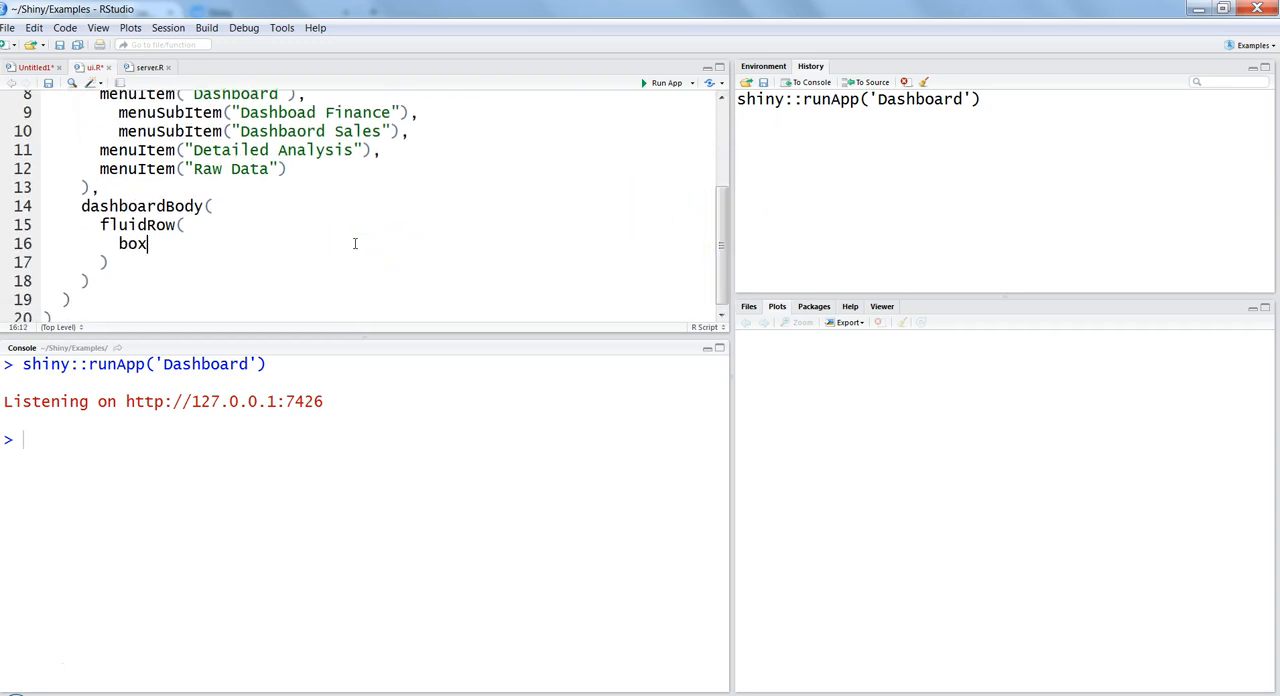
type("()")
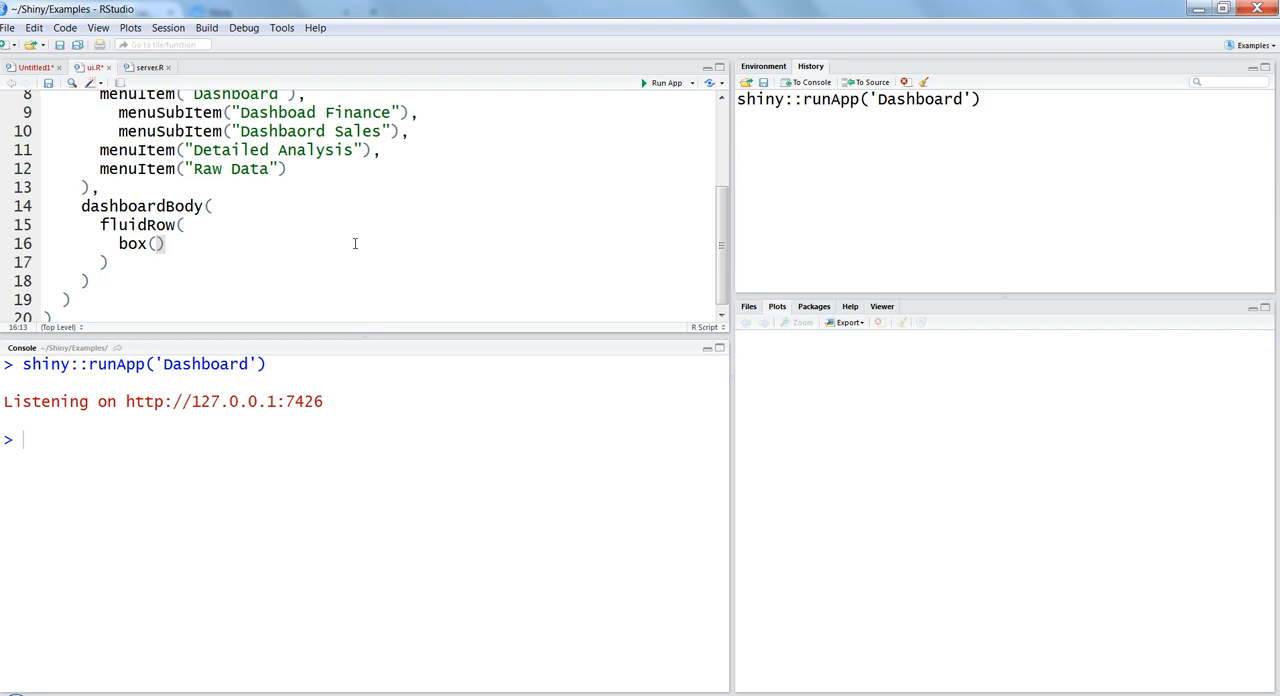
type("plotOutput(")
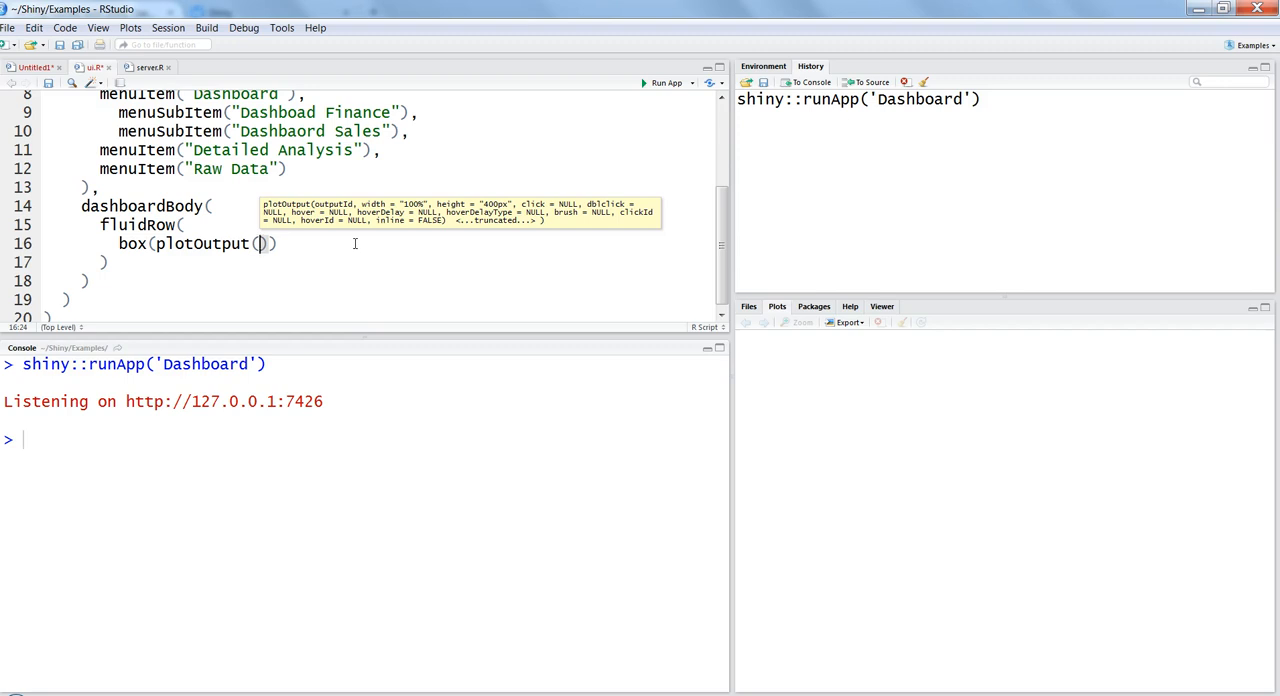
type("\"\"")
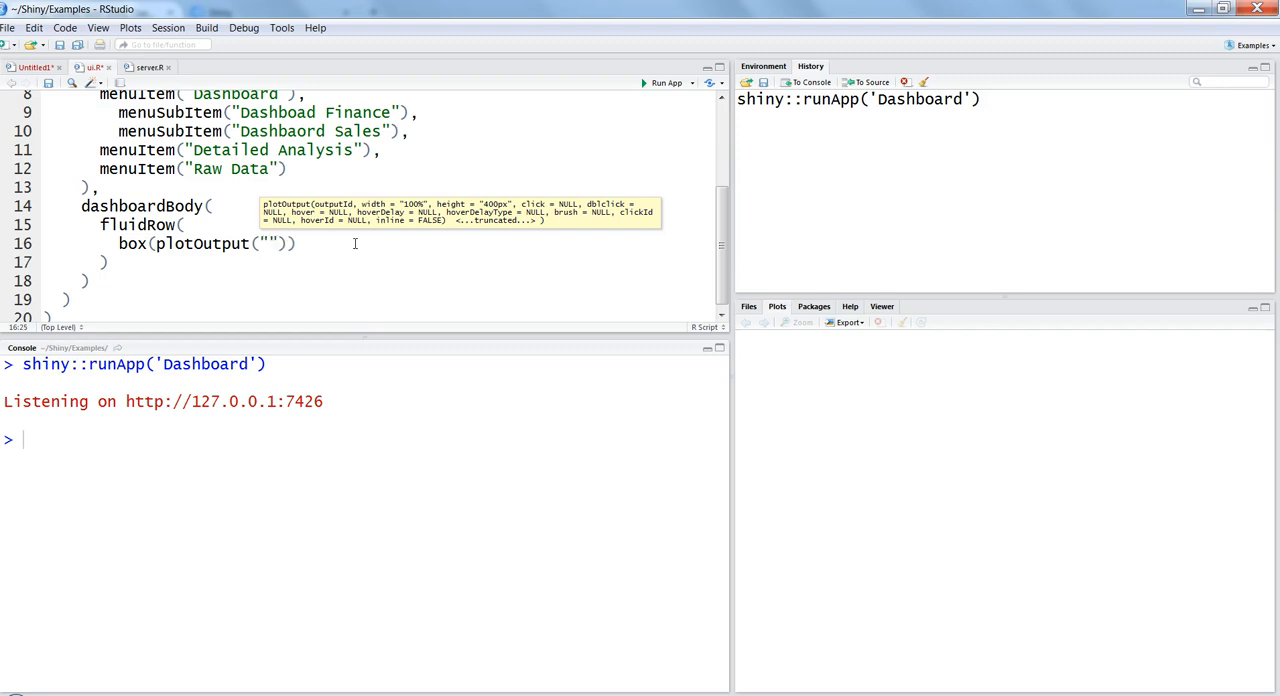
key("BackSpace")
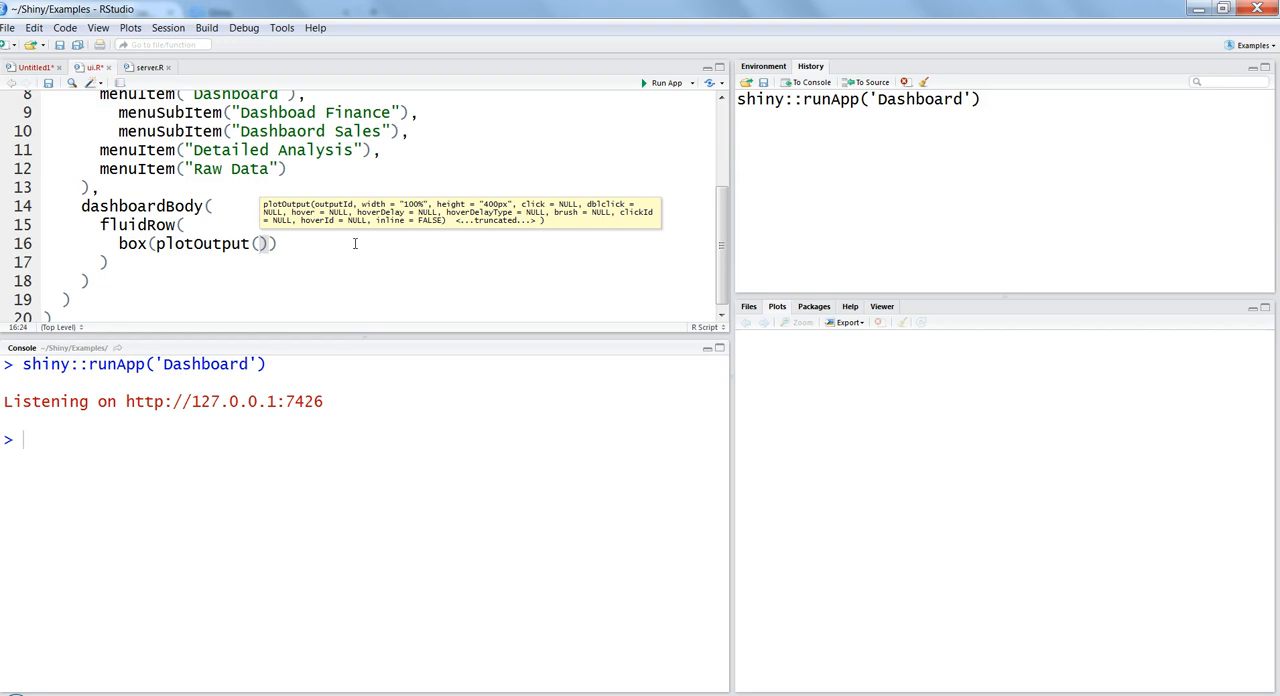
type("h")
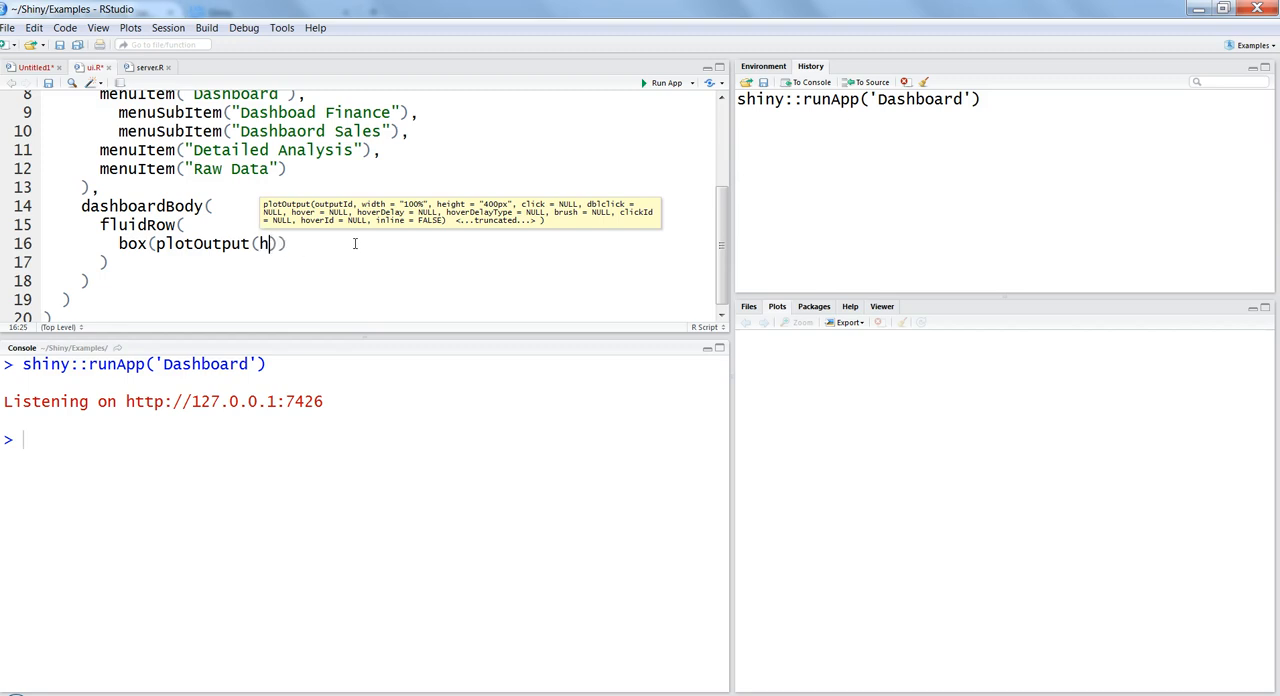
key("Backspace")
type("\"histogram\"")
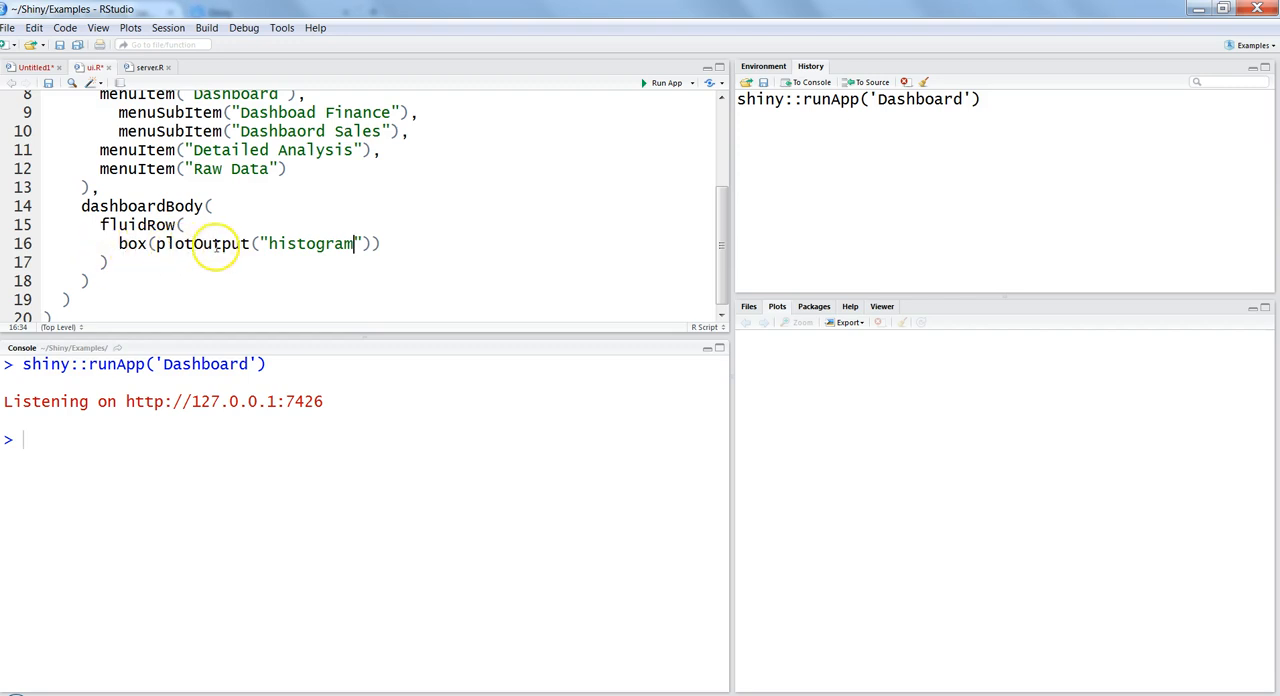
mouse_move(318, 256)
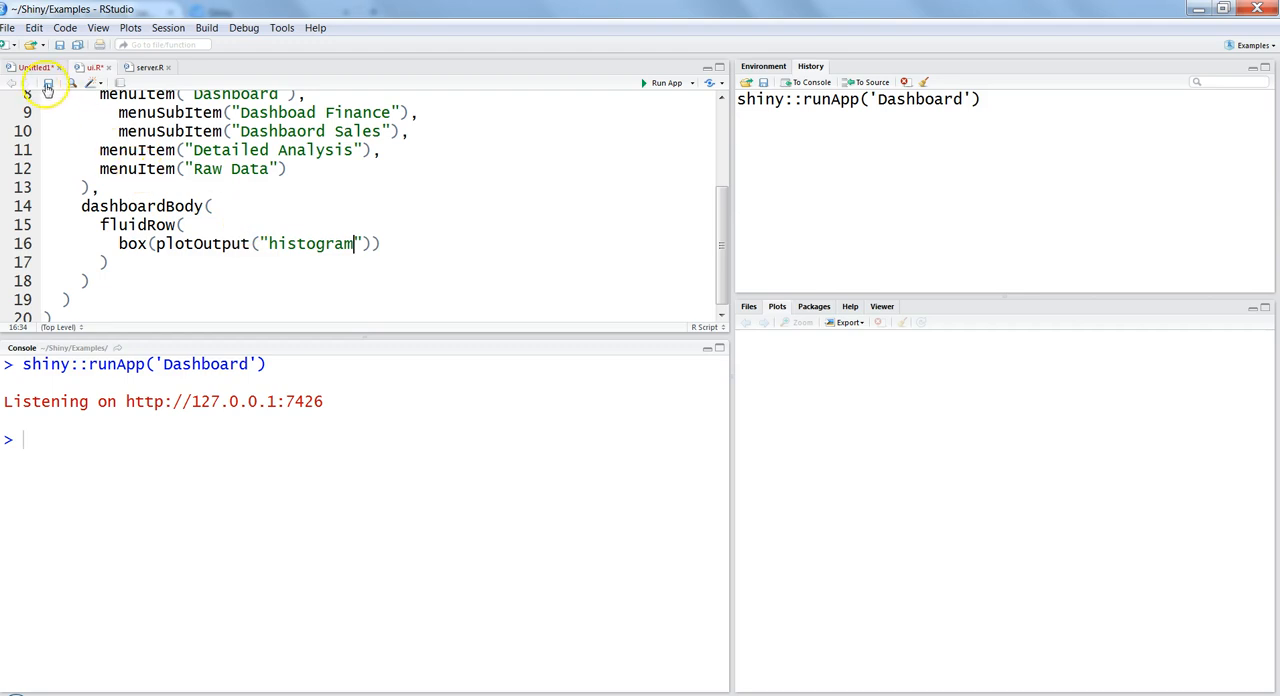
Step: In server.R, assign output$histogram a renderPlot({ }) block
left_click(148, 68)
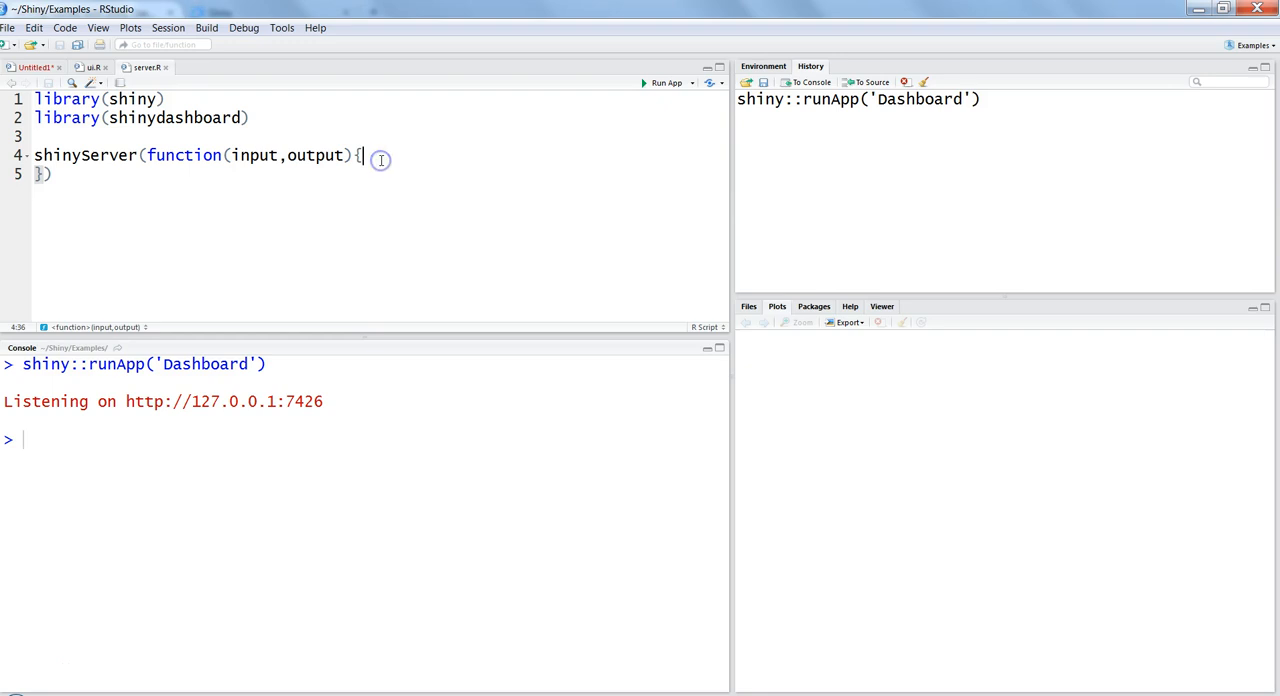
key("Enter")
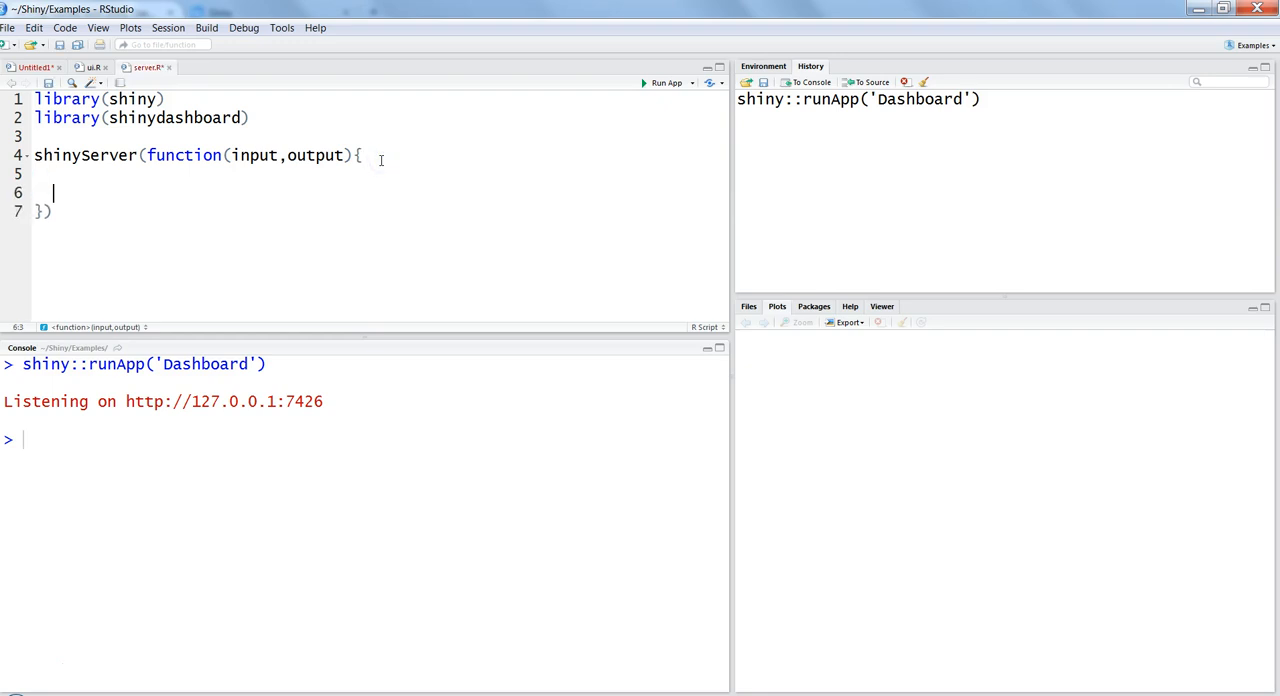
type("output")
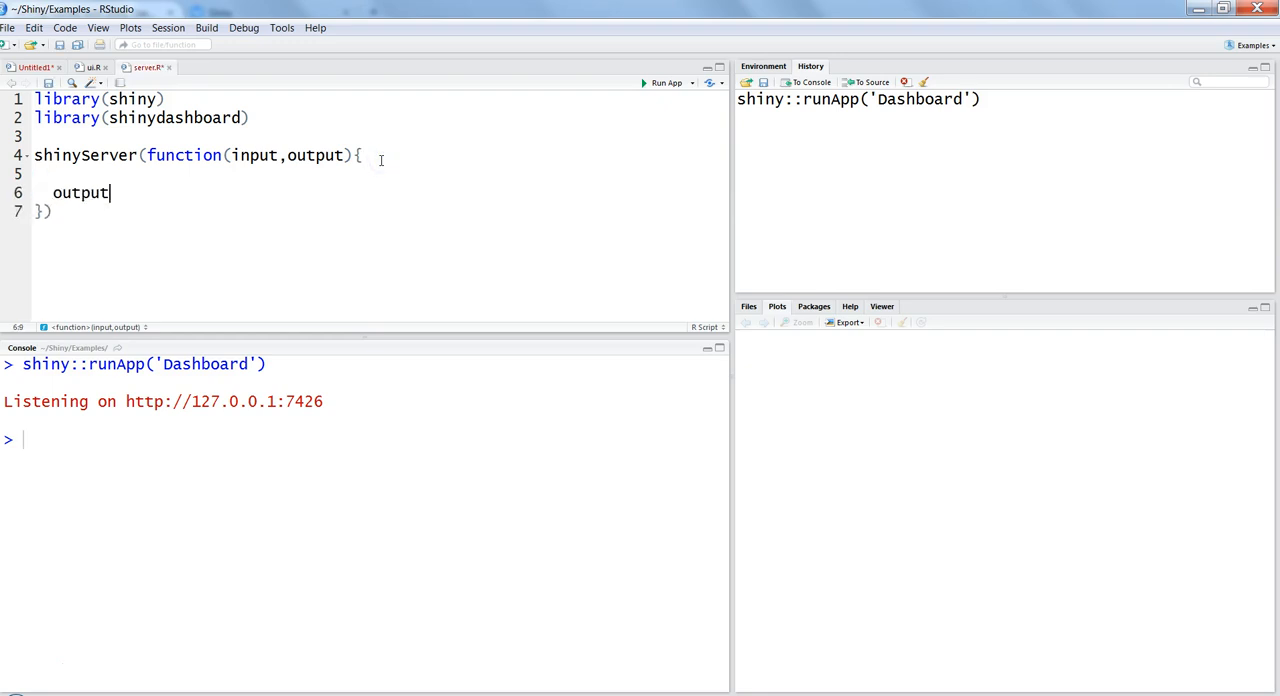
type("$histogram")
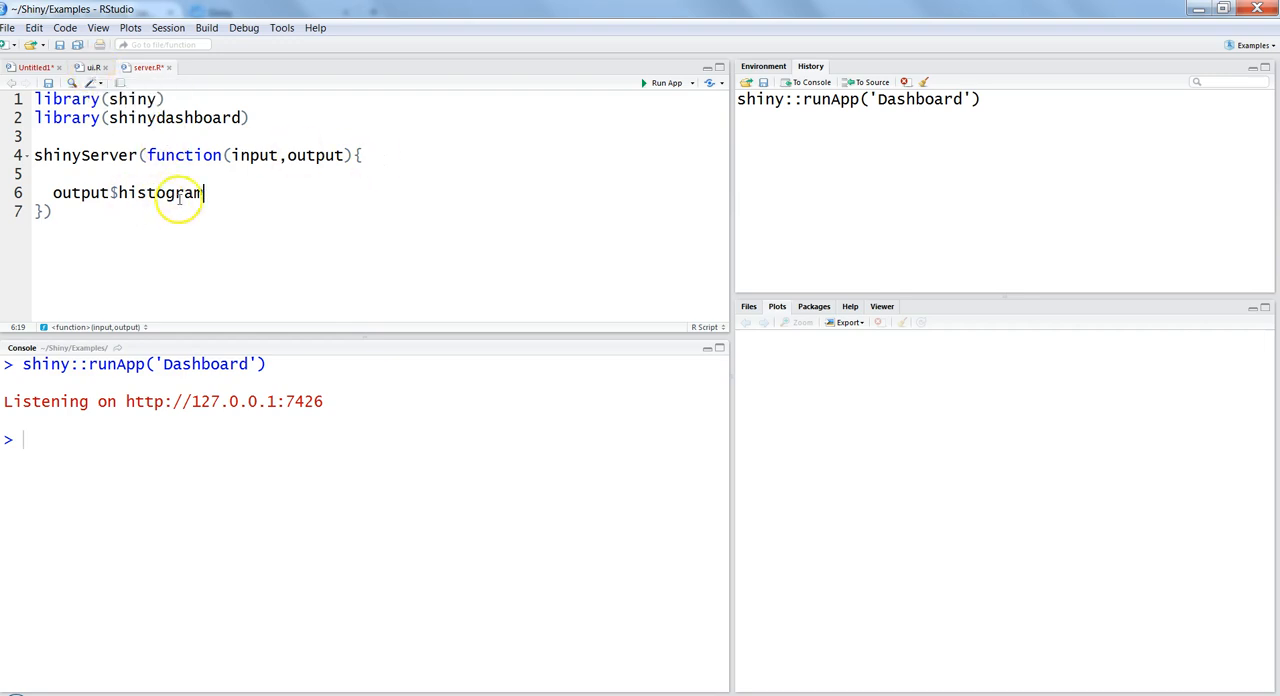
type("<-")
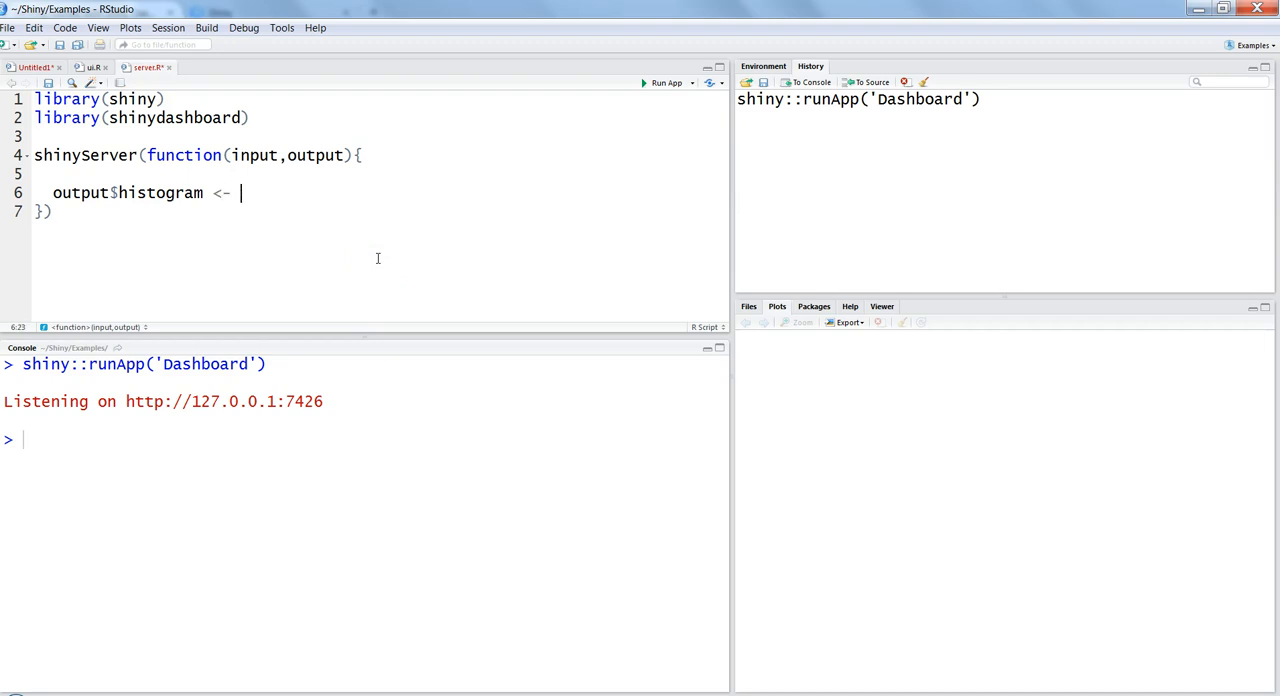
type("render")
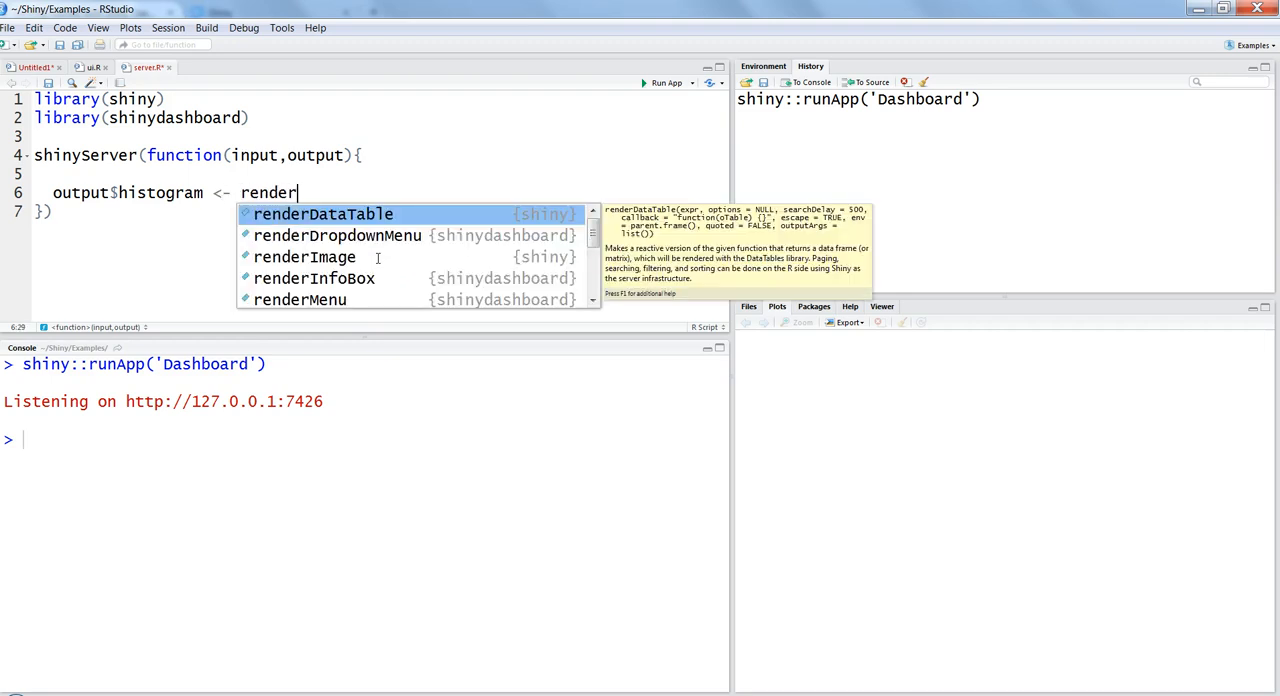
type("Plot(")
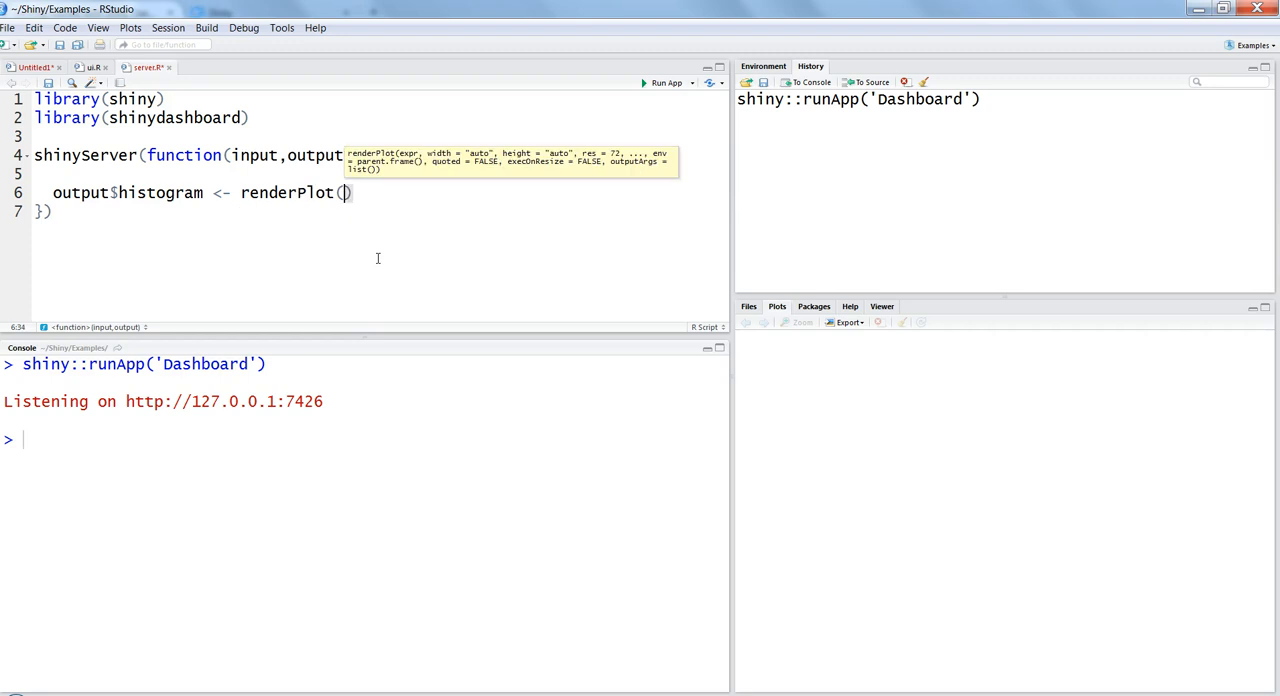
type("{")
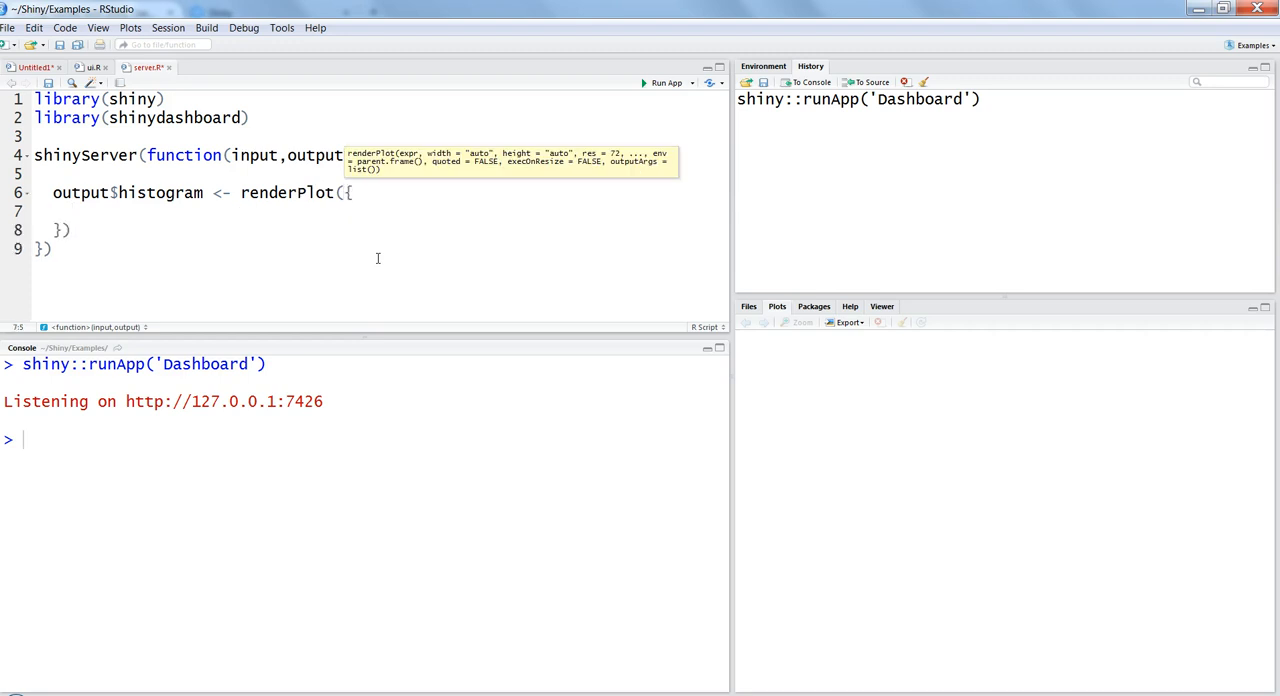
Step: Draw hist(faithful$eruptions) inside the renderPlot block
type("hist(")
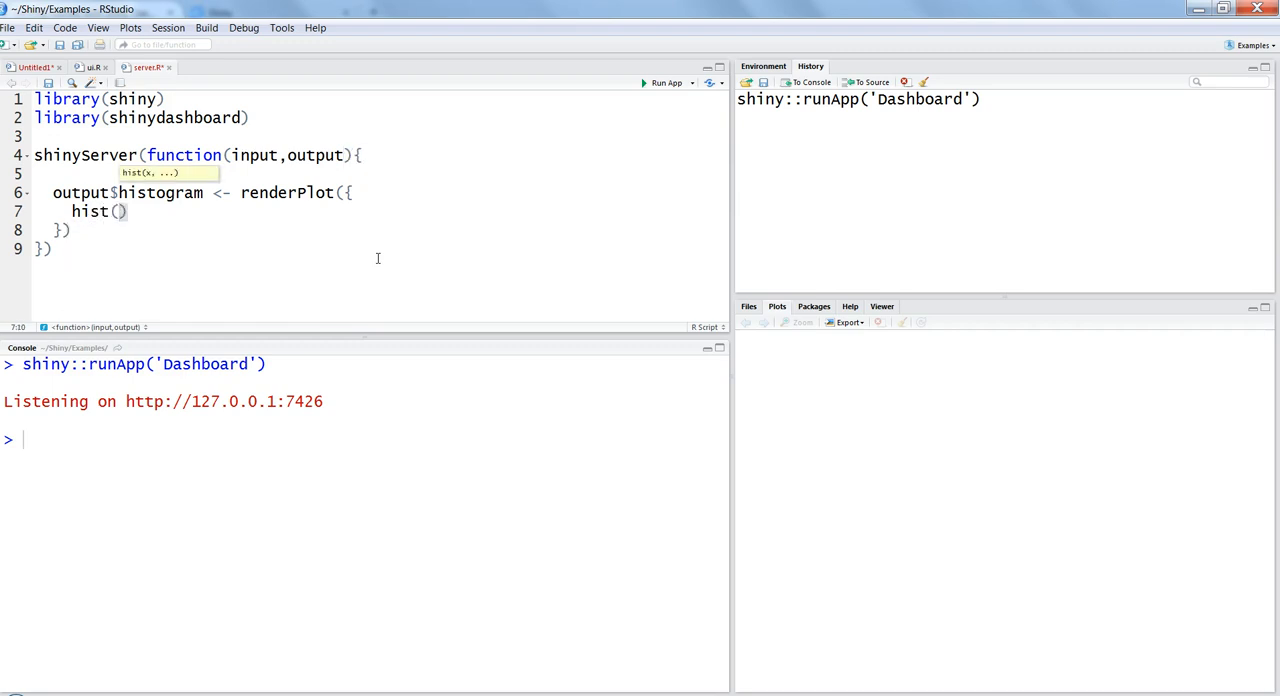
type("fa")
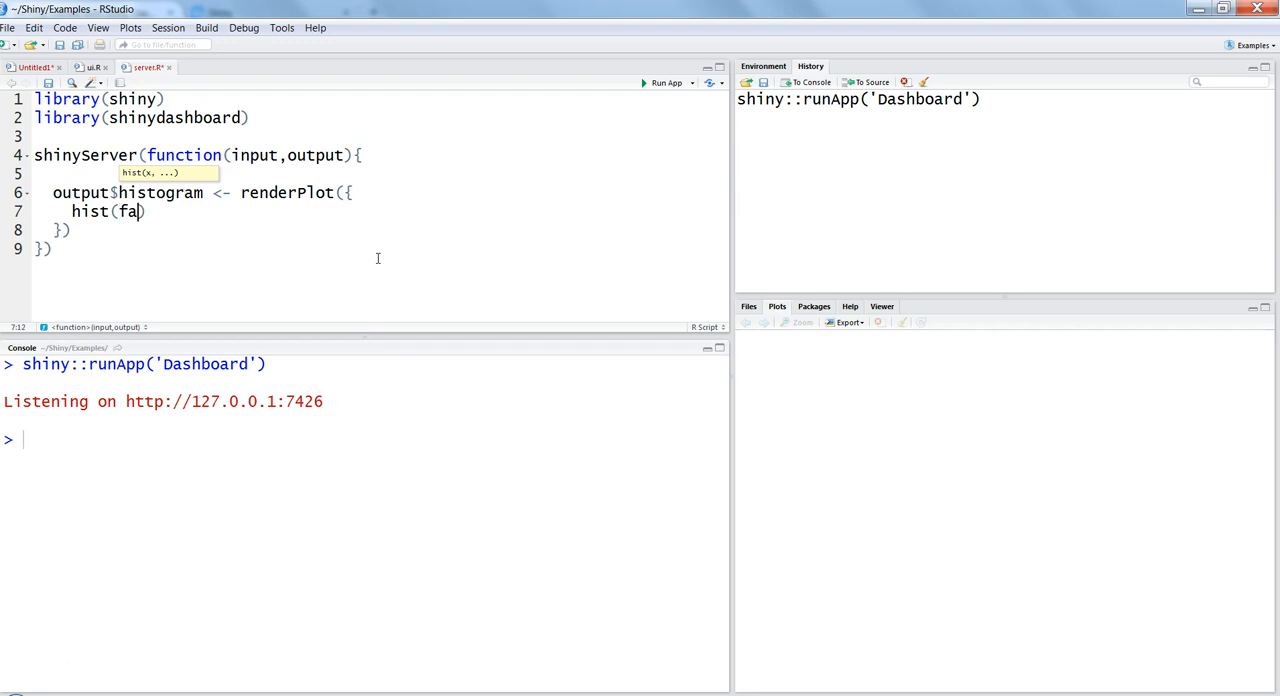
type("ithful")
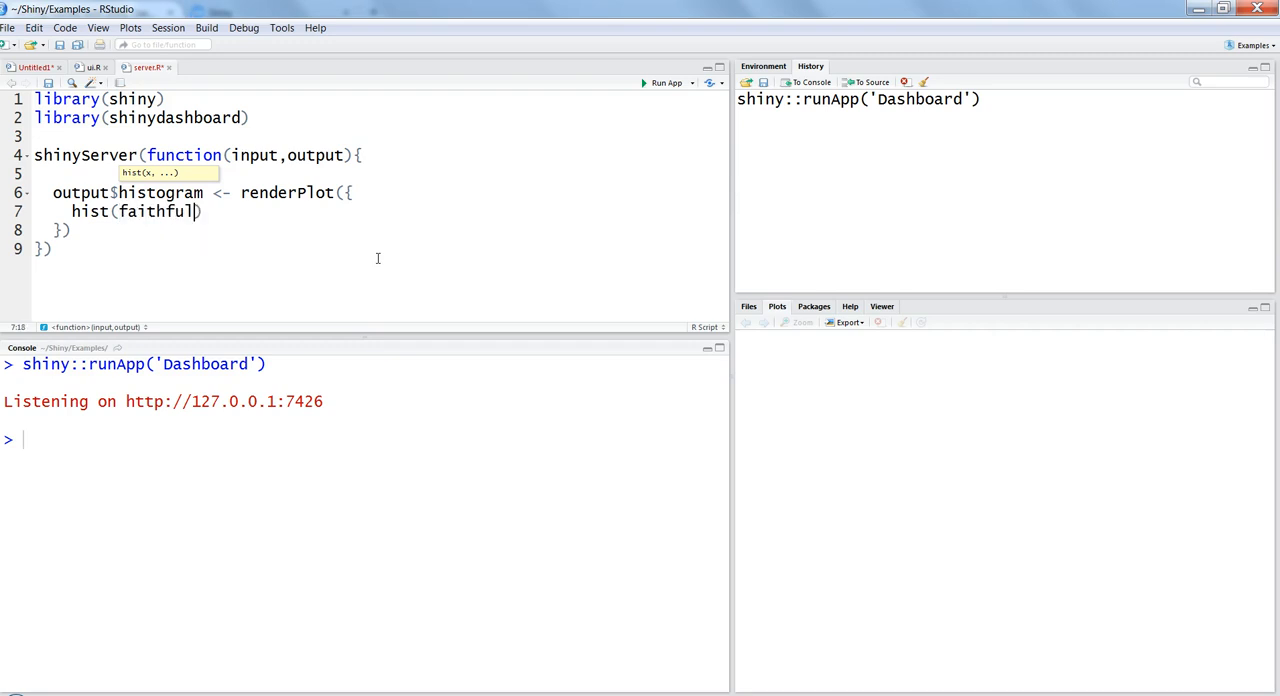
type("$eruptions")
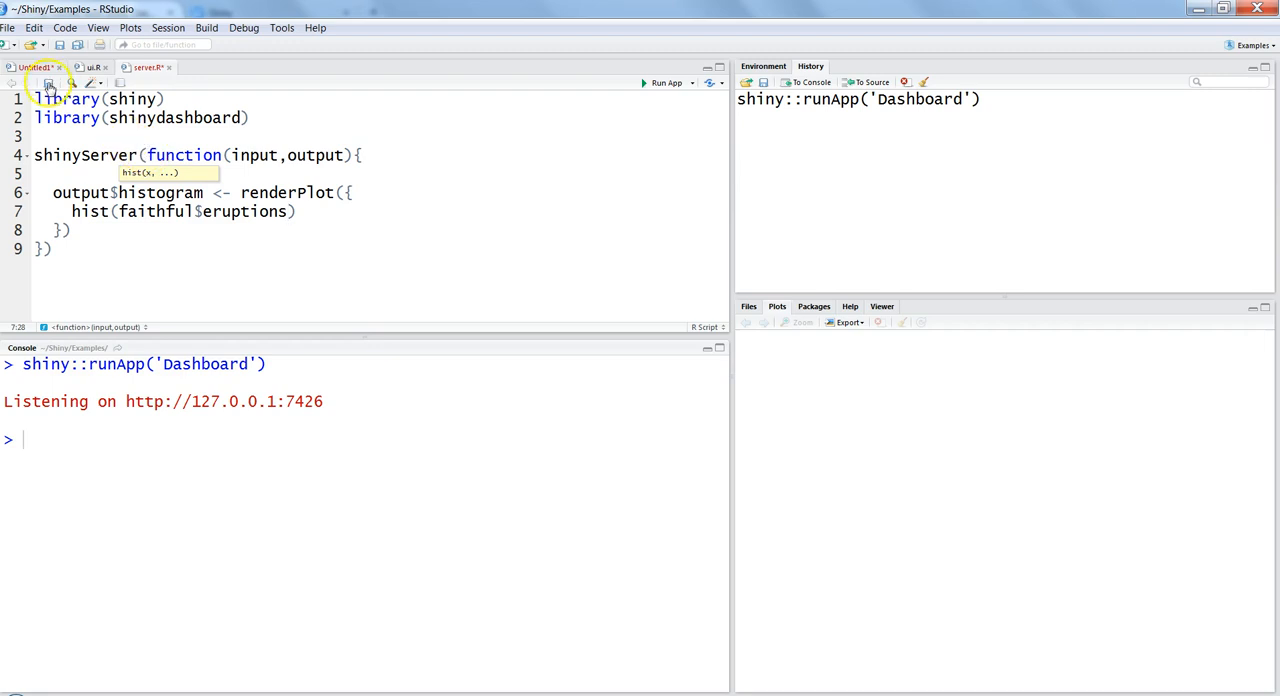
Step: Review the fluidRow box with plotOutput("histogram") in ui.R, then return to server.R
left_click(90, 68)
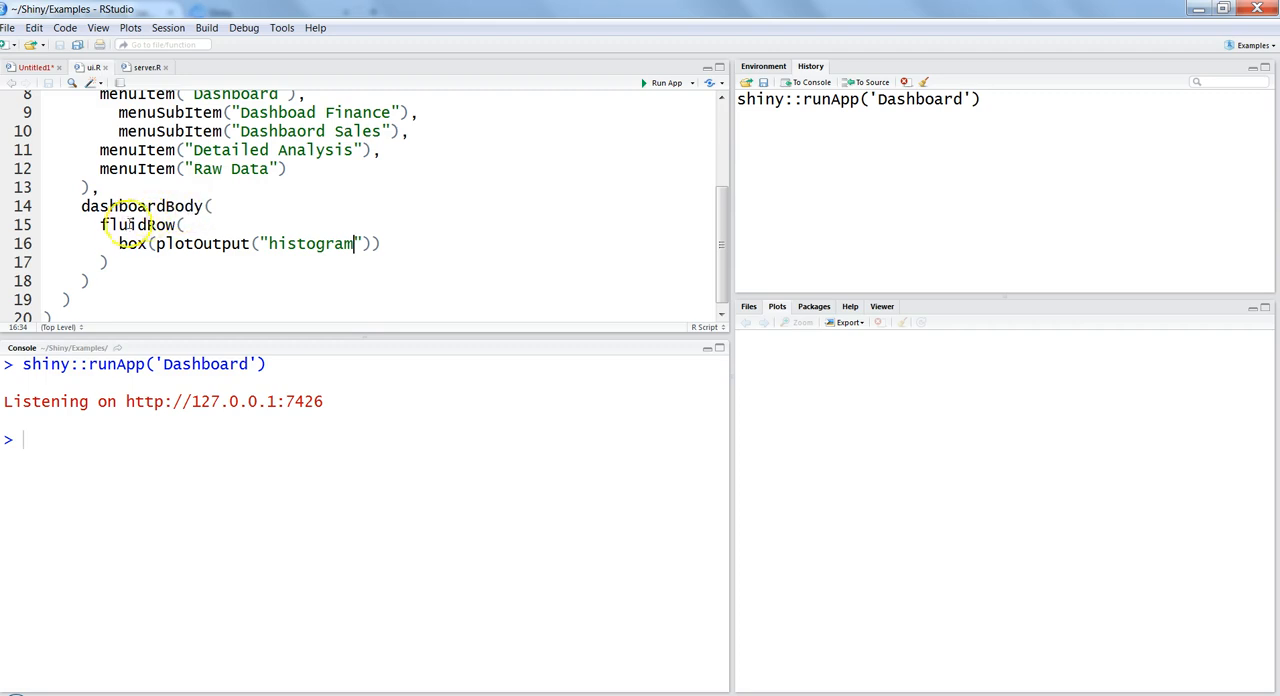
double_click(140, 224)
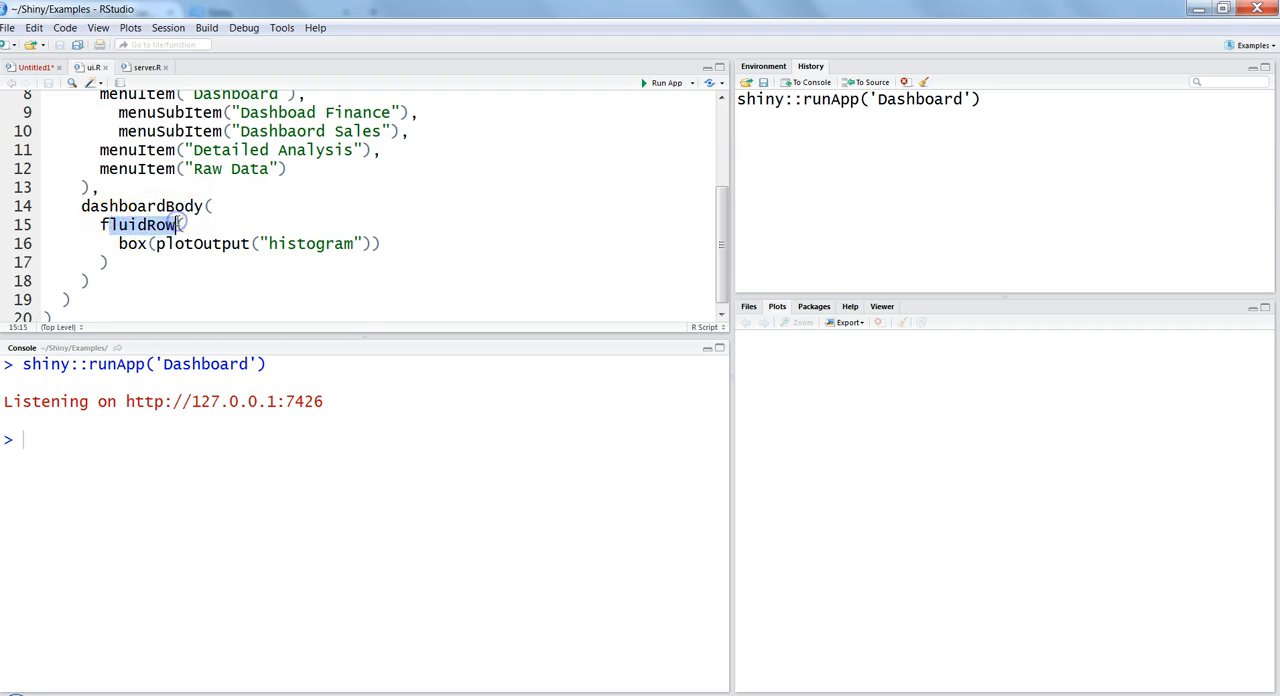
mouse_move(178, 224)
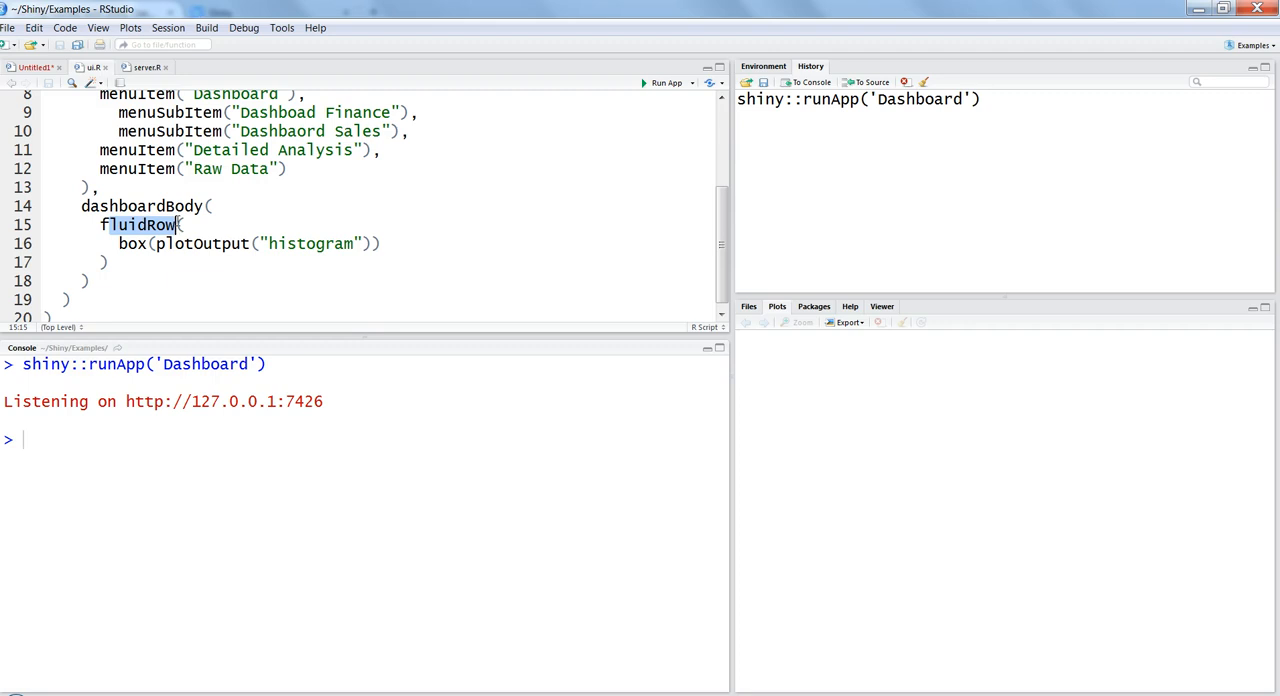
left_click(178, 244)
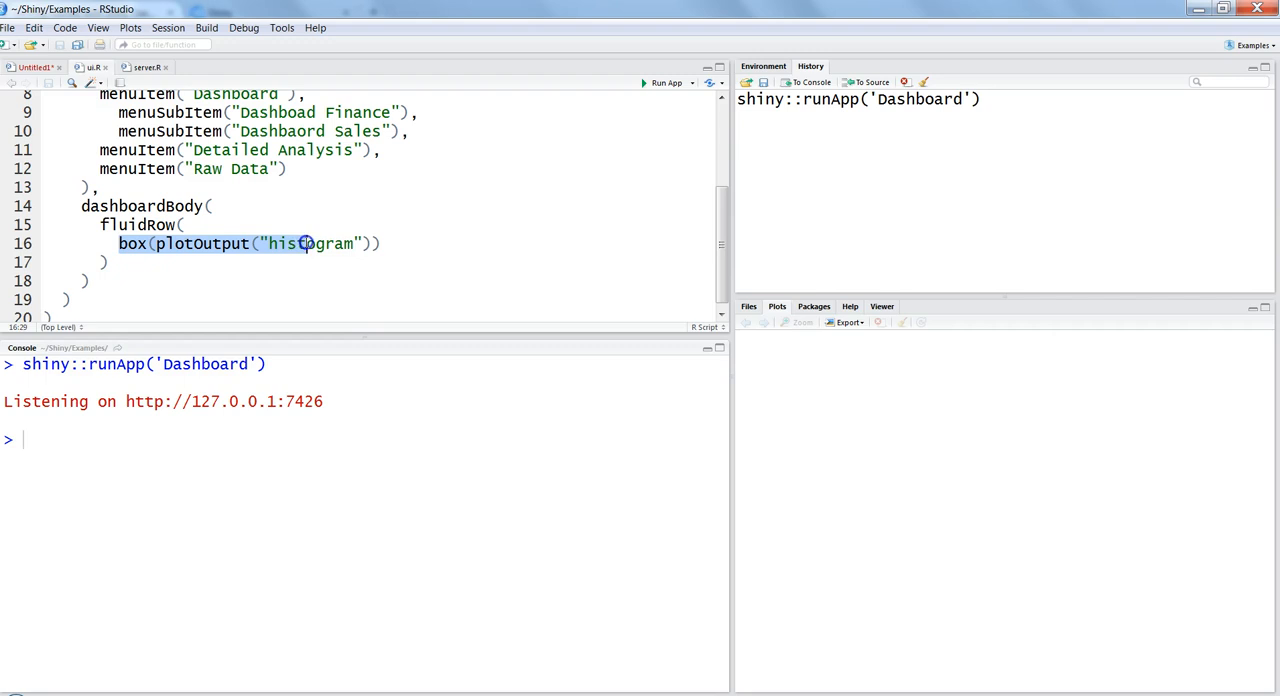
left_click(176, 244)
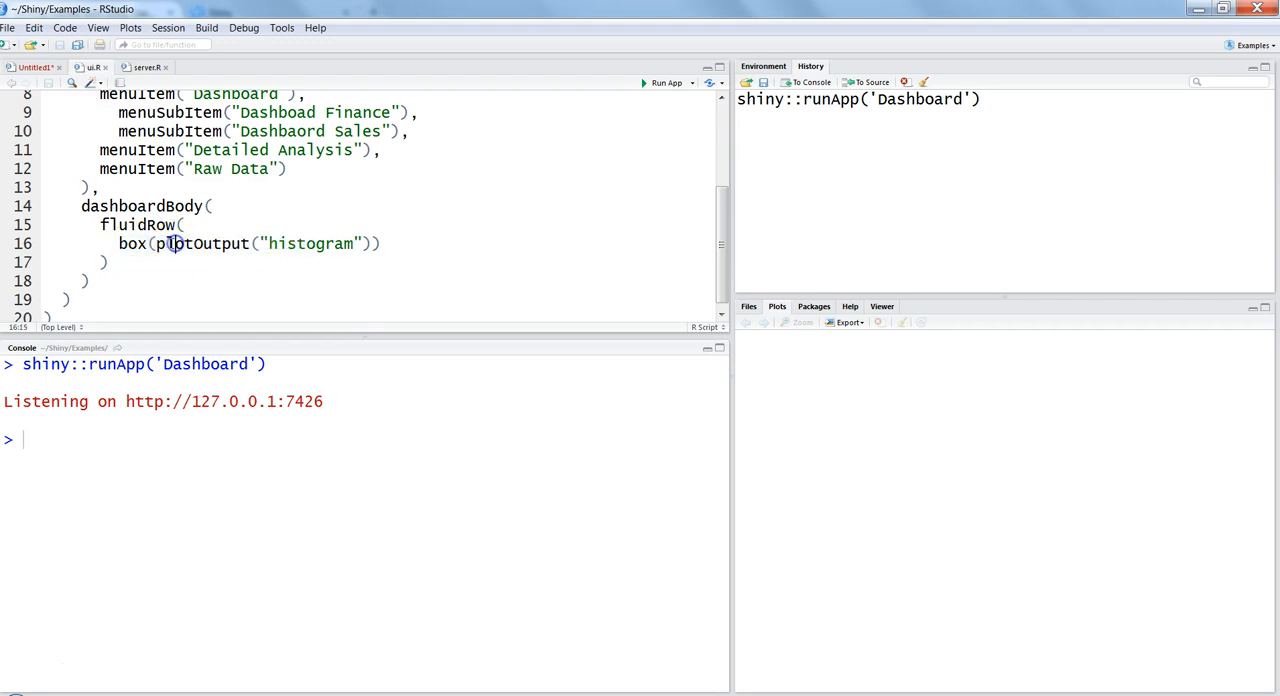
double_click(200, 244)
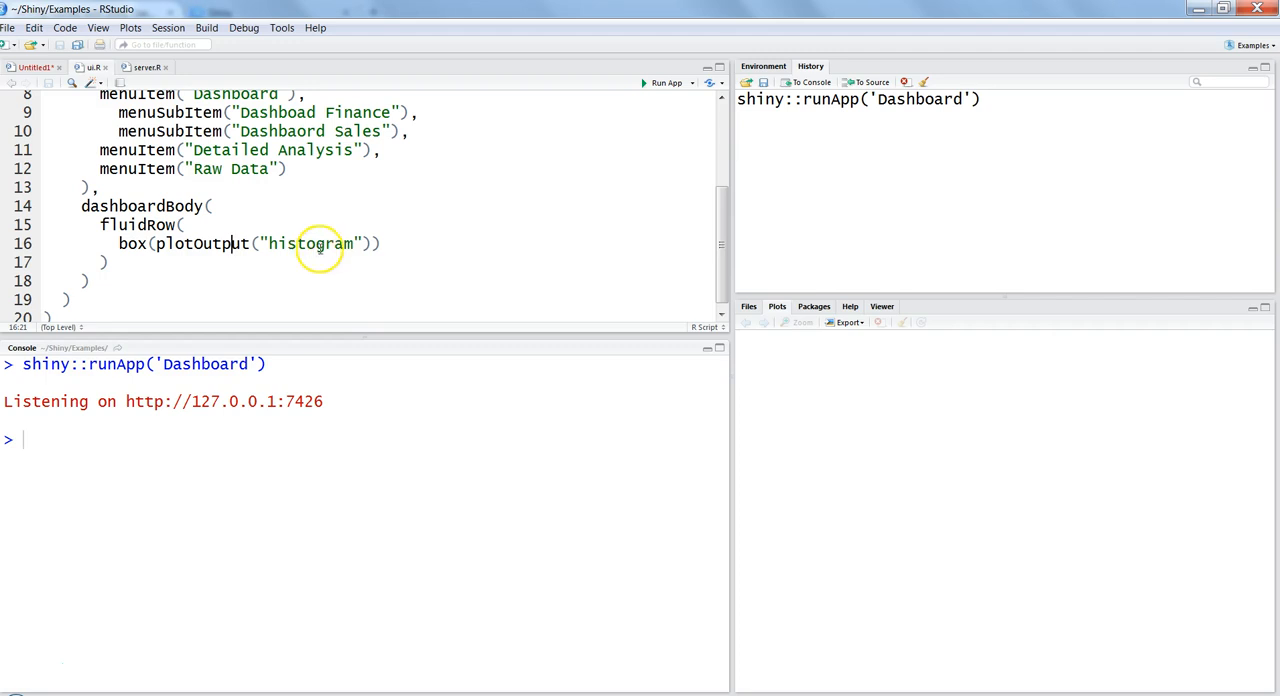
double_click(310, 244)
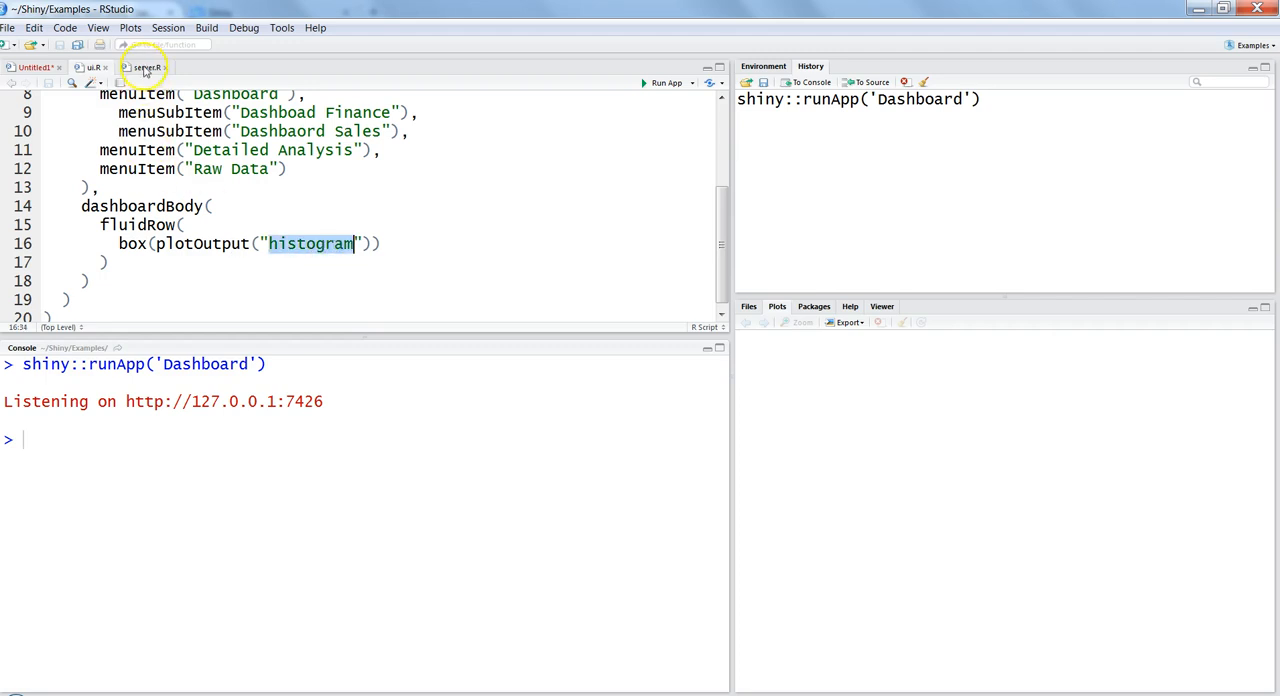
left_click(144, 68)
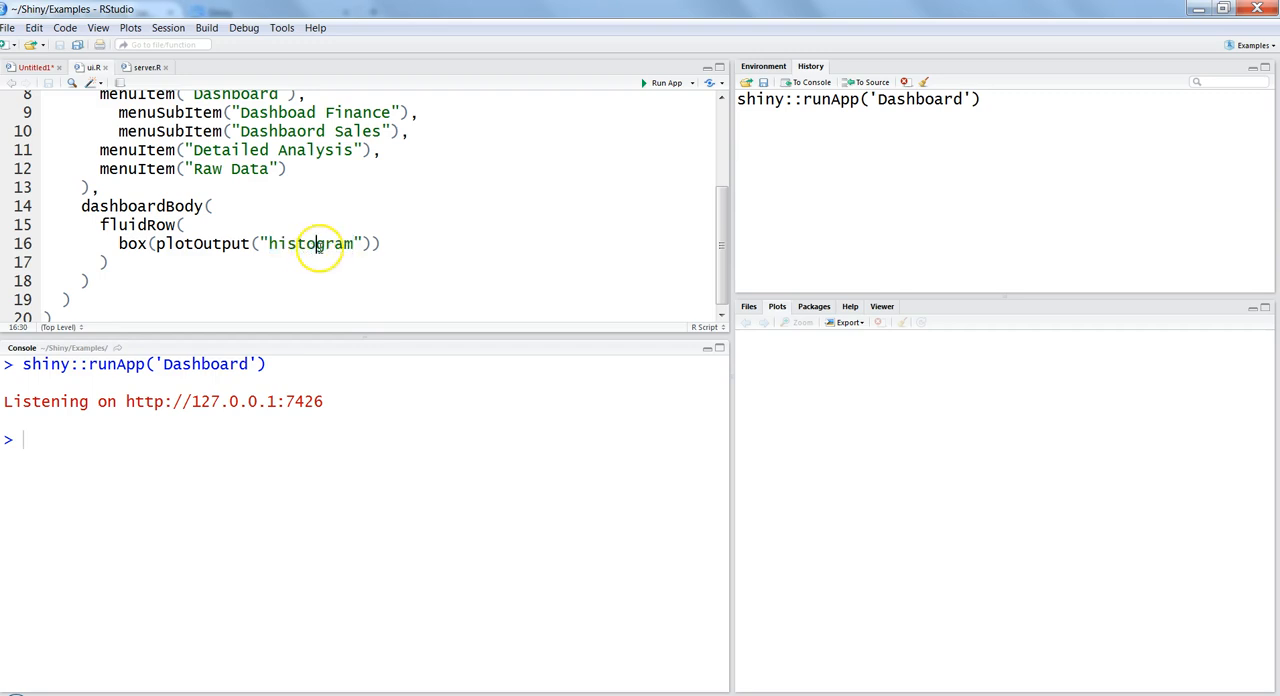
mouse_move(656, 108)
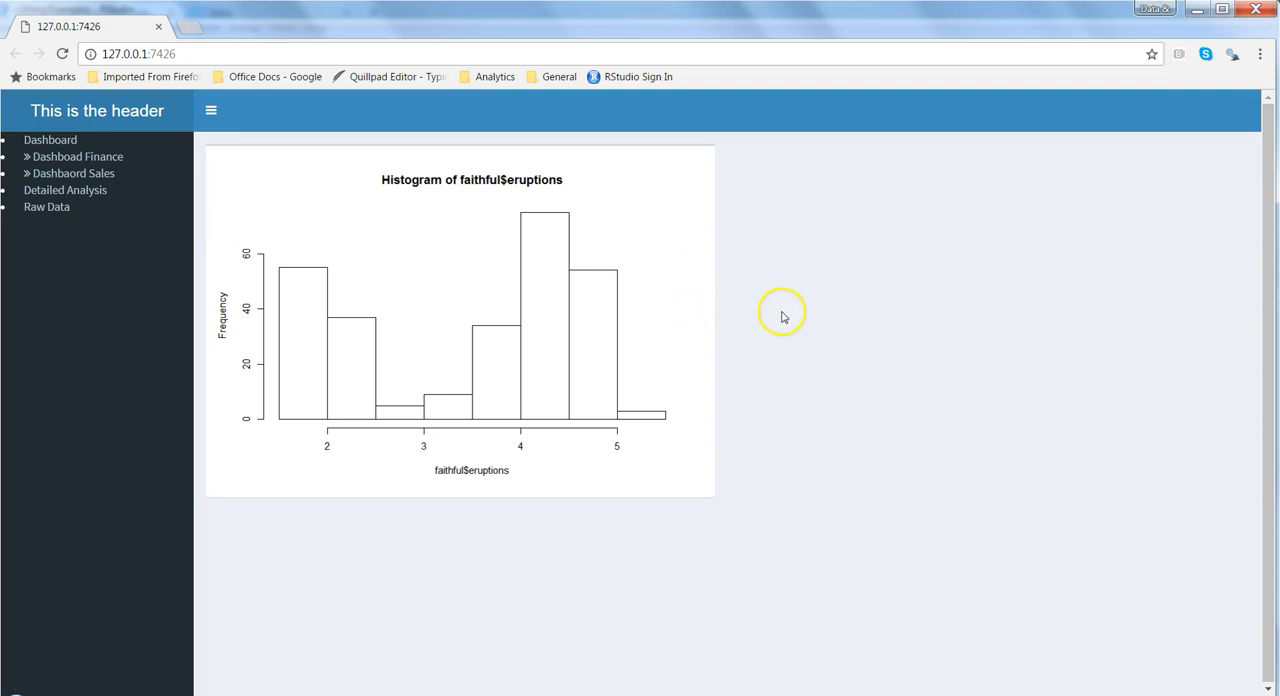
mouse_move(844, 312)
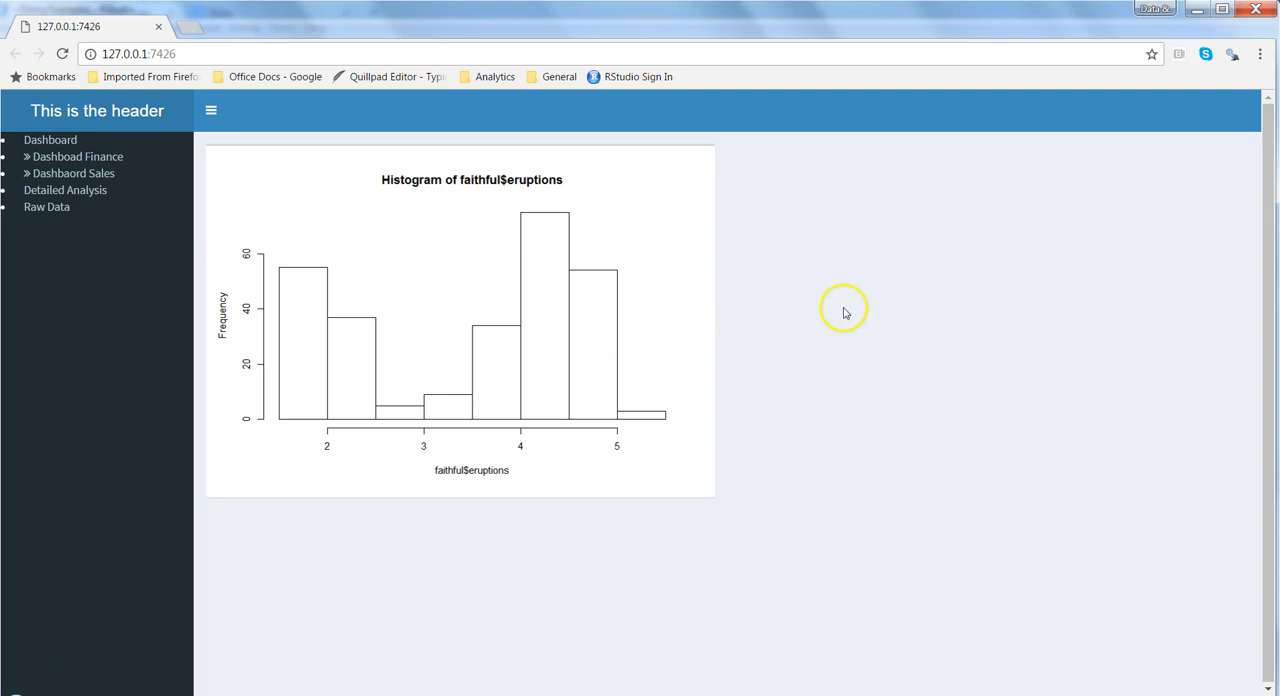
mouse_move(612, 330)
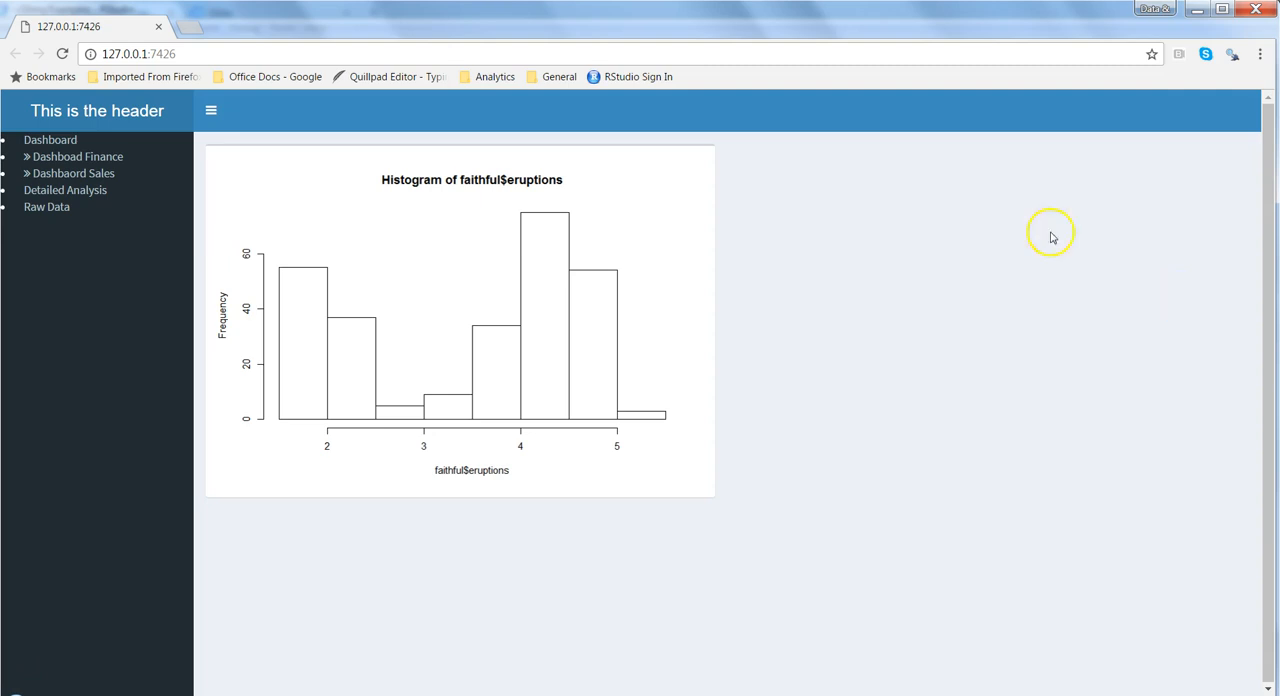
mouse_move(896, 426)
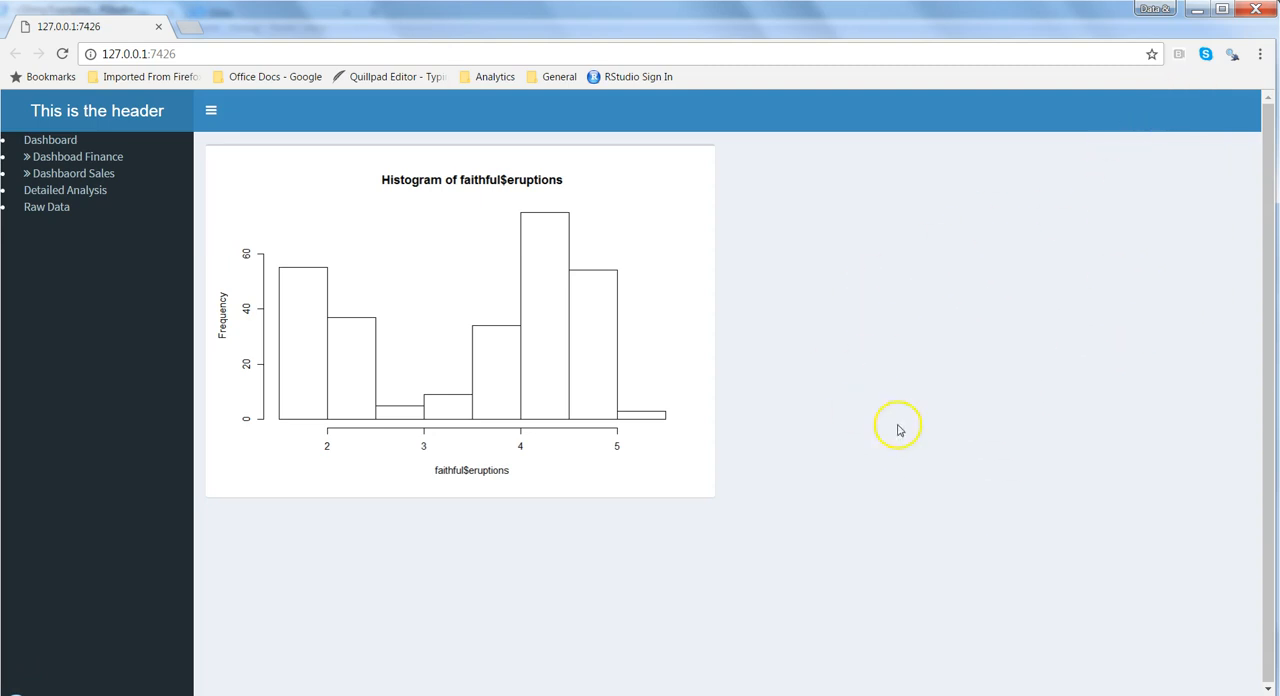
mouse_move(944, 244)
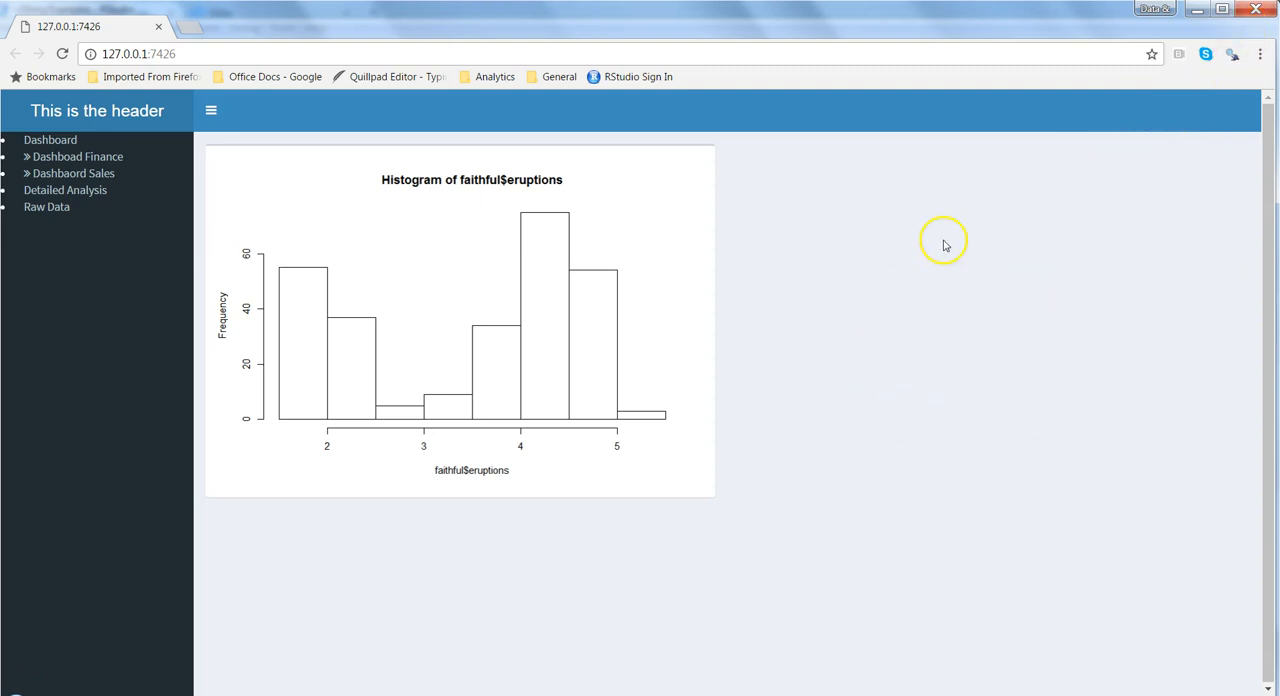
mouse_move(920, 302)
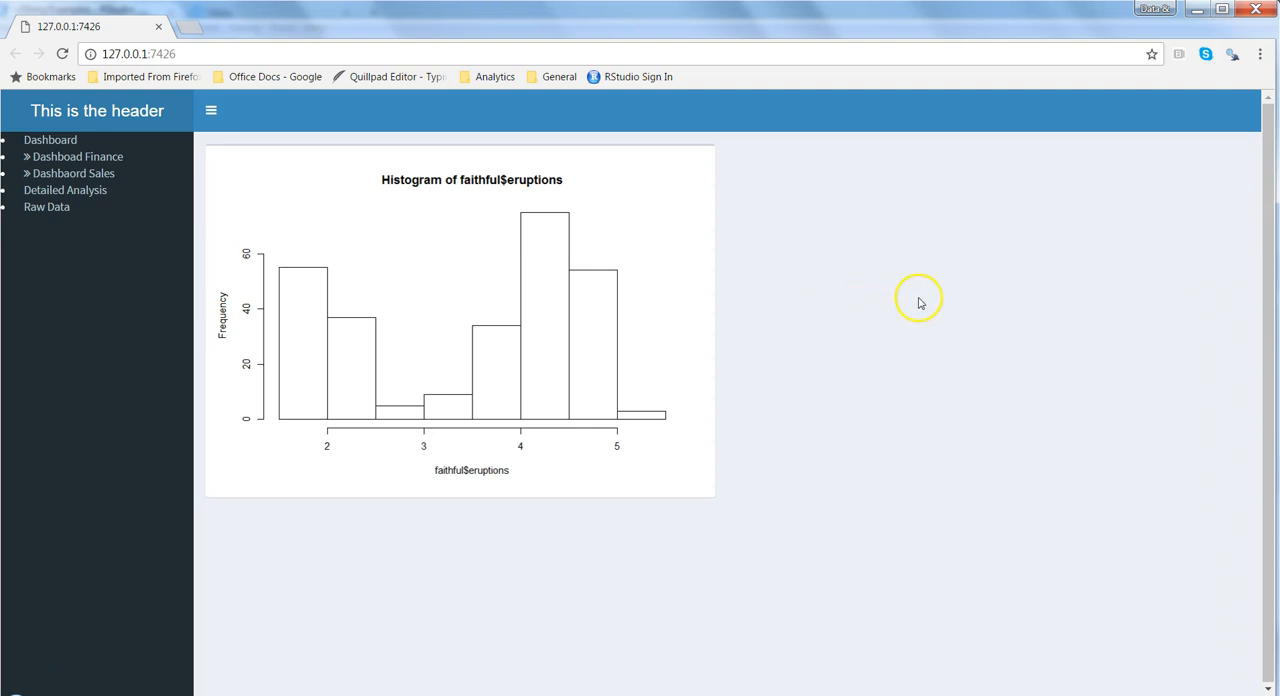
mouse_move(676, 352)
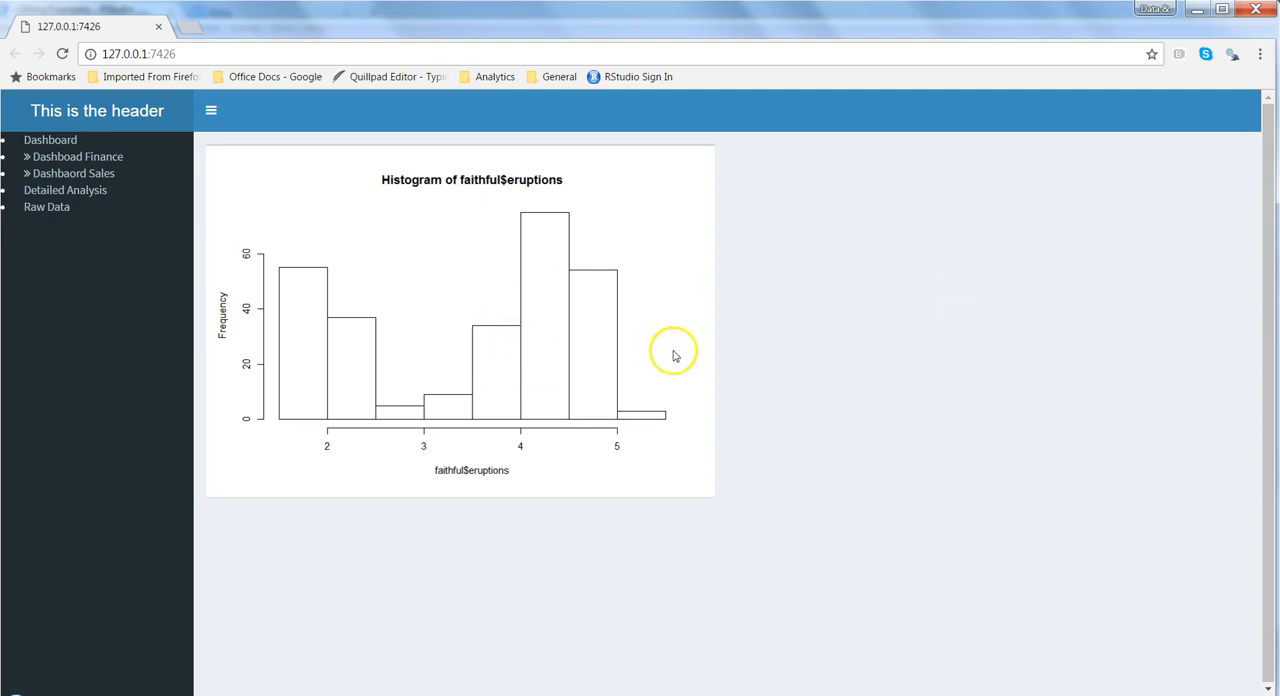
mouse_move(536, 360)
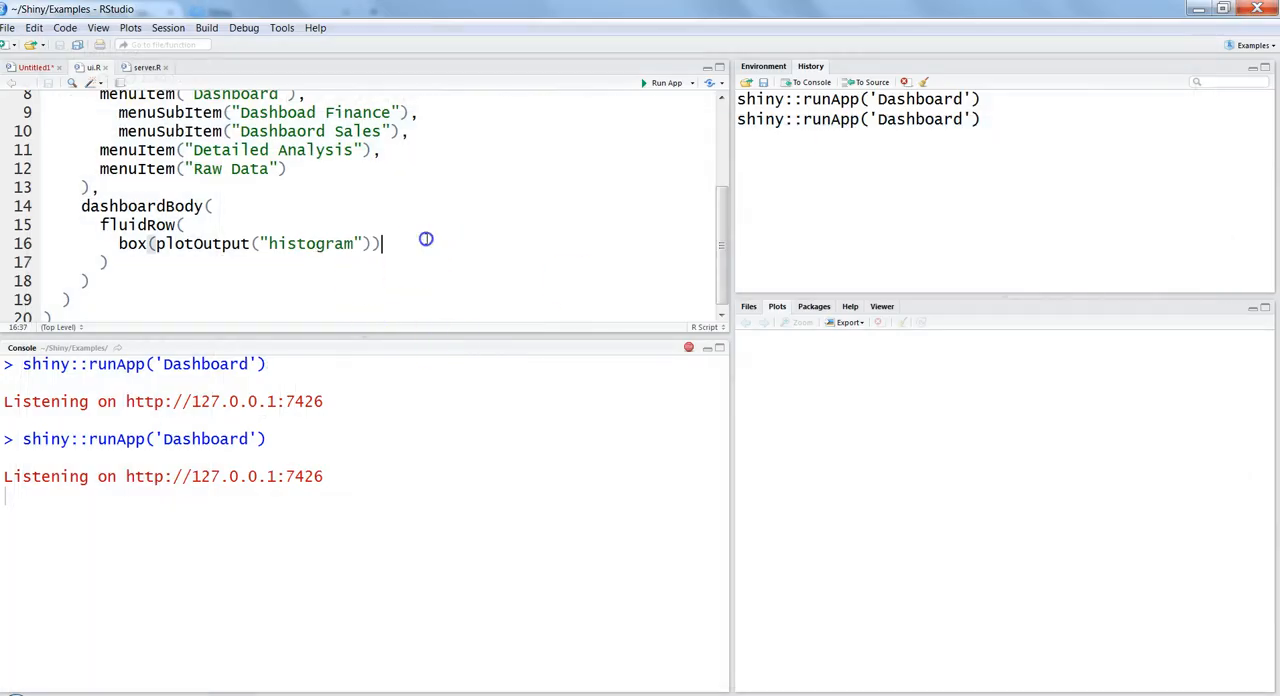
Step: Add a second box holding sliderInput with id "bins" after the plot box
type(",")
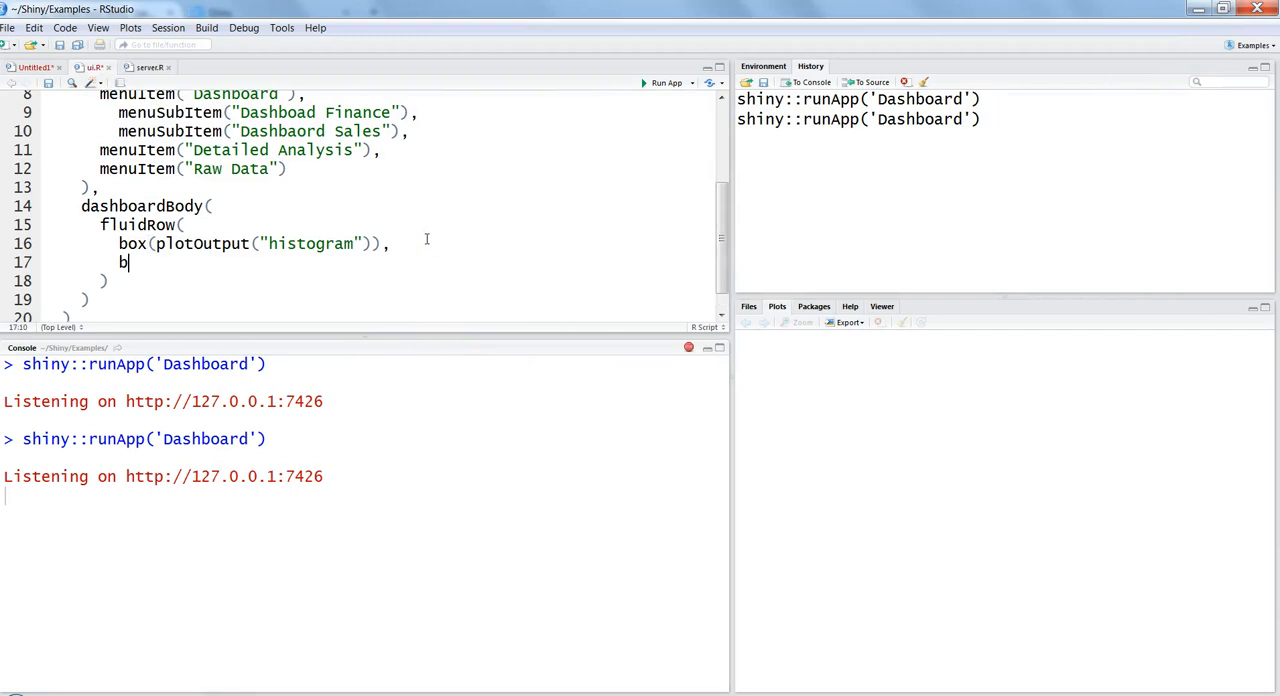
type("ox()")
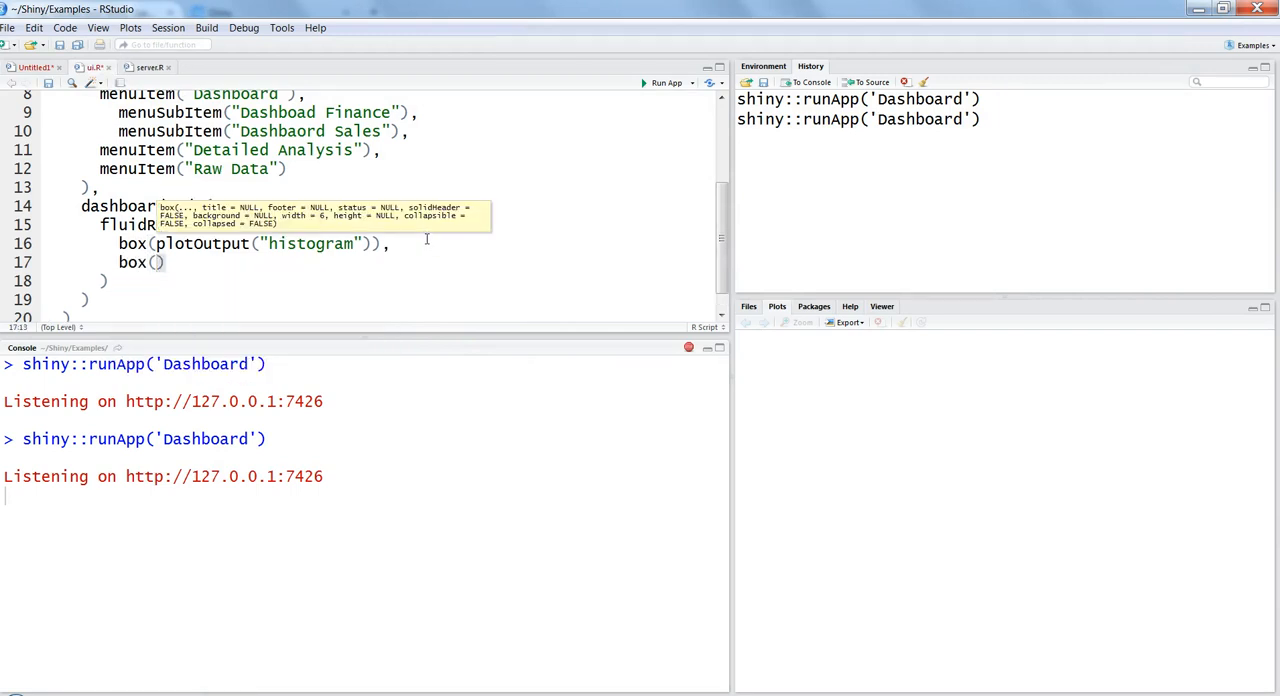
type("slider")
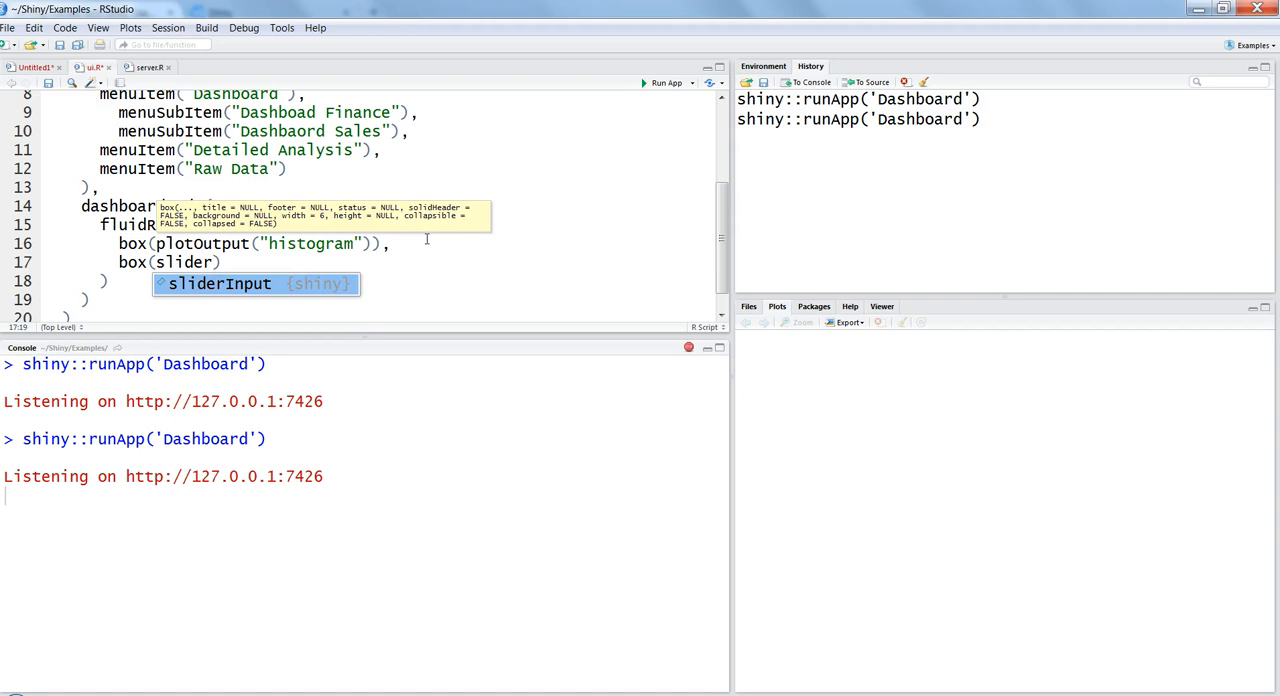
key("Tab")
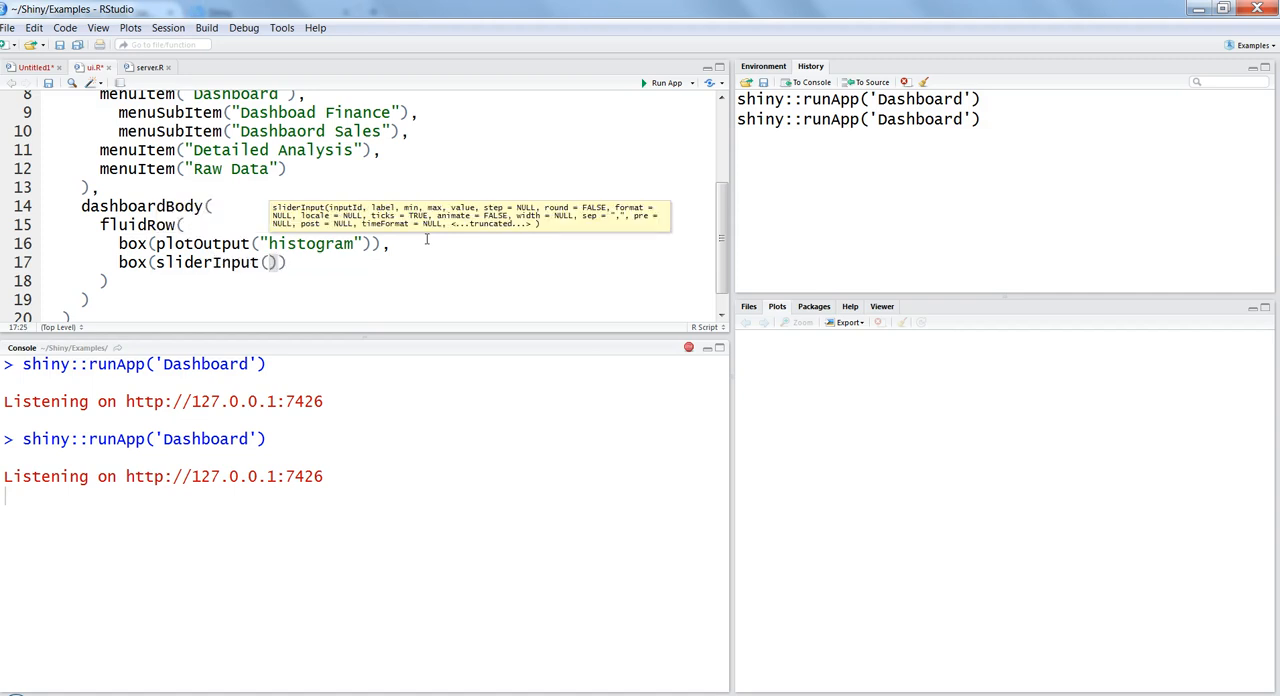
type("\"\"")
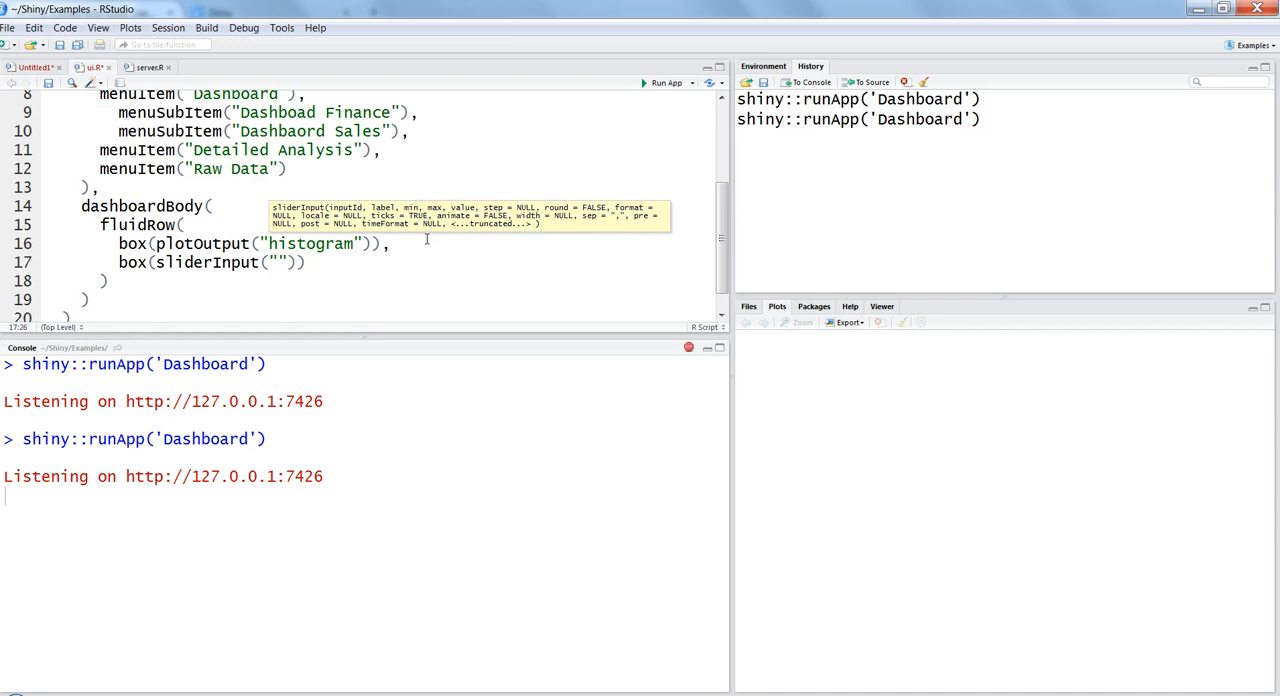
type("bins")
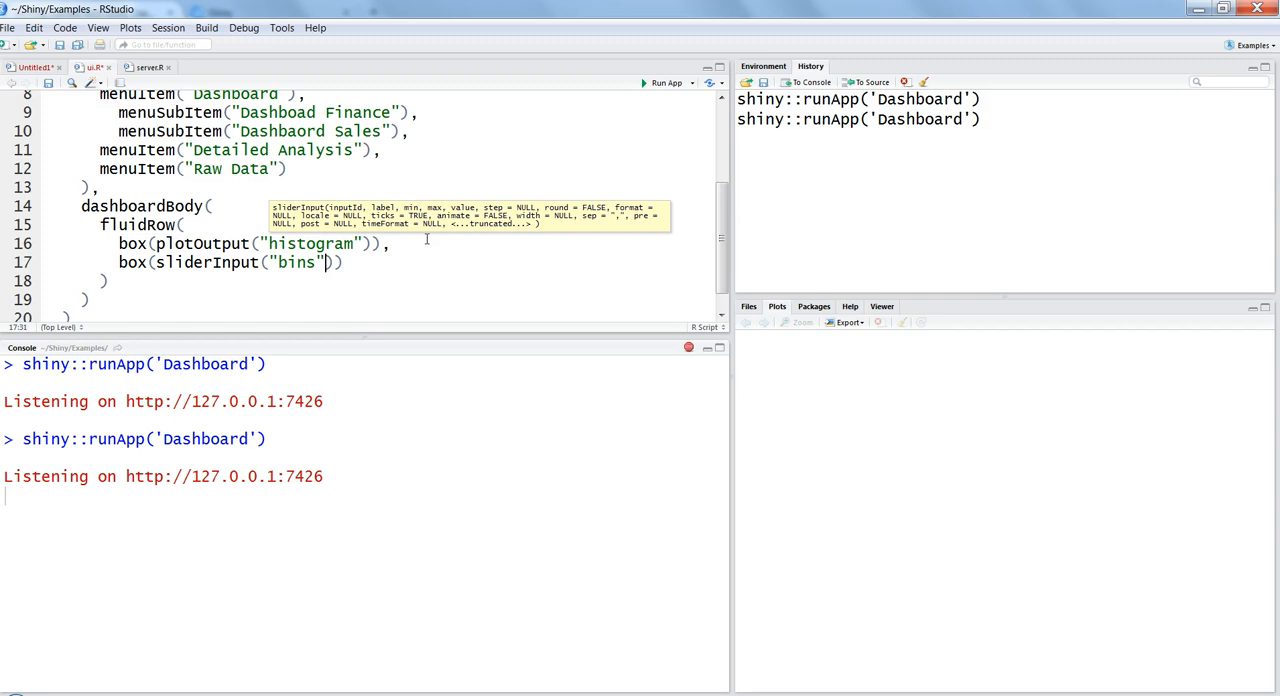
Step: Label the slider "Number of Breaks" running 1 to 100, starting at 50
type(",\"Number of Bre")
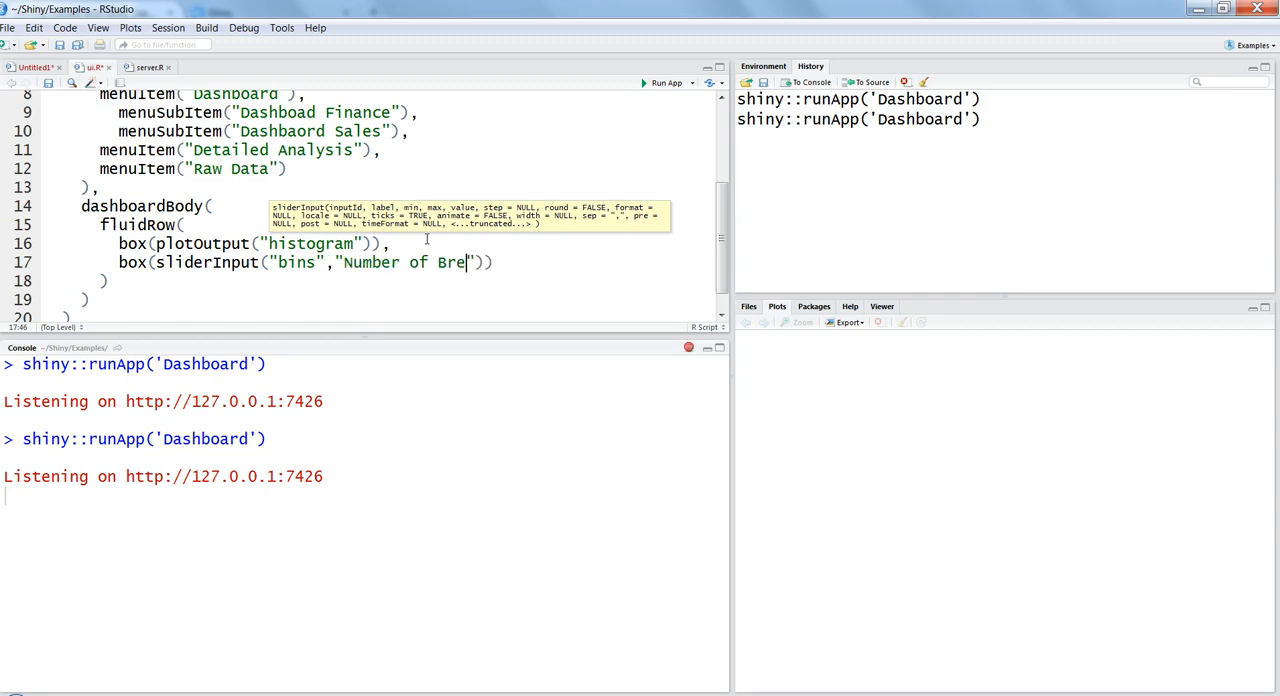
type("aks\",")
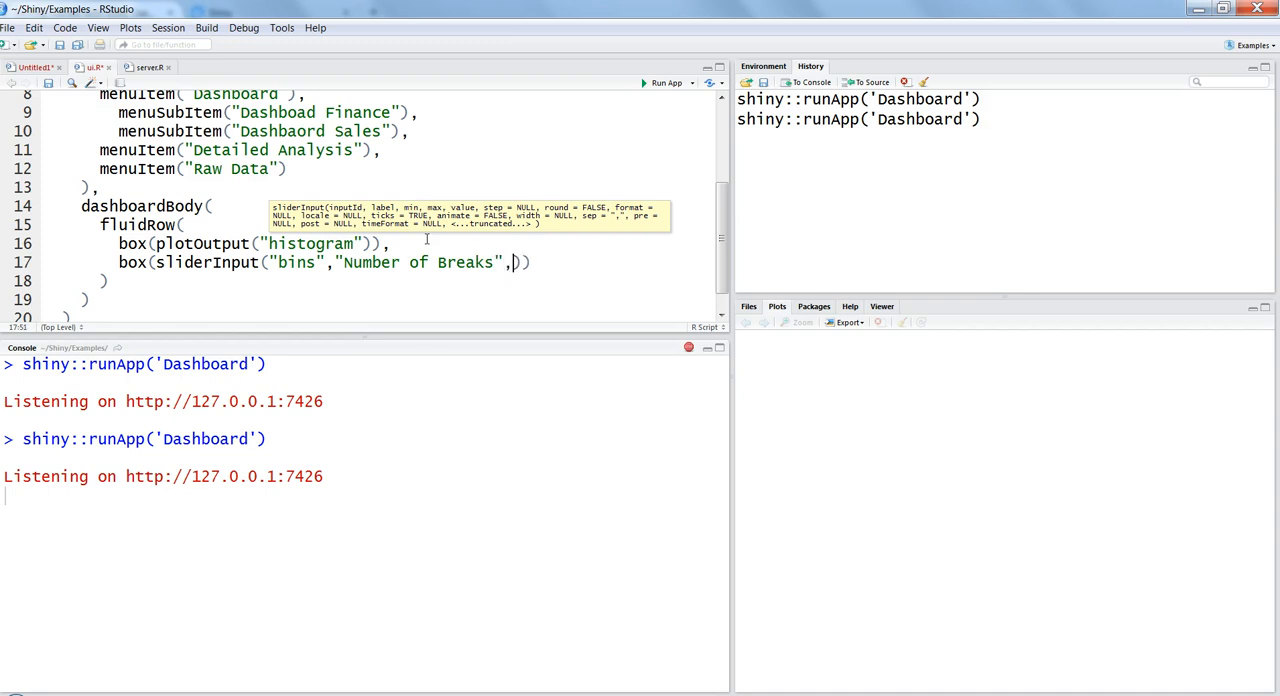
type("1,100,")
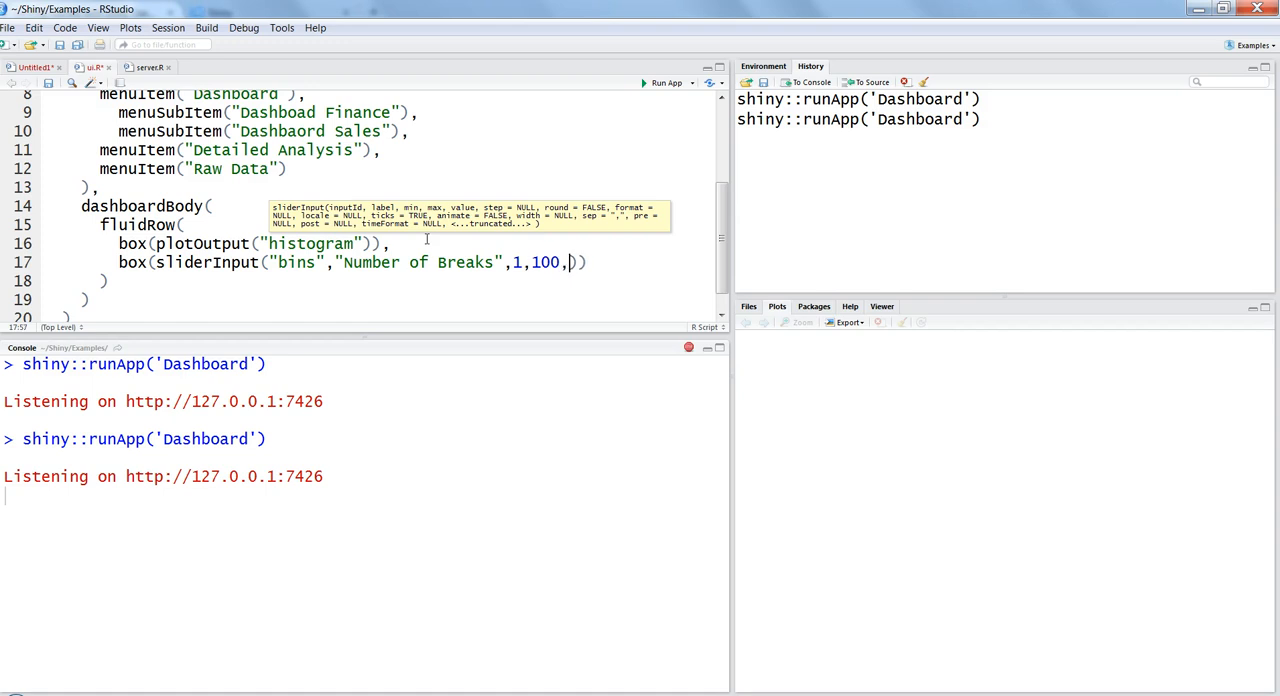
type("50")
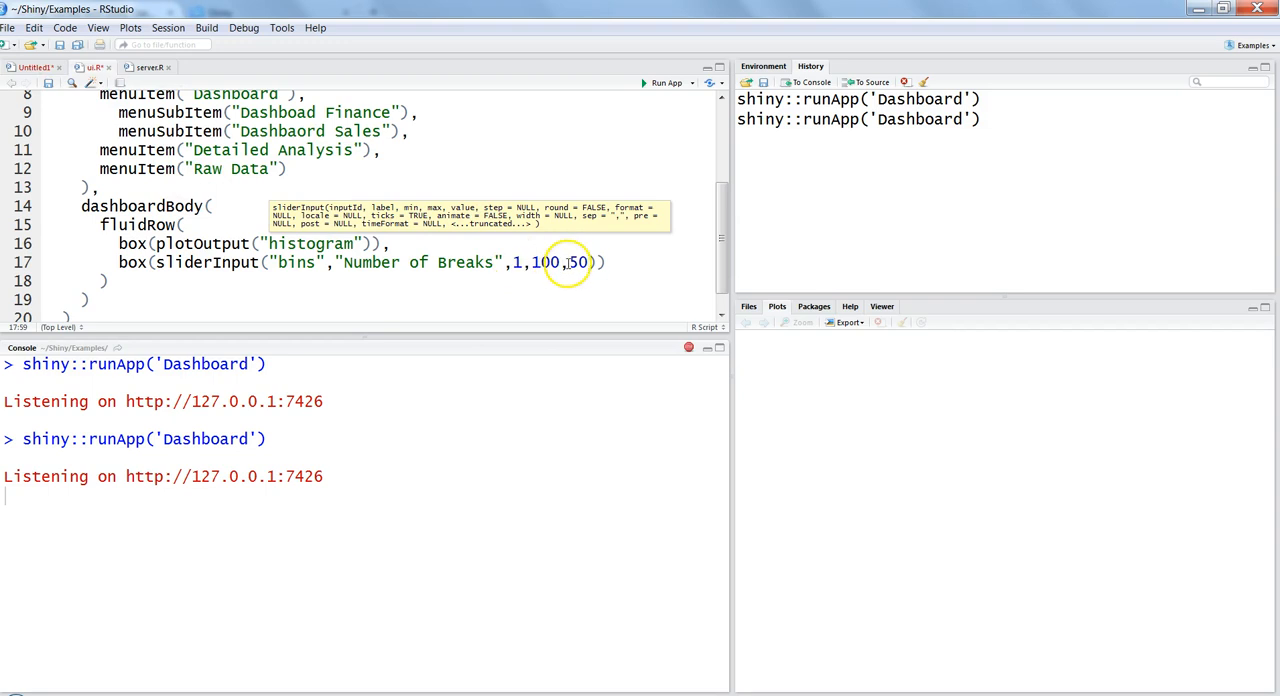
mouse_move(424, 212)
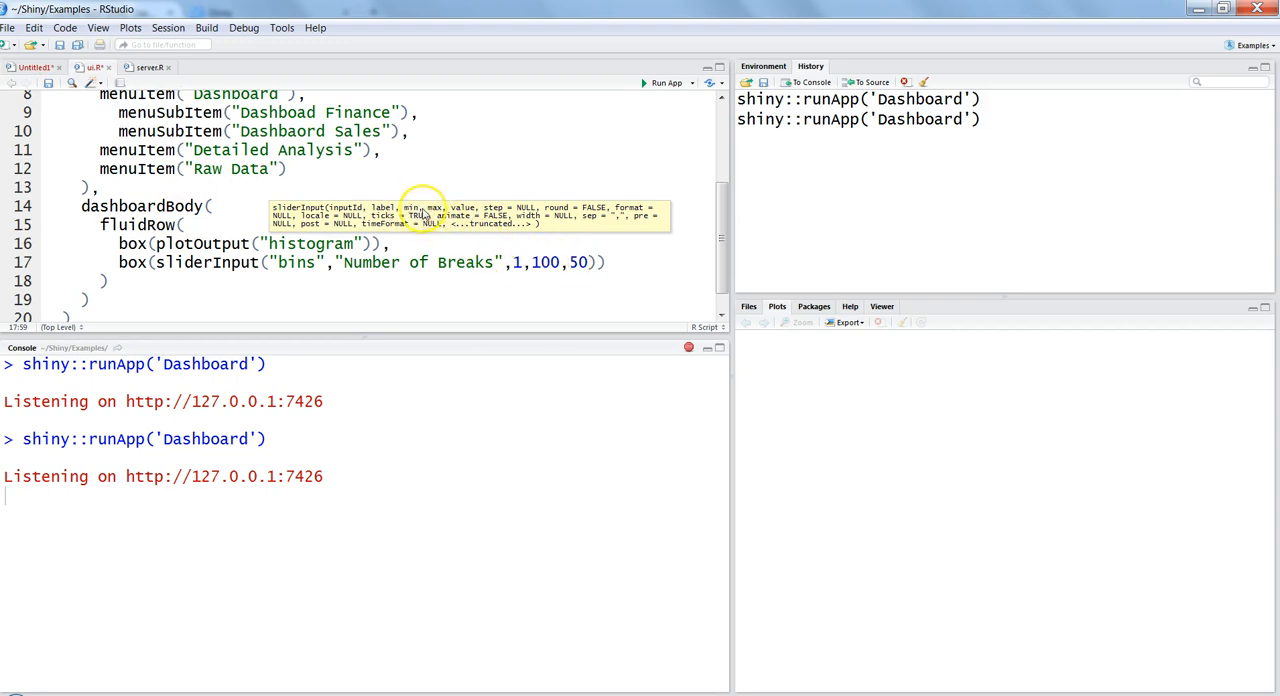
mouse_move(66, 84)
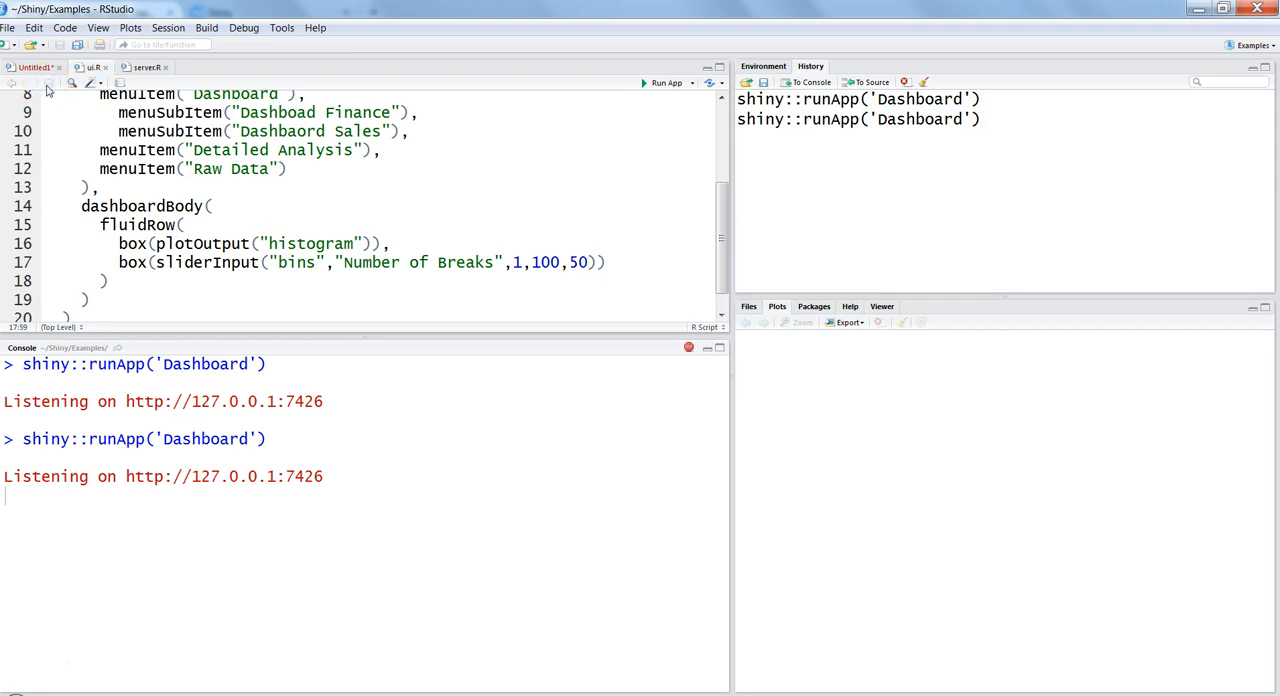
double_click(296, 262)
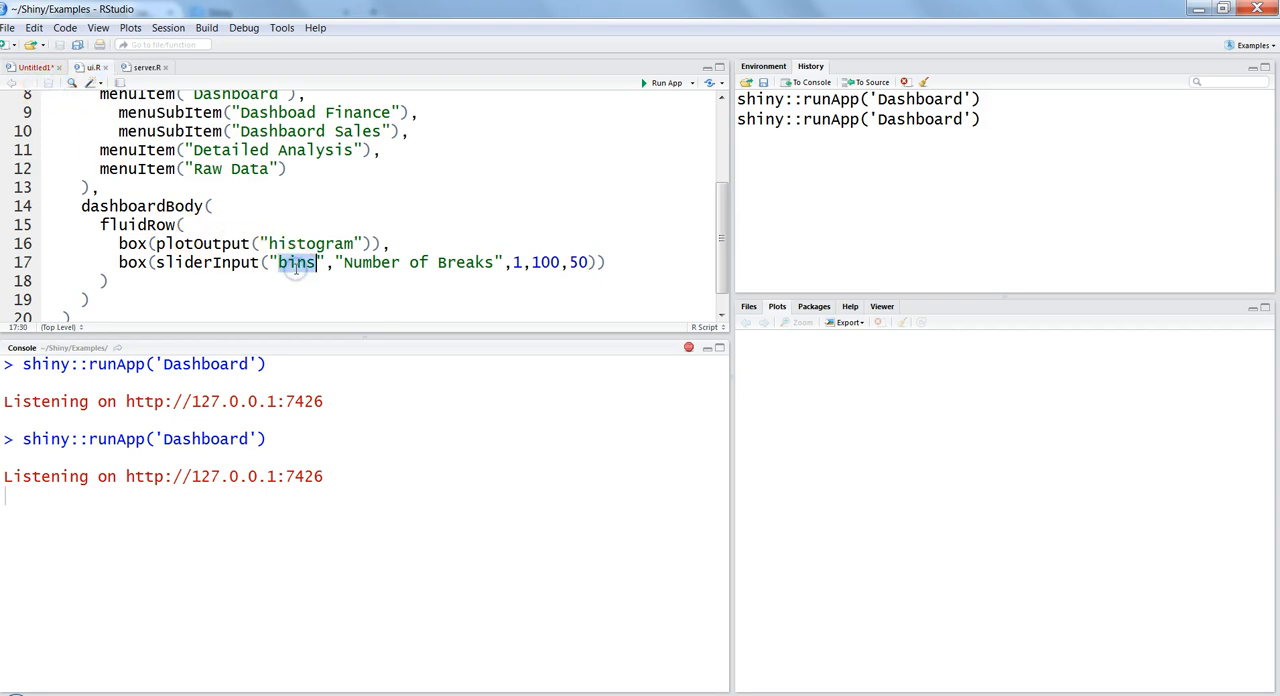
double_click(296, 262)
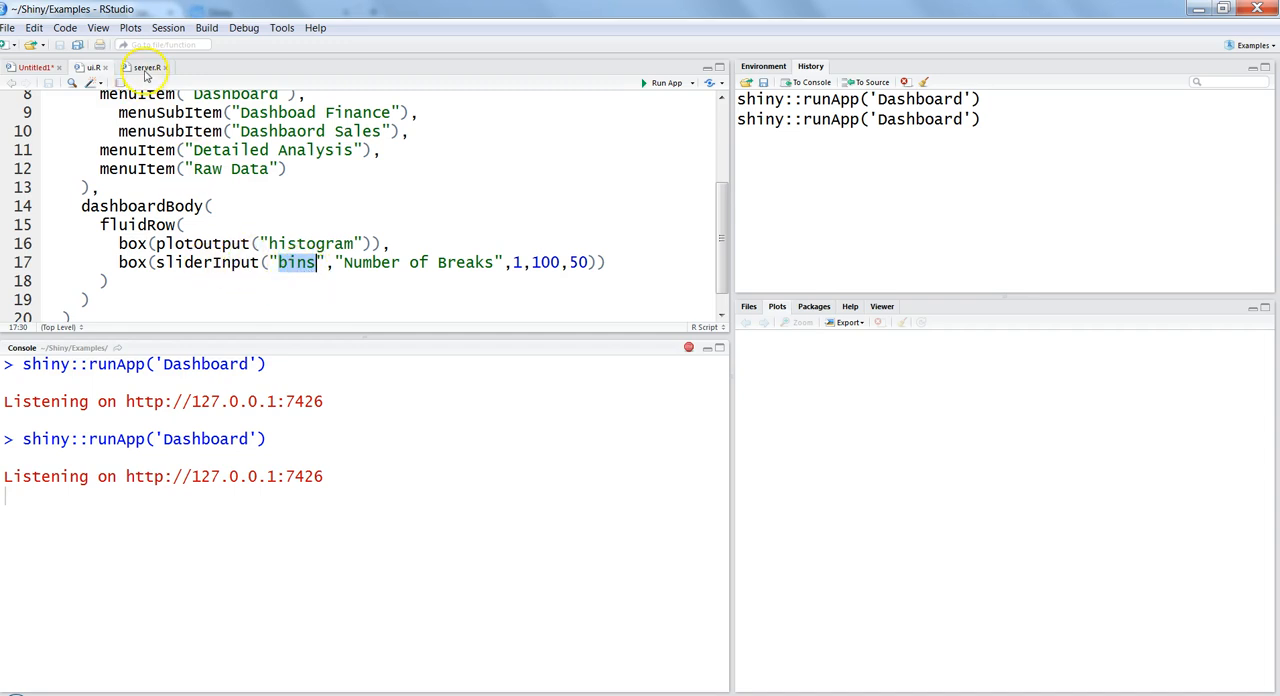
Step: In server.R, pass breaks = input$bins to the hist() call
left_click(146, 68)
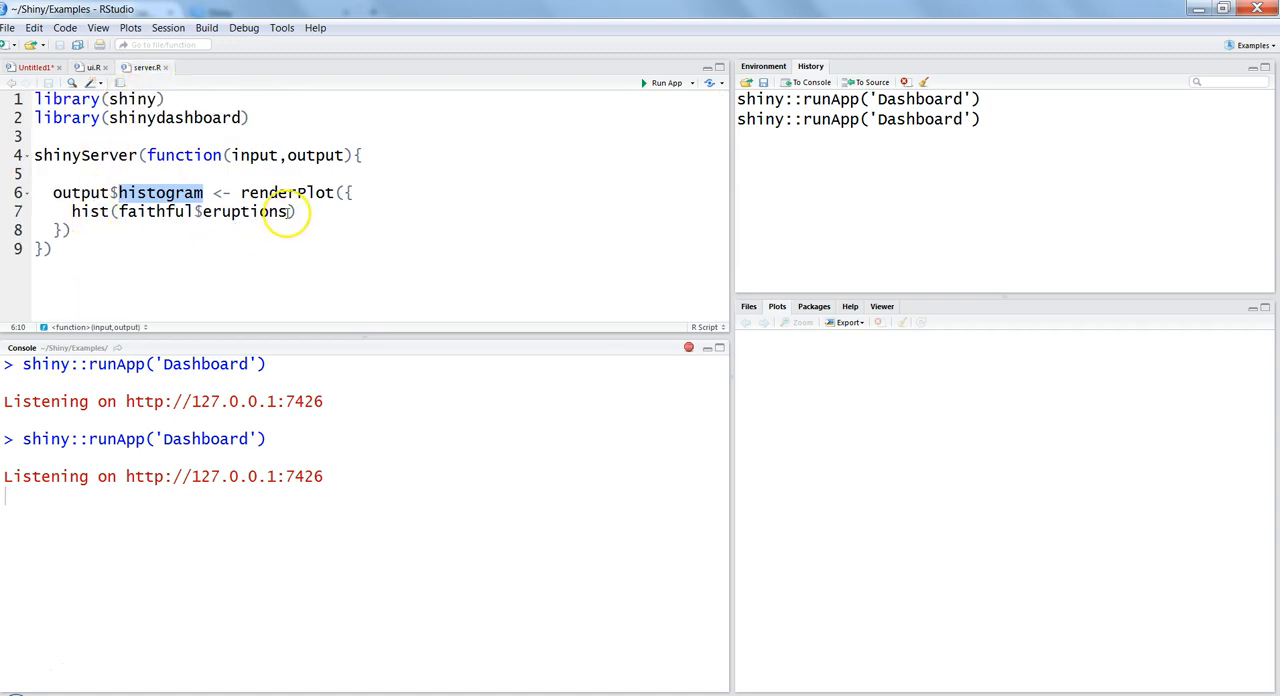
type(",")
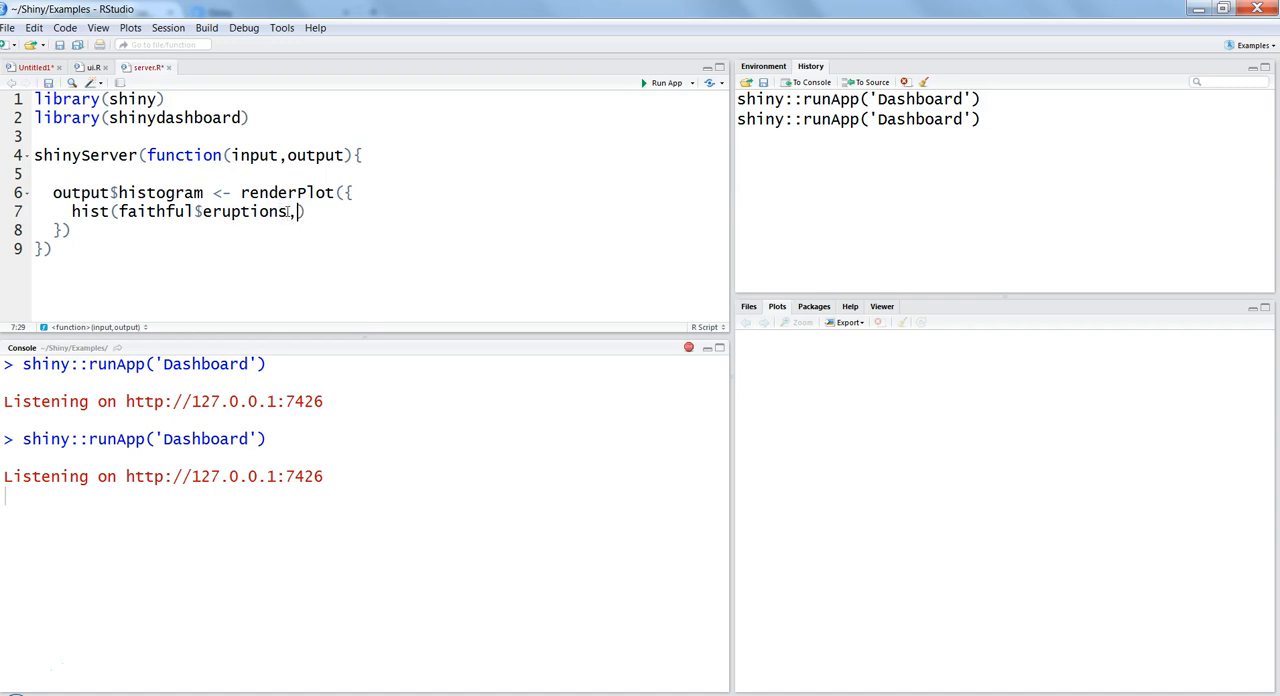
type("breaks =")
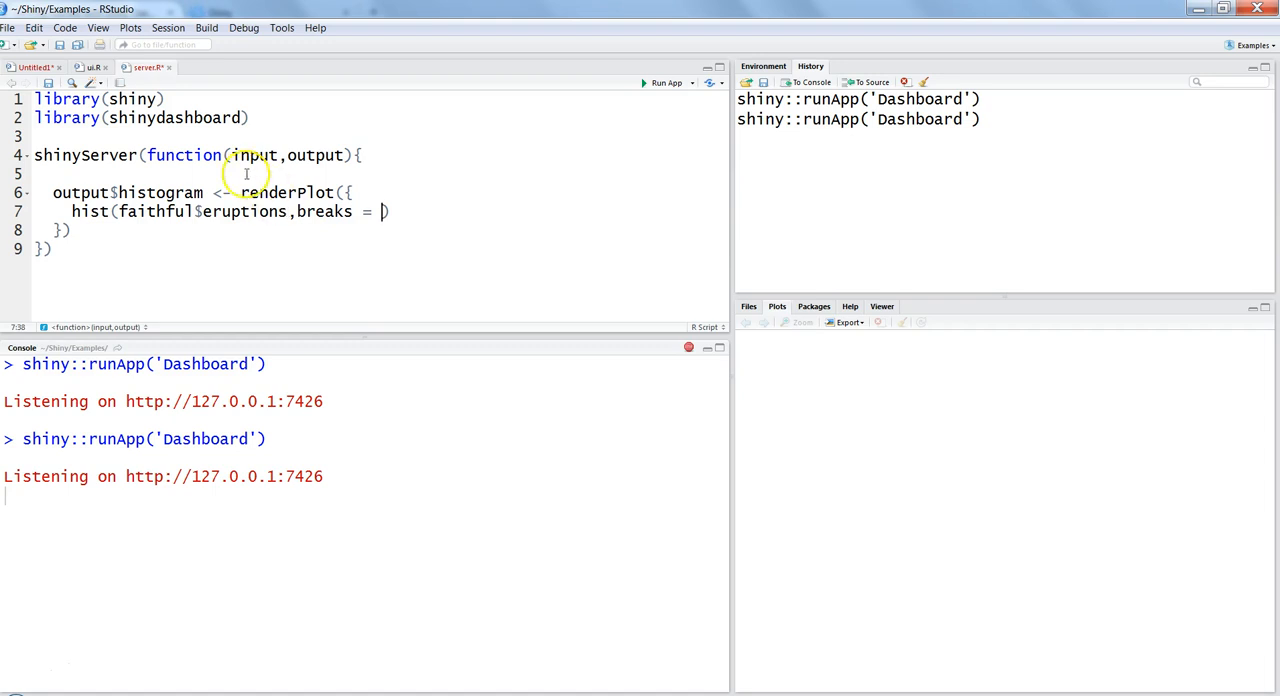
type("input")
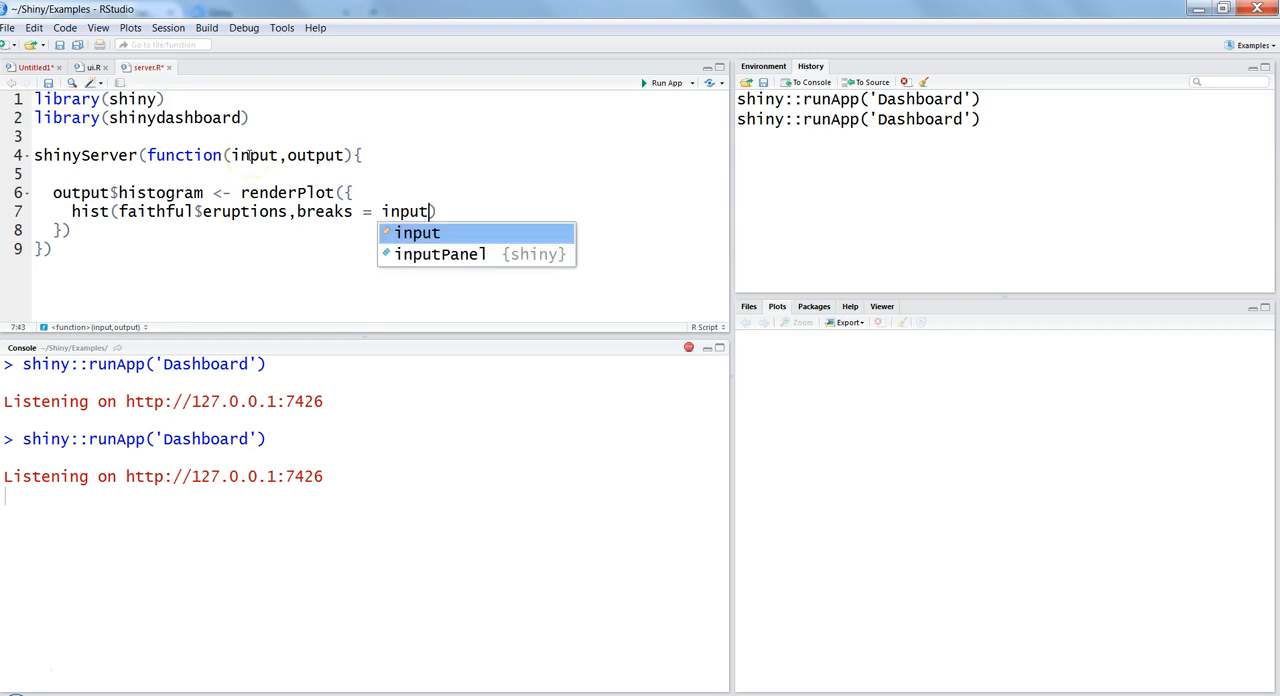
type("$bins")
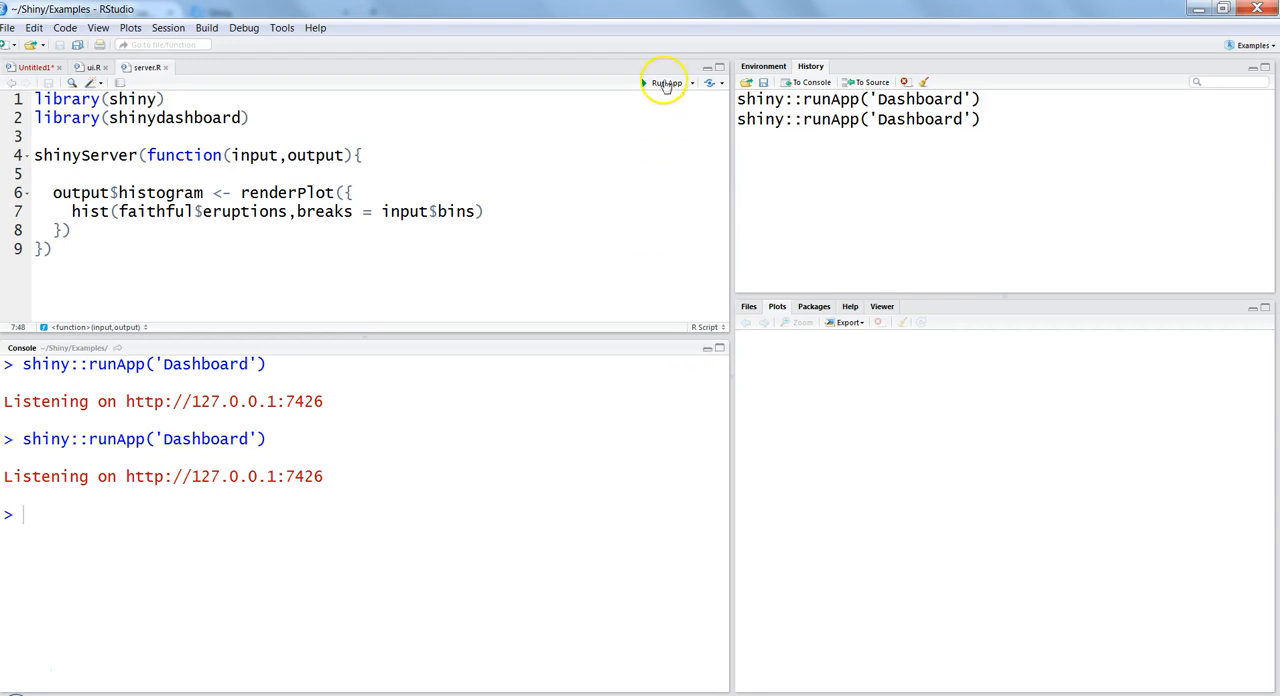
Step: Run the app and drag Number of Breaks down to about 30 and back to 50, watching the histogram redraw
left_click(664, 82)
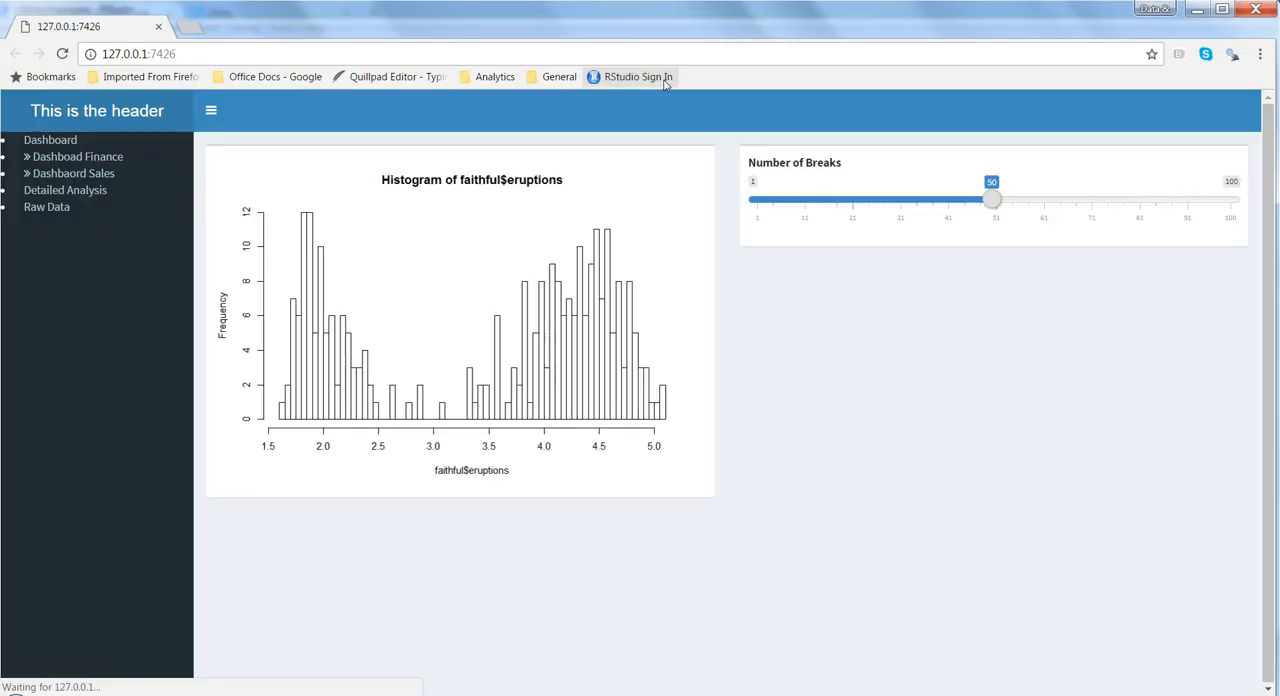
mouse_move(500, 252)
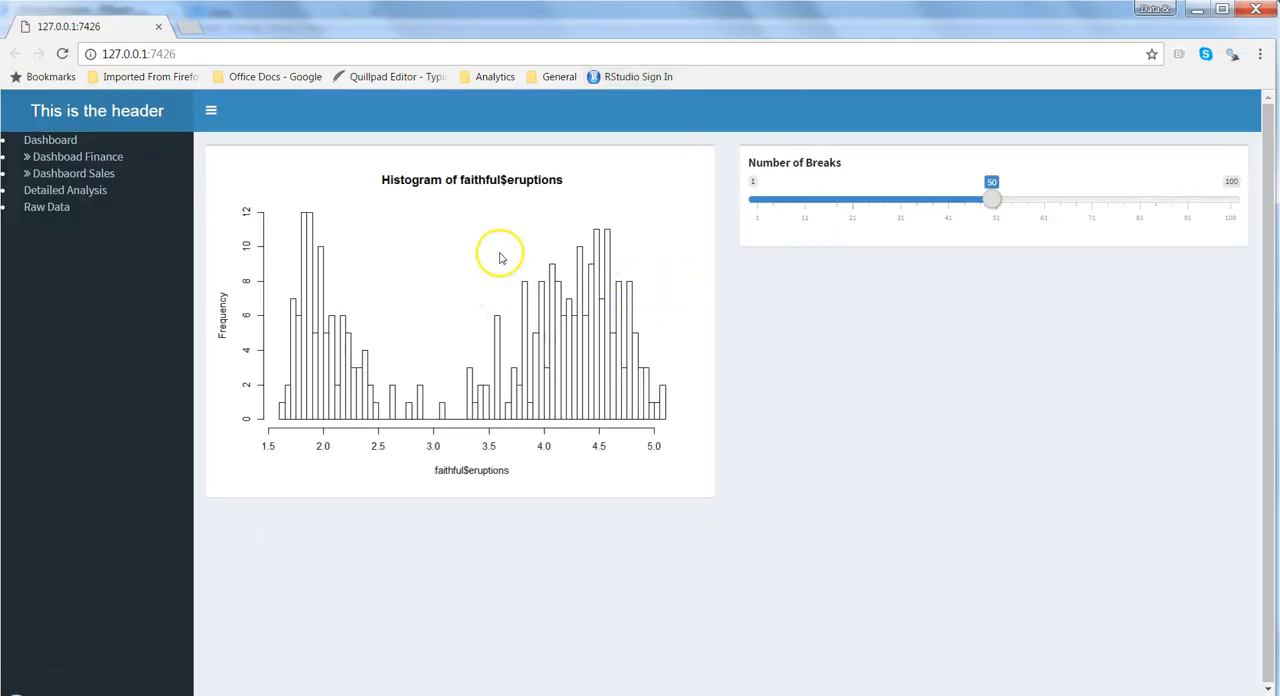
mouse_move(548, 358)
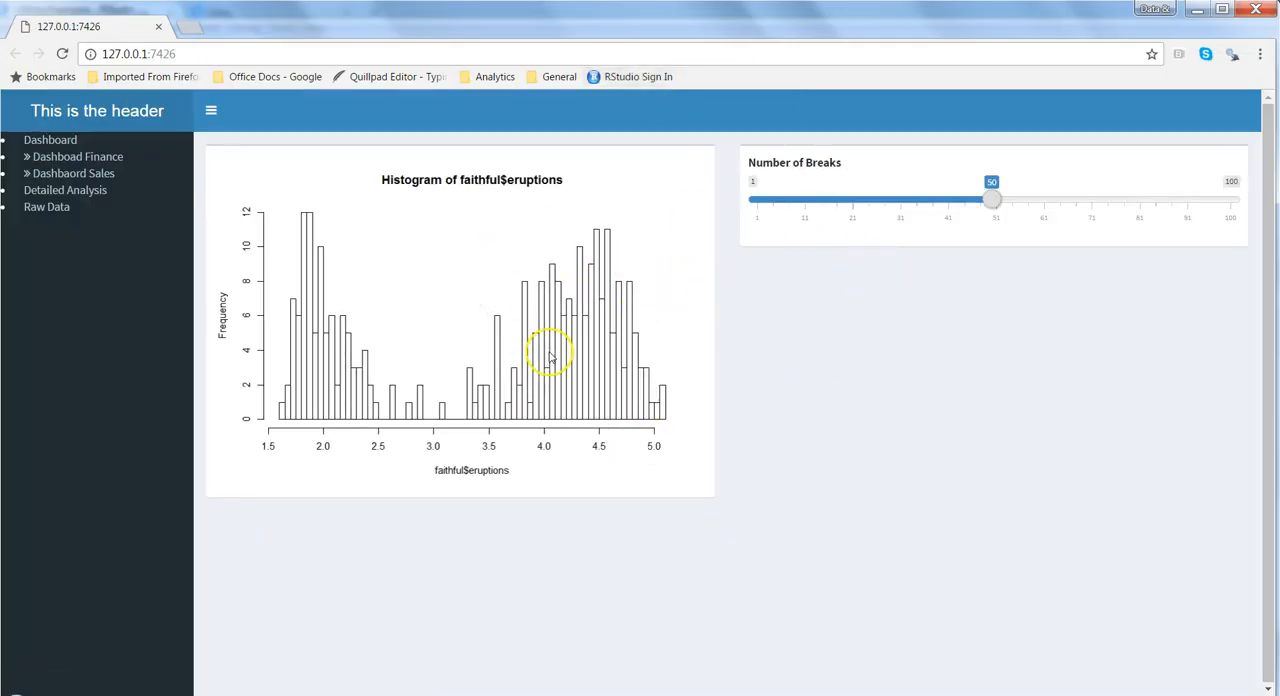
mouse_move(944, 268)
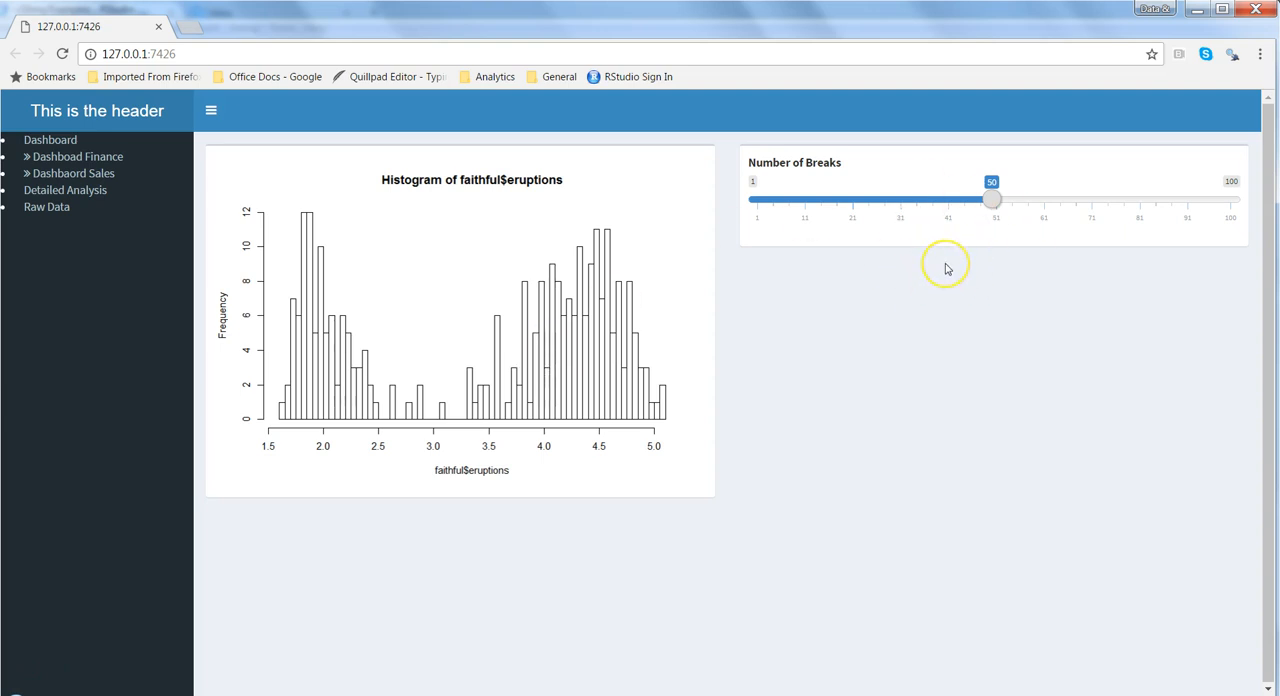
mouse_move(960, 210)
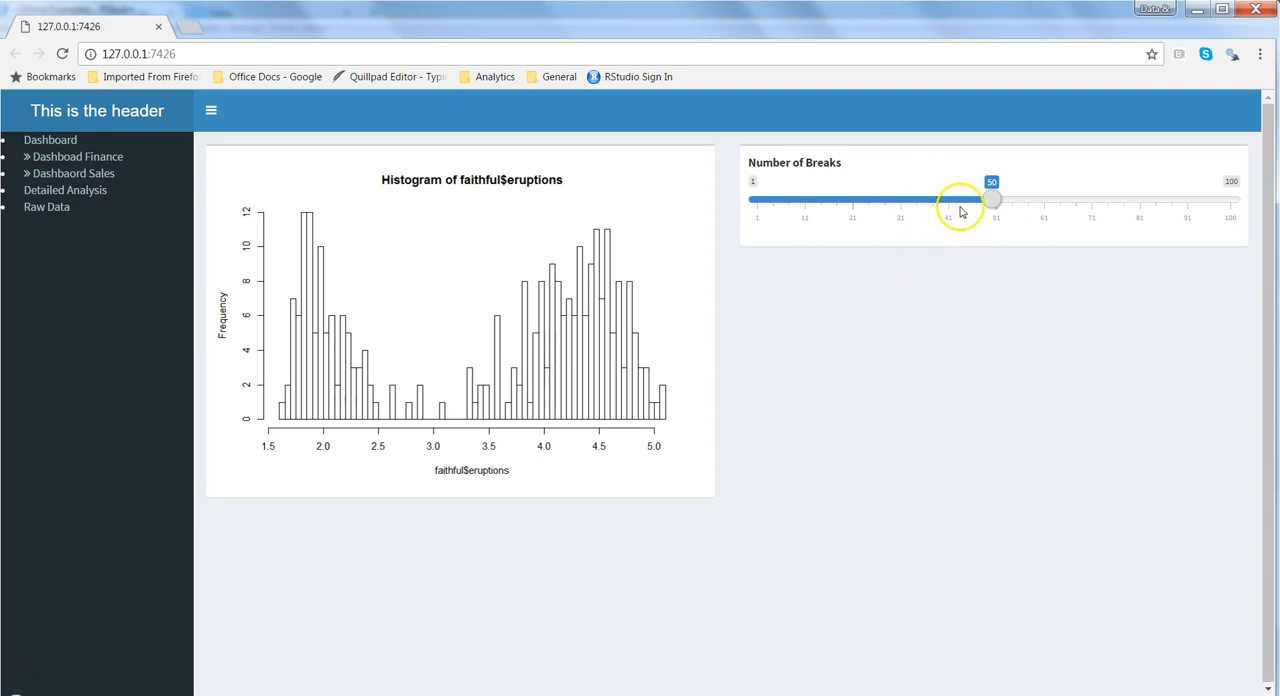
left_click_drag(990, 200, 904, 200)
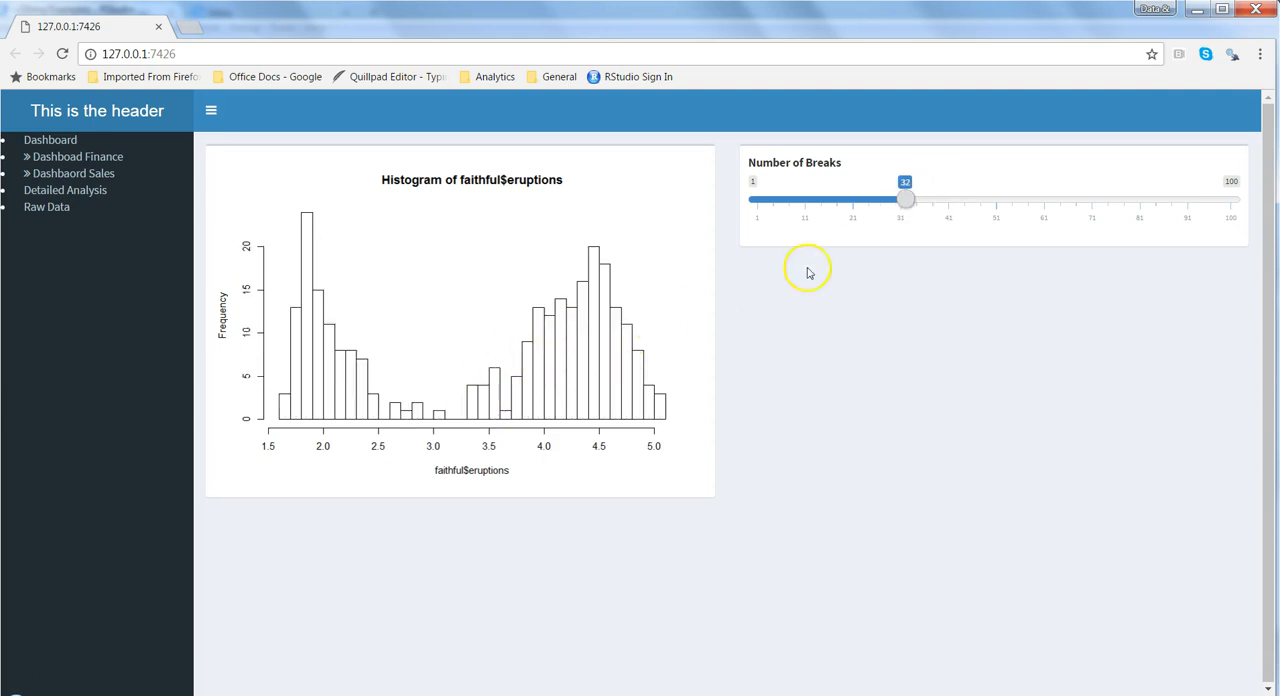
left_click_drag(904, 200, 1000, 200)
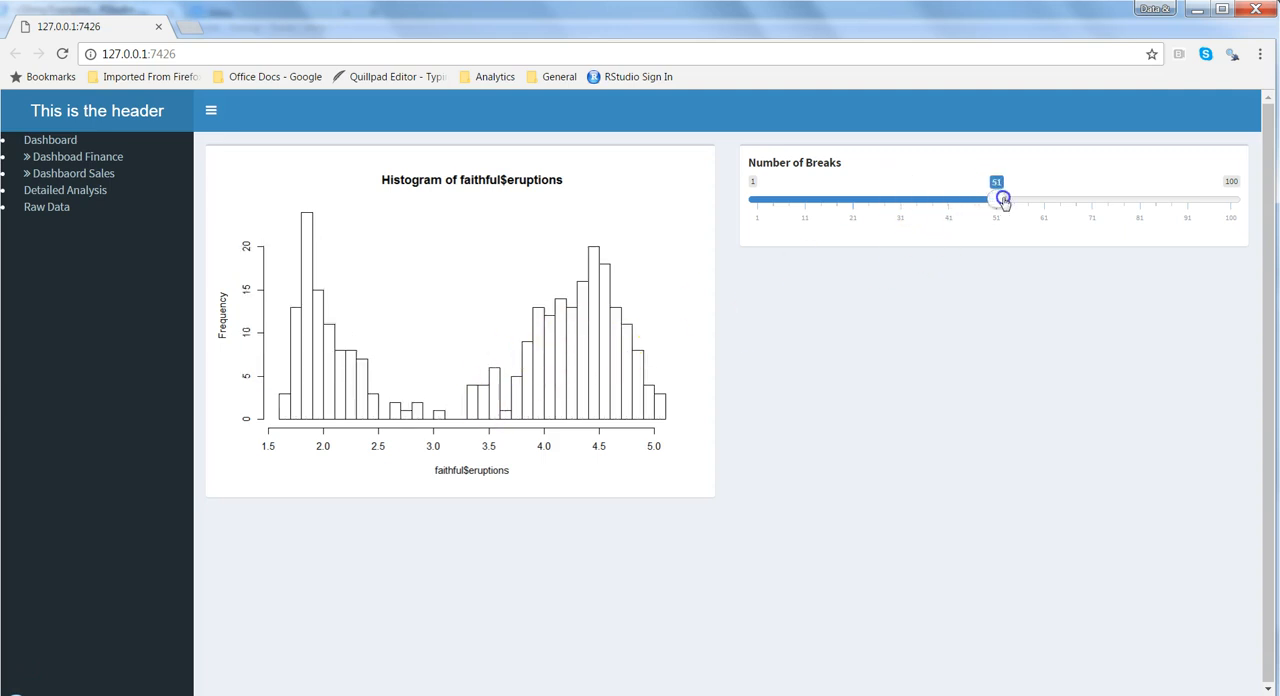
left_click_drag(1004, 200, 1012, 200)
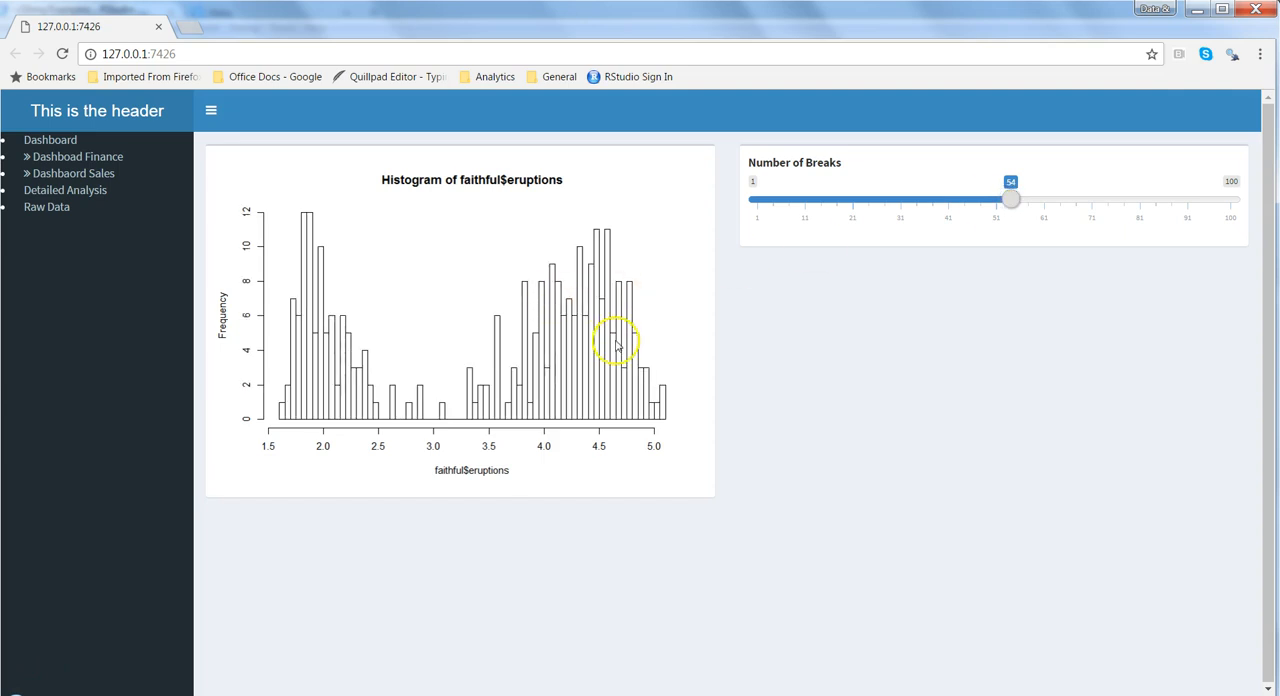
mouse_move(852, 328)
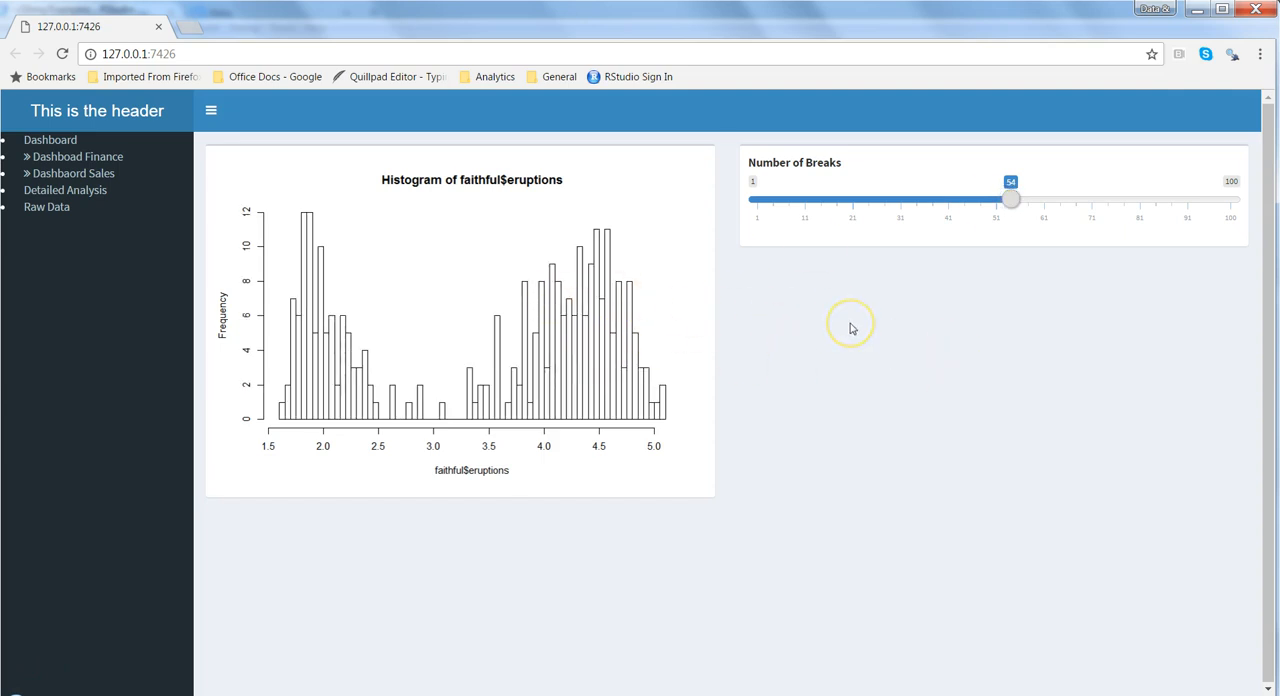
mouse_move(720, 338)
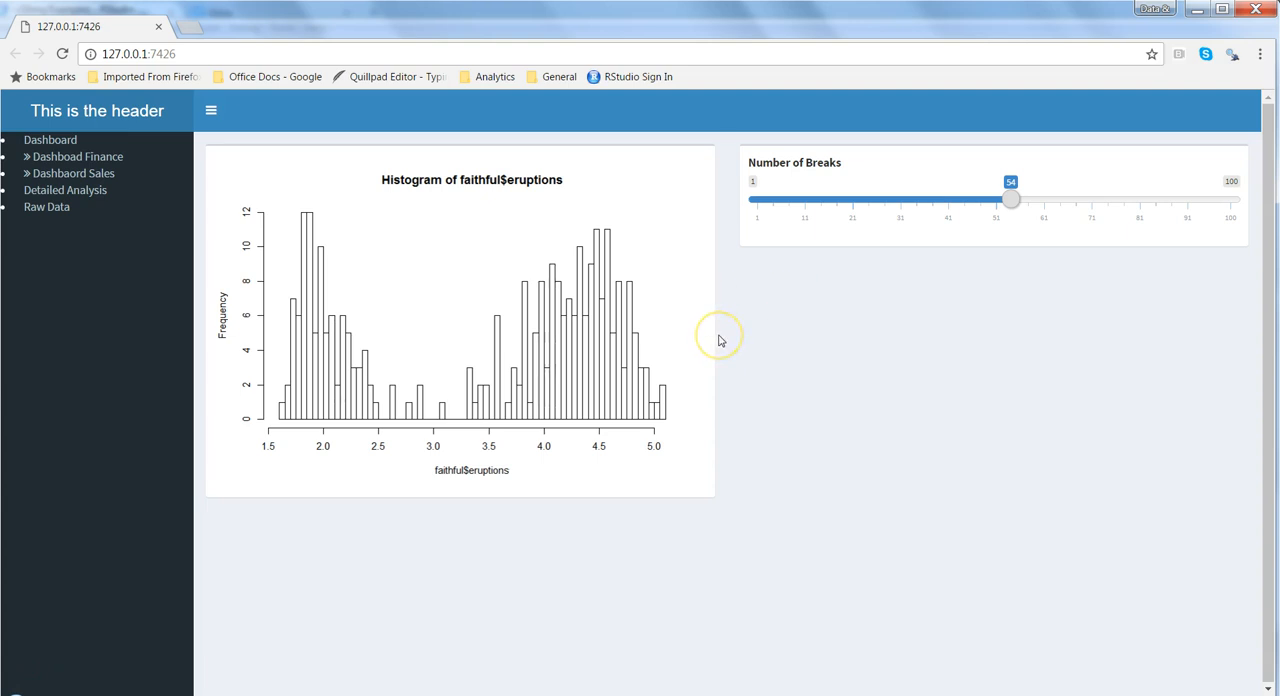
mouse_move(598, 352)
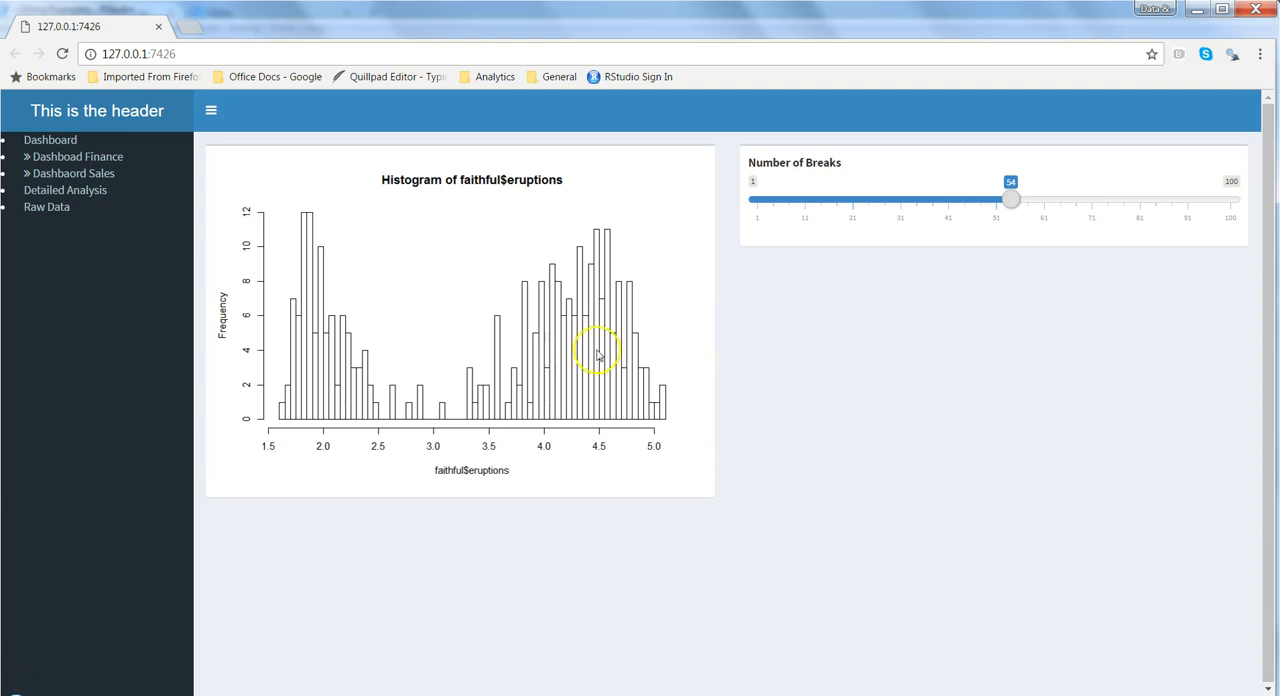
mouse_move(846, 332)
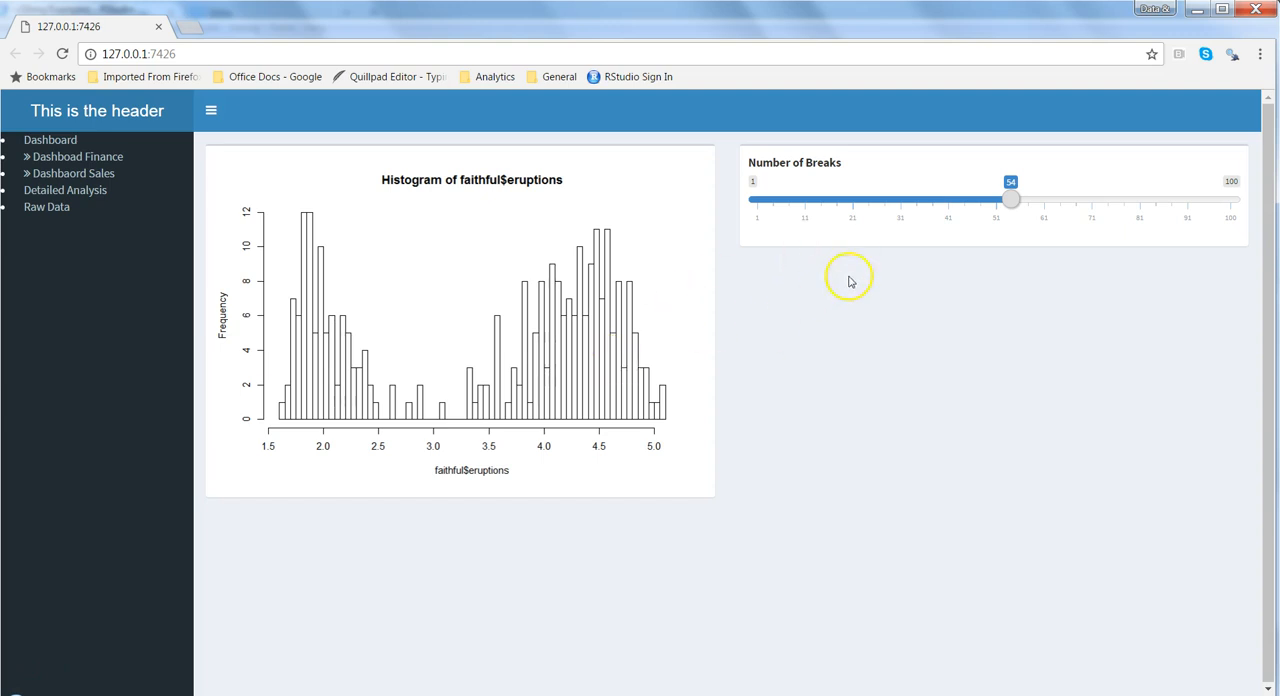
mouse_move(484, 572)
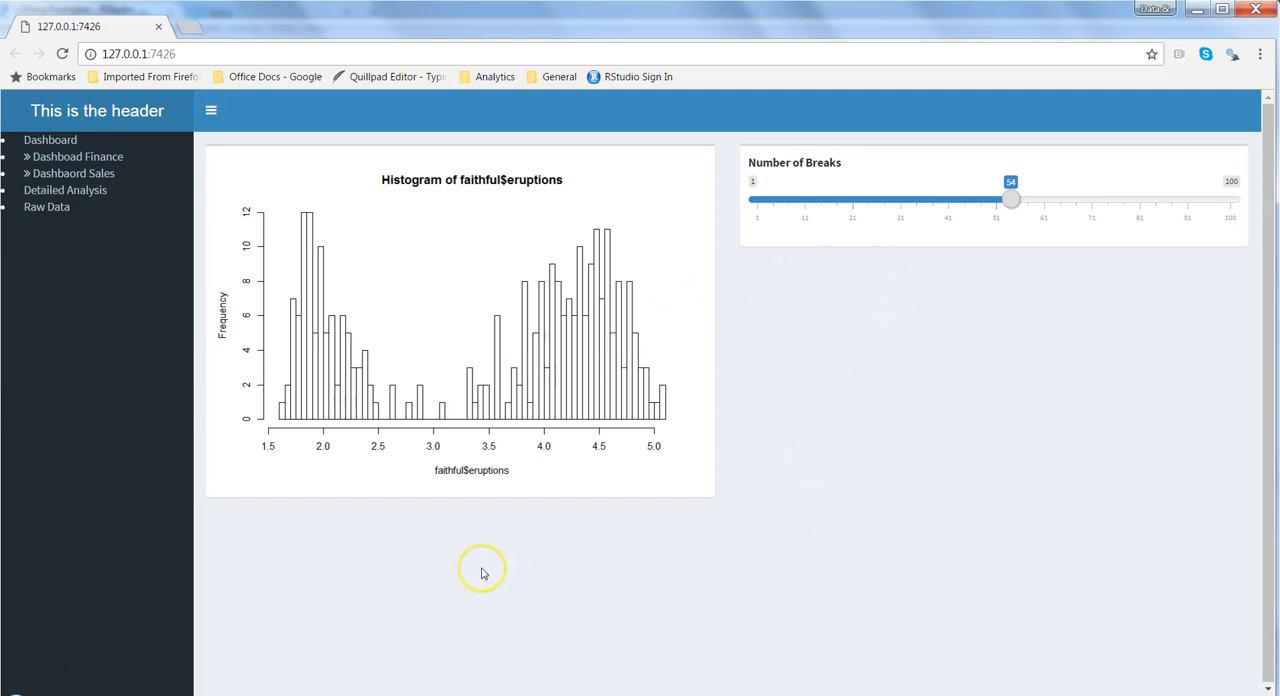
mouse_move(730, 546)
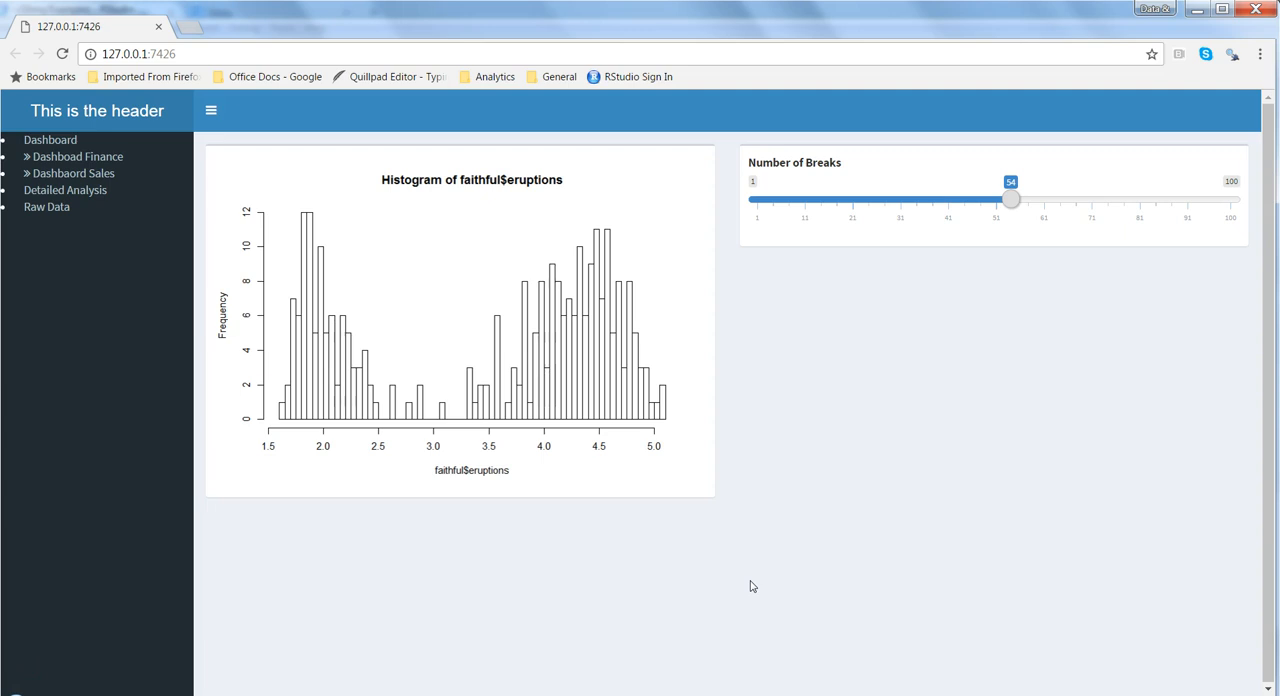
mouse_move(896, 292)
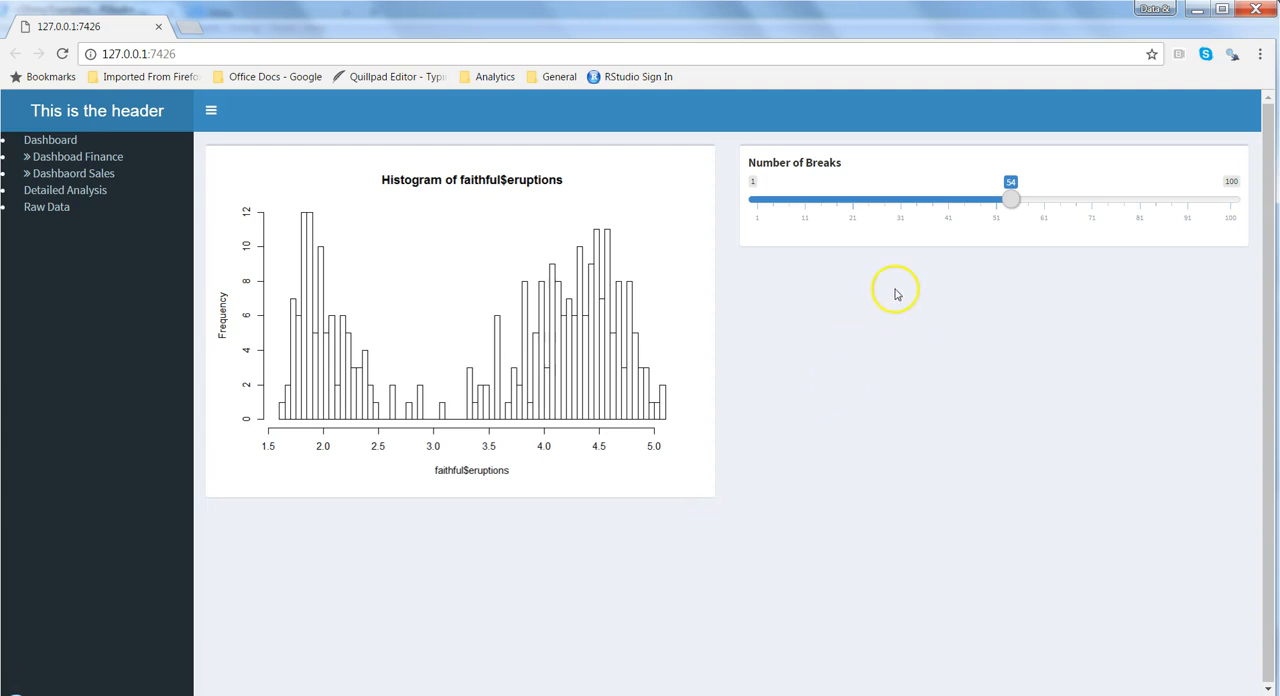
mouse_move(924, 236)
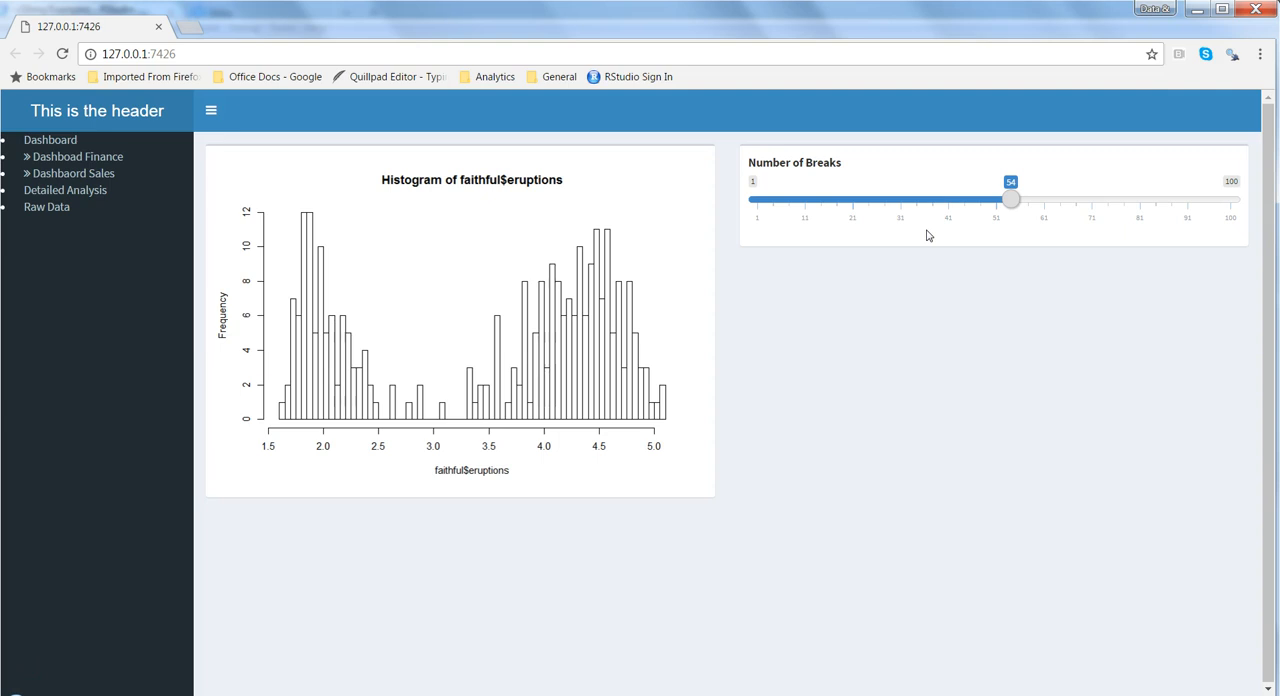
mouse_move(860, 452)
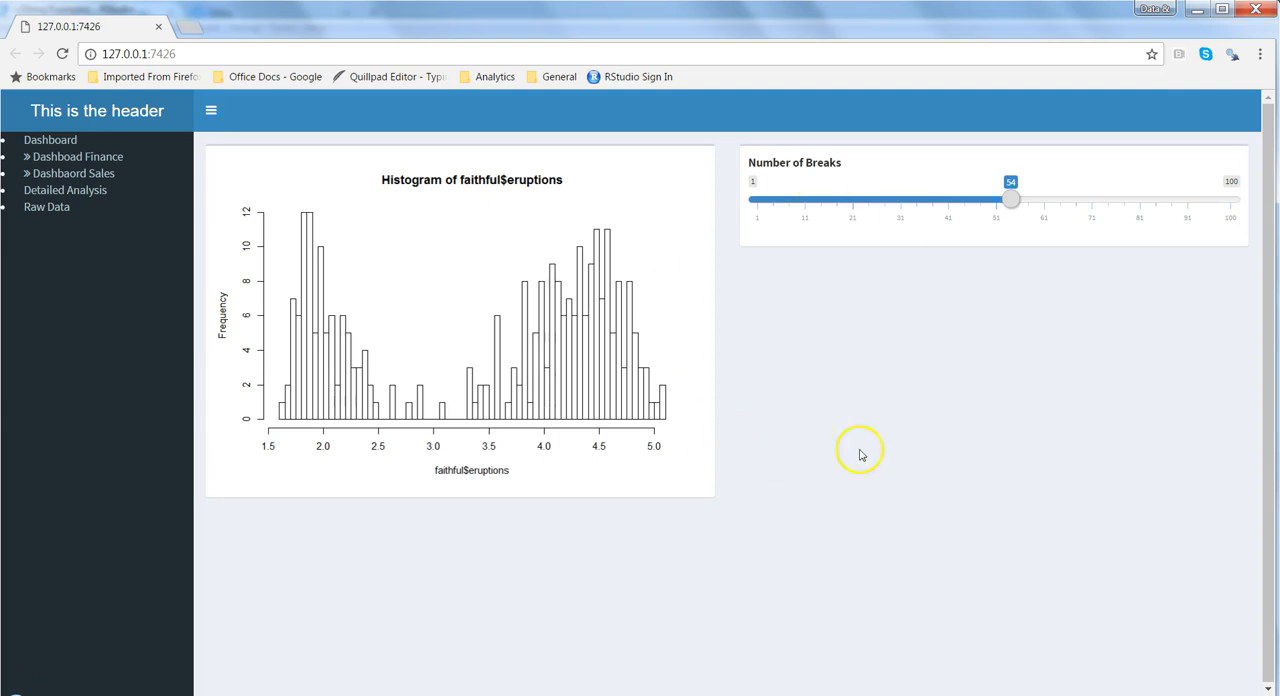
mouse_move(924, 400)
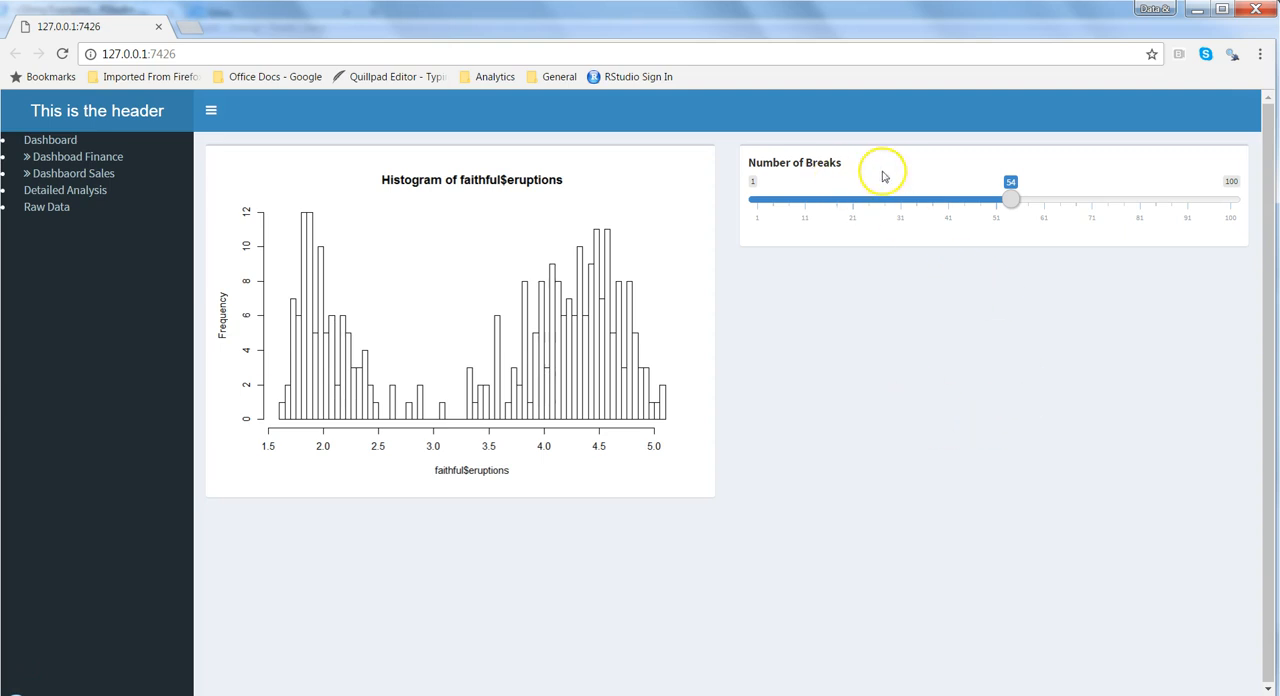
mouse_move(888, 180)
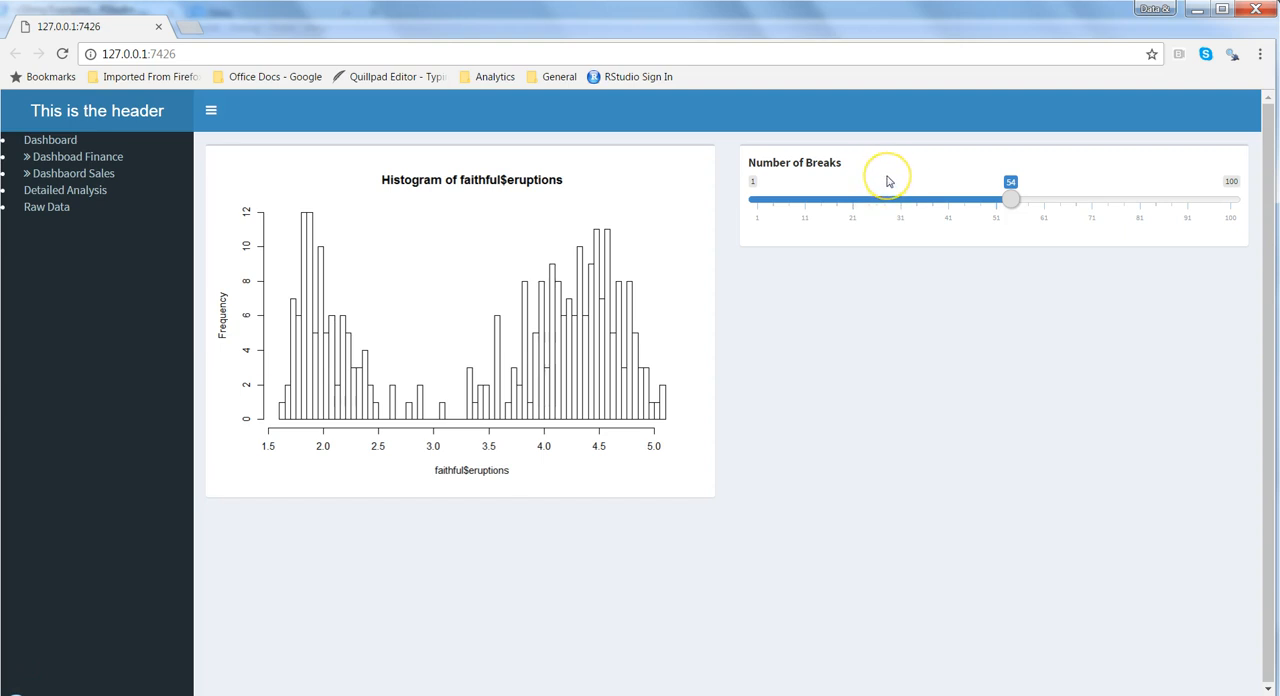
mouse_move(804, 196)
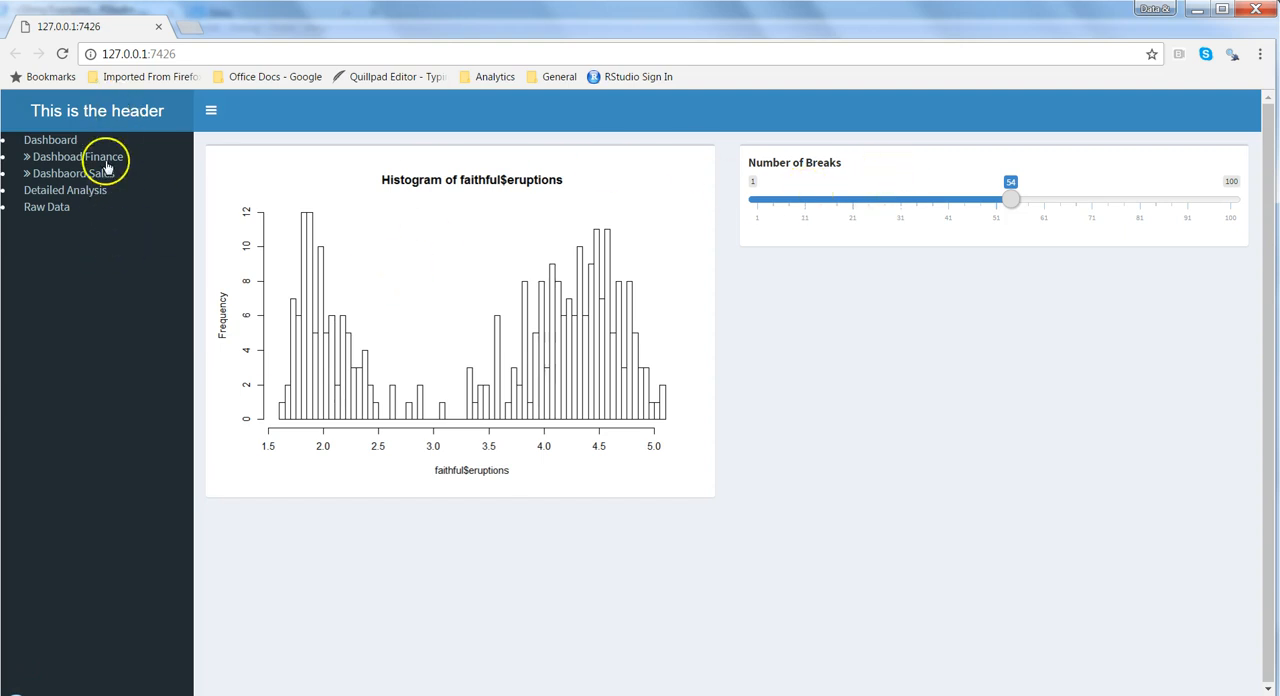
mouse_move(144, 244)
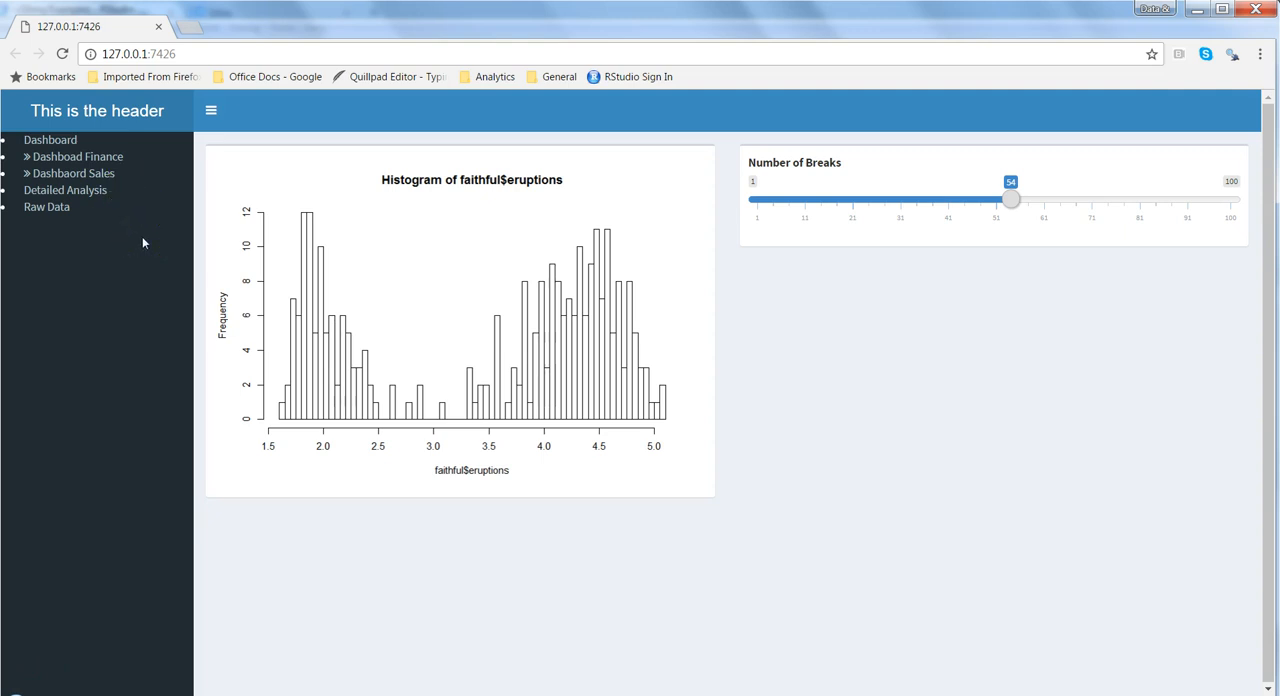
mouse_move(704, 272)
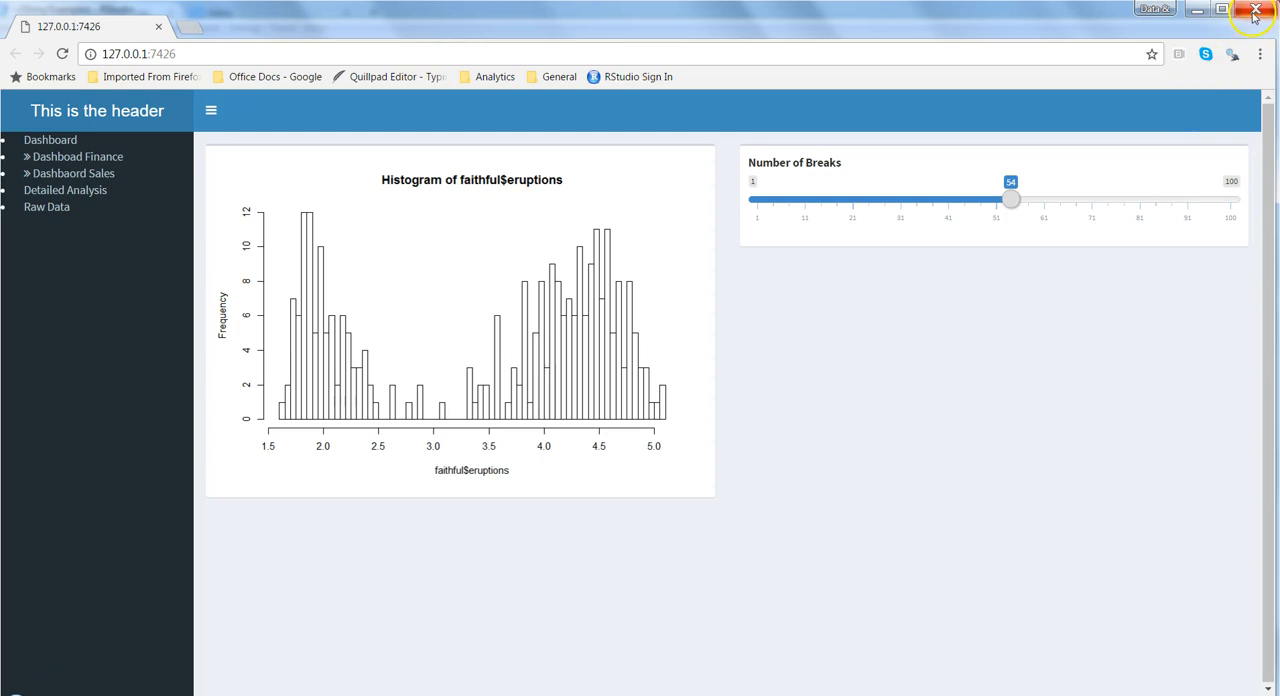
Step: Place sliderInput("bins","Number of Breaks",1,100,50) inside dashboardSidebar in ui.R and rerun the app
left_click(1252, 10)
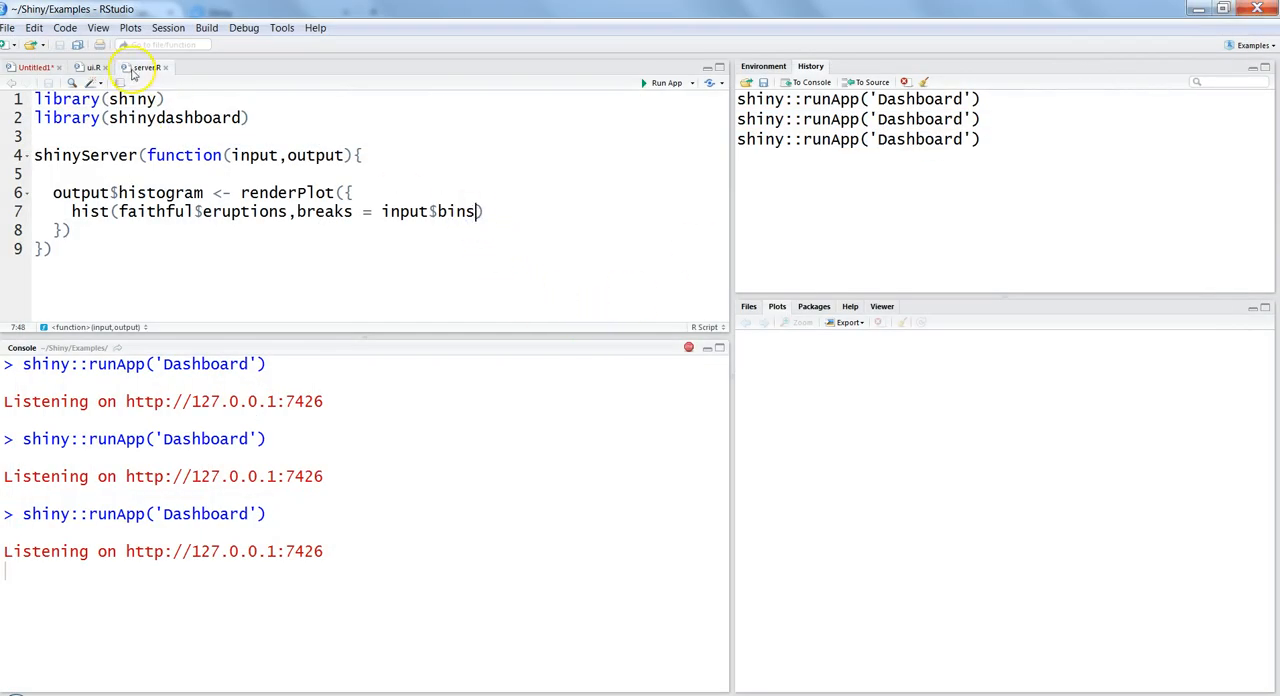
left_click(90, 68)
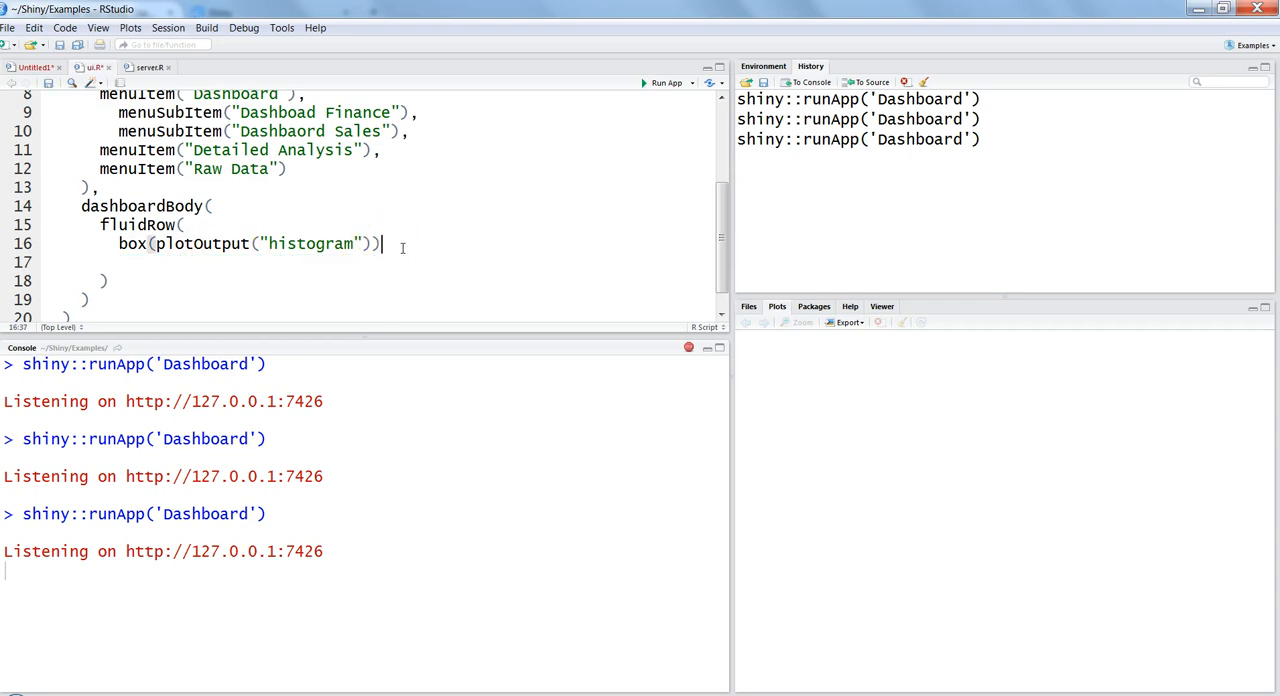
mouse_move(432, 296)
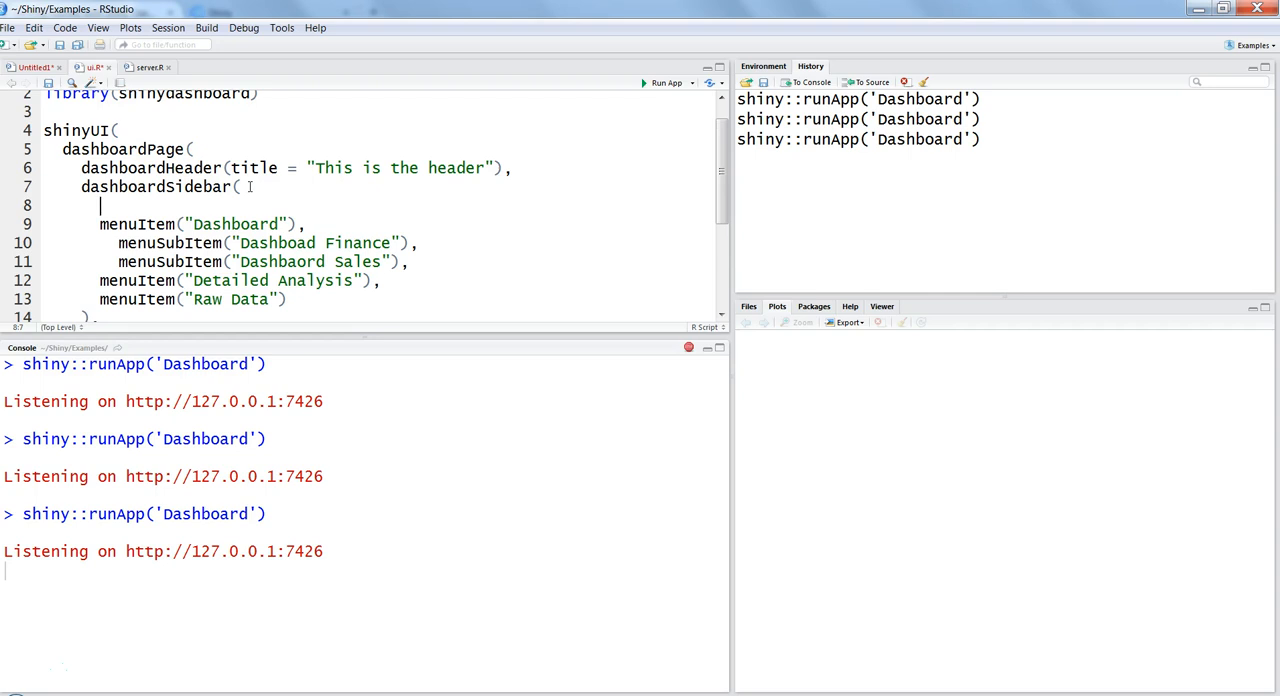
type("box(sliderInput(\"bins\",\"Number of Breaks\",1,100,50))")
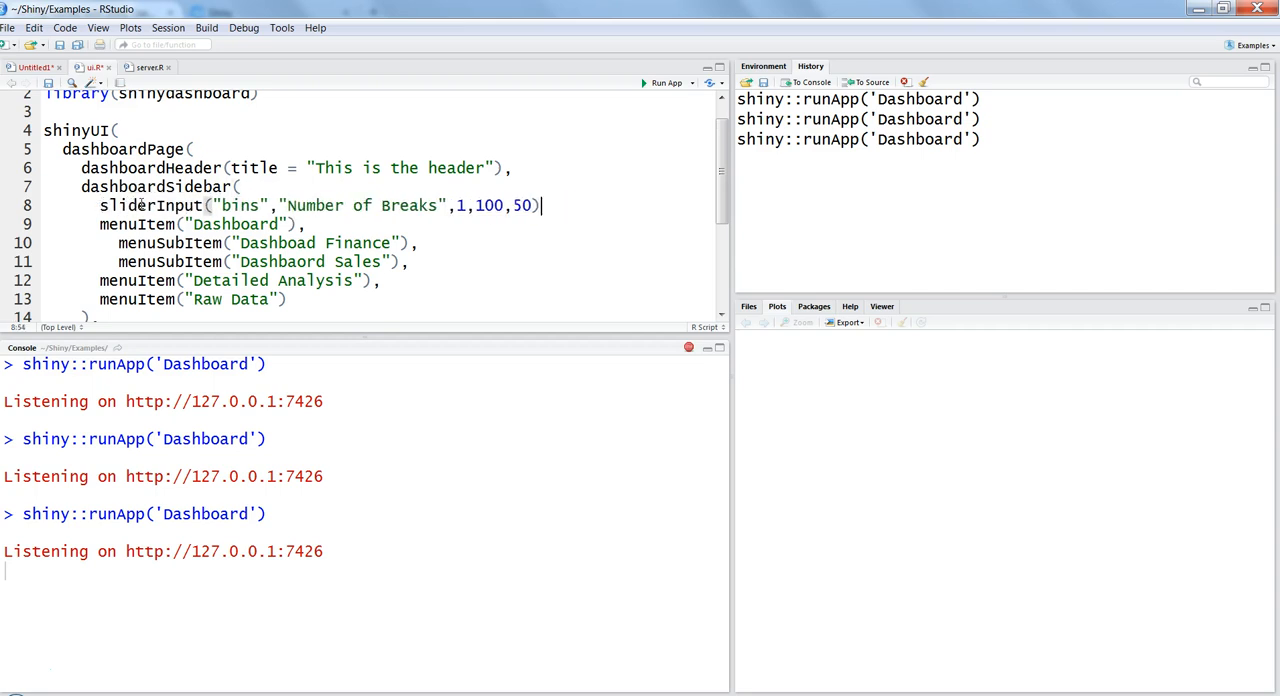
mouse_move(576, 226)
type(",")
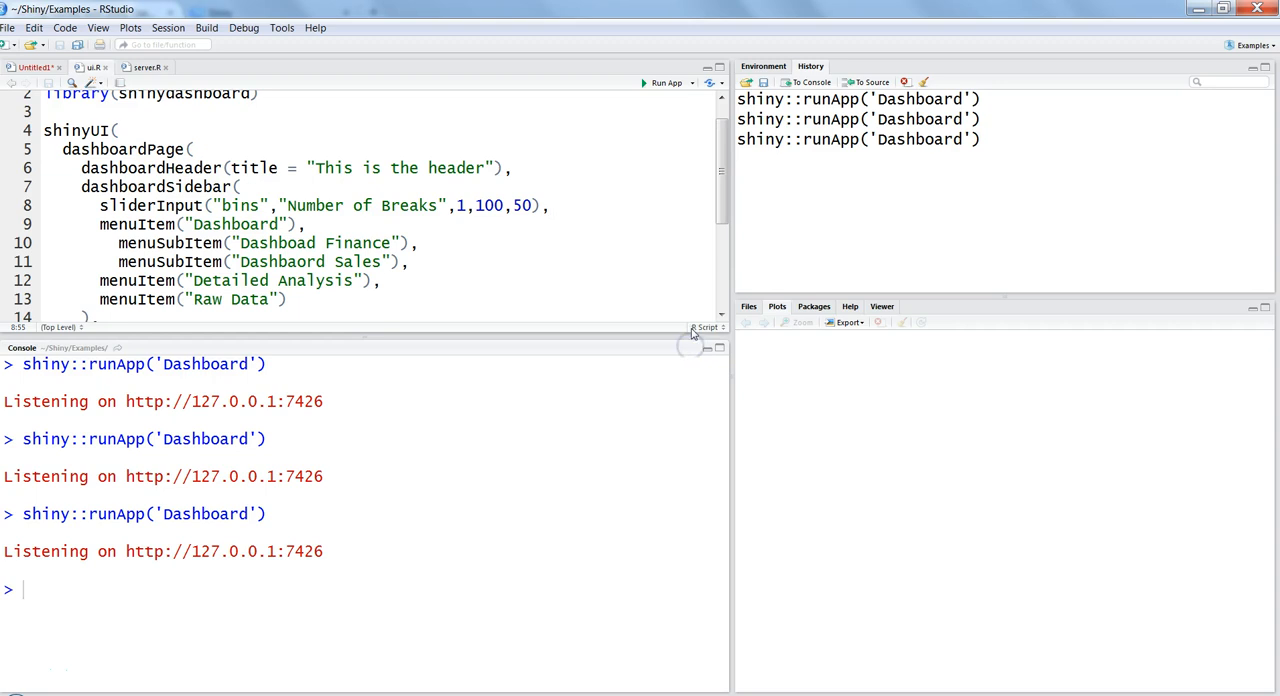
left_click(664, 82)
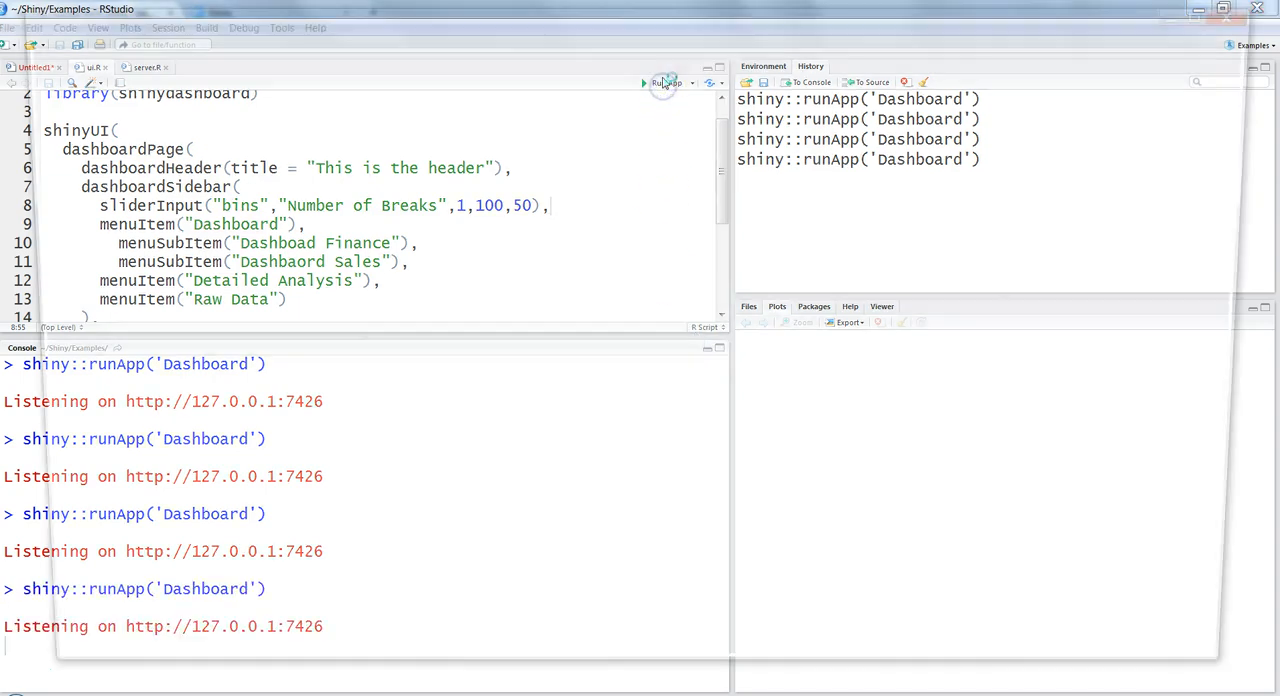
Step: Relaunch and drag the sidebar Number of Breaks slider between about 30 and 50, ending near 30
left_click(664, 82)
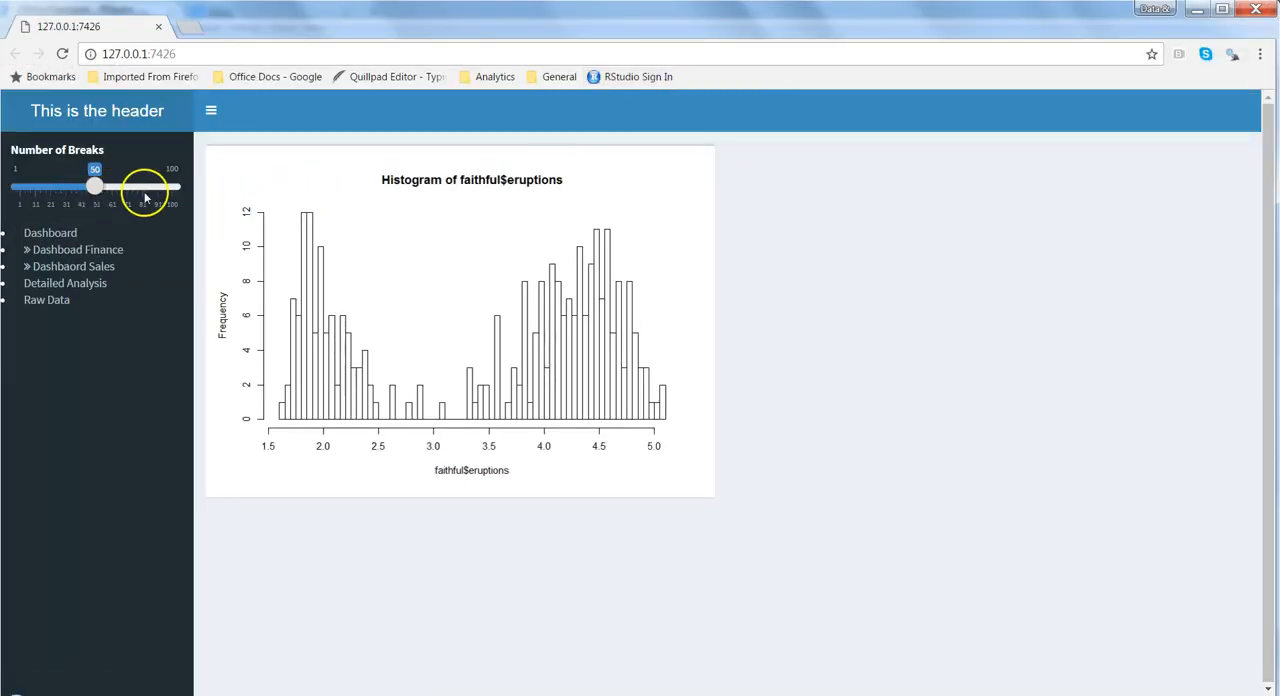
left_click_drag(94, 188, 76, 188)
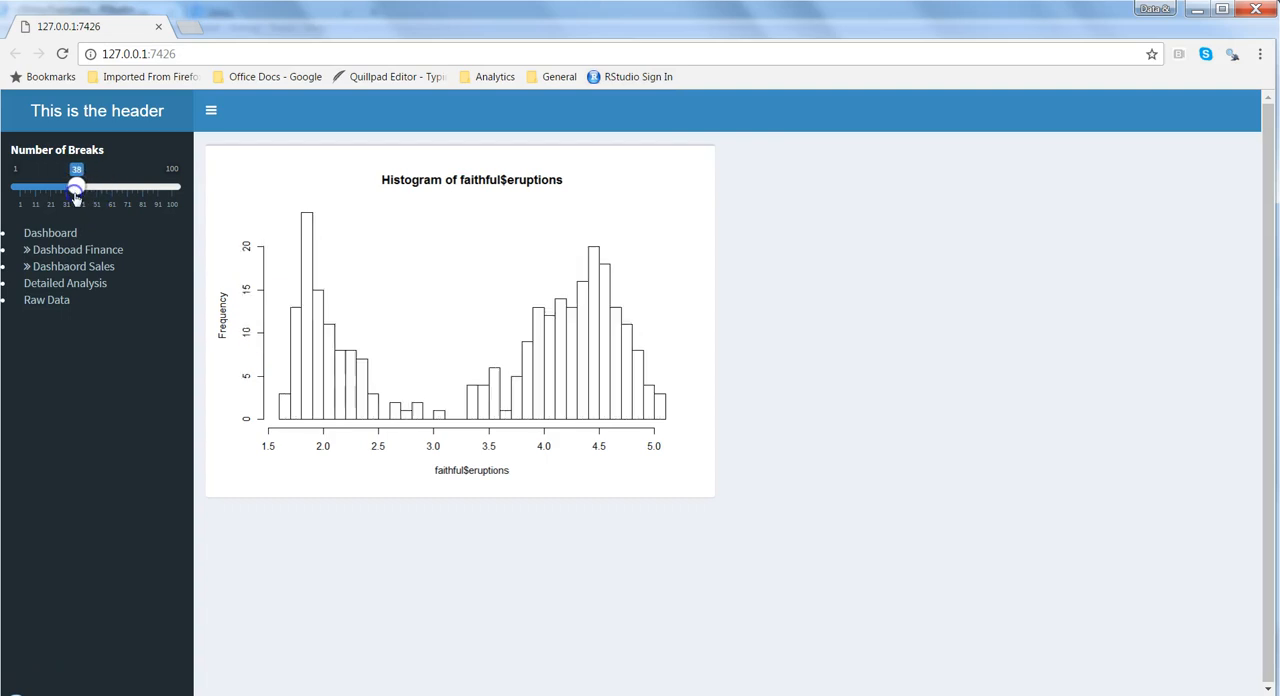
left_click_drag(76, 188, 84, 188)
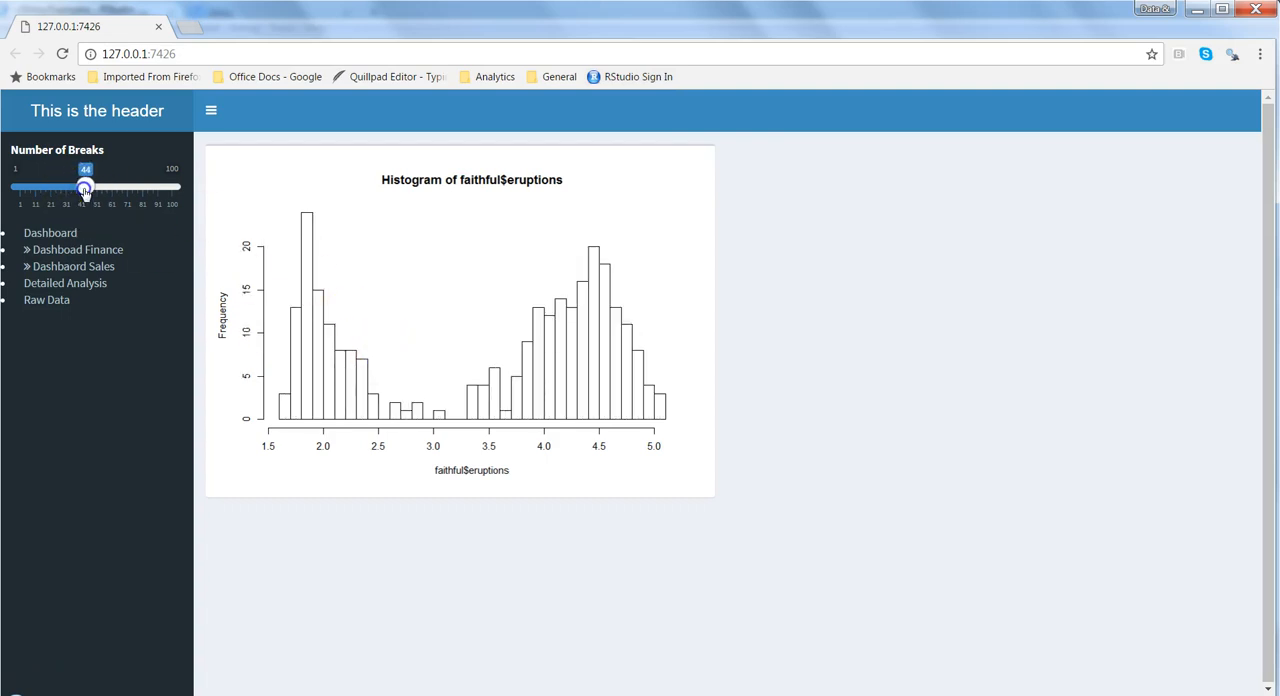
left_click_drag(84, 188, 92, 188)
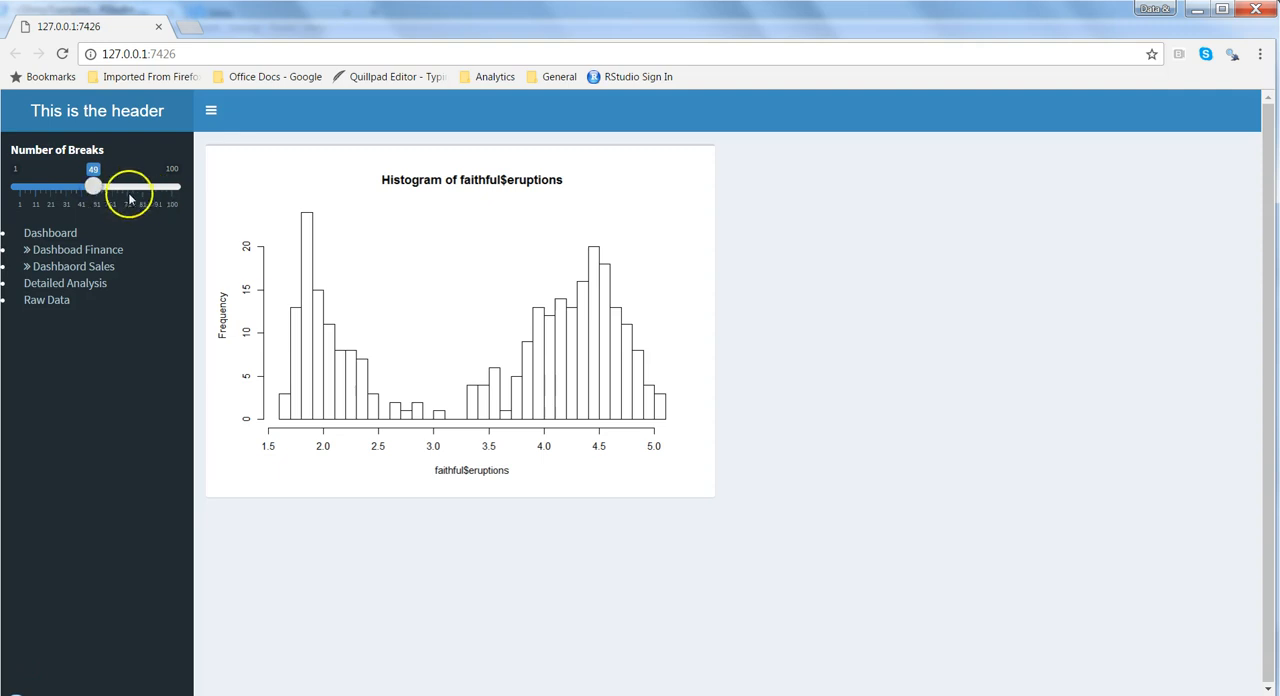
right_click(92, 186)
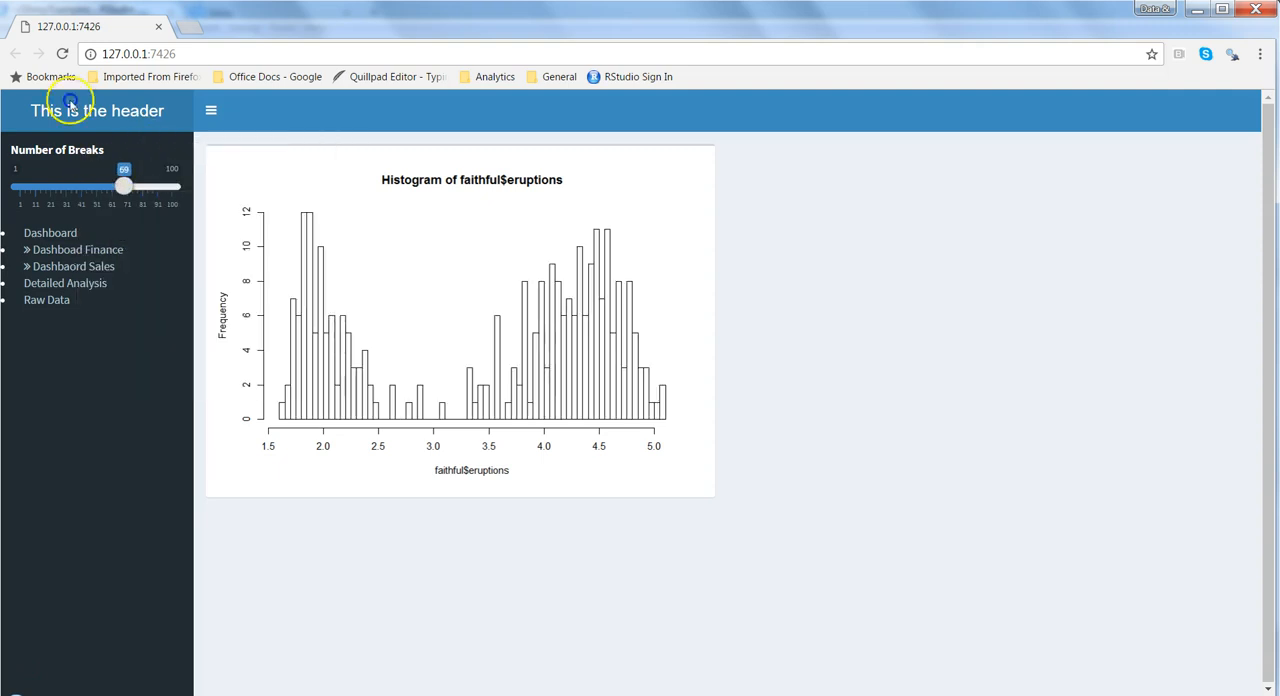
left_click_drag(124, 186, 80, 186)
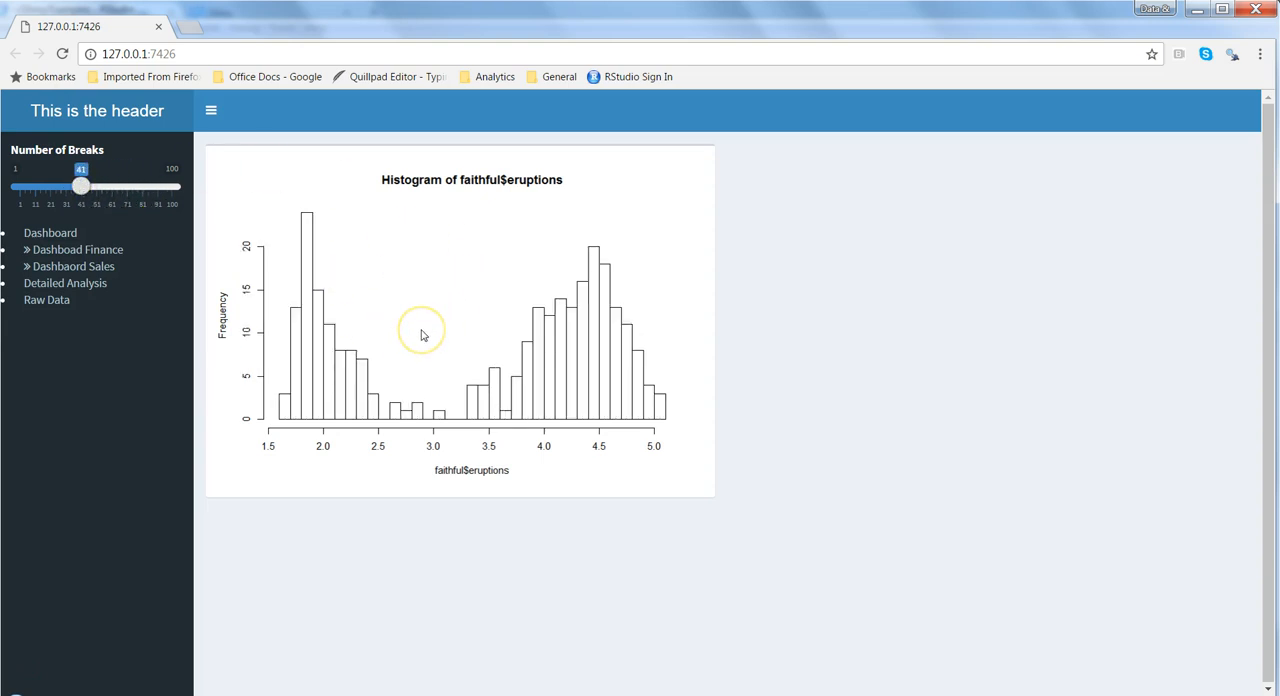
mouse_move(676, 290)
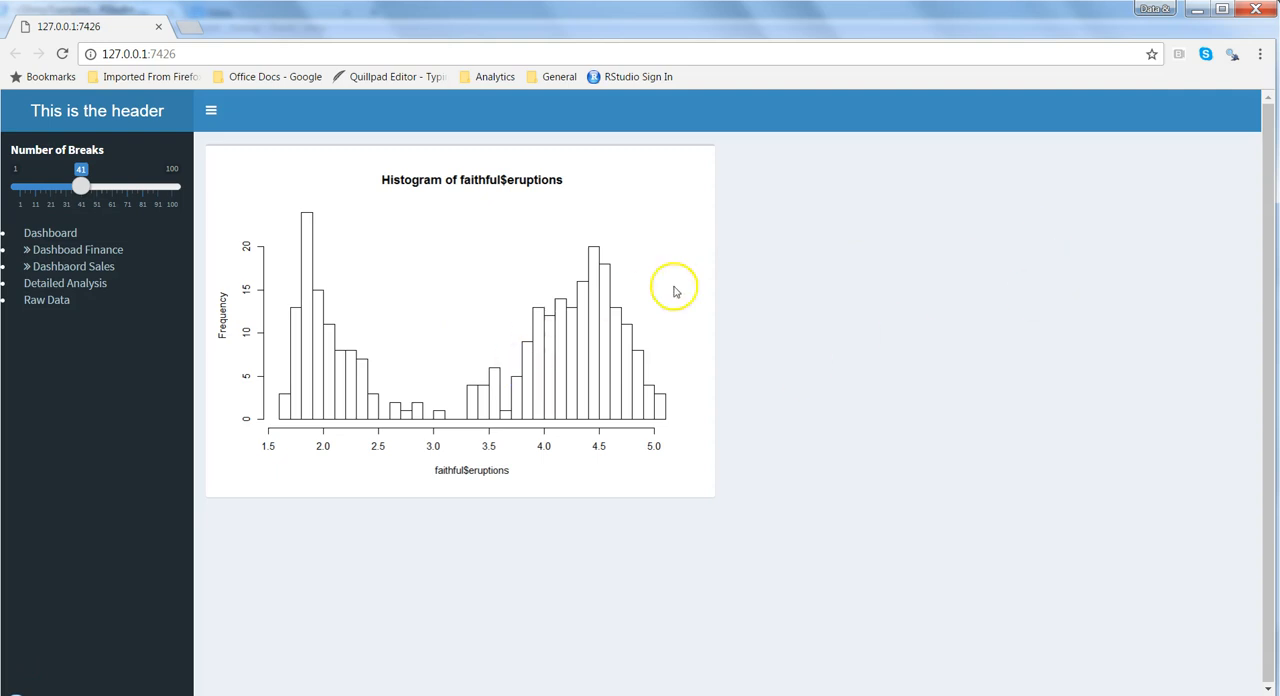
mouse_move(154, 462)
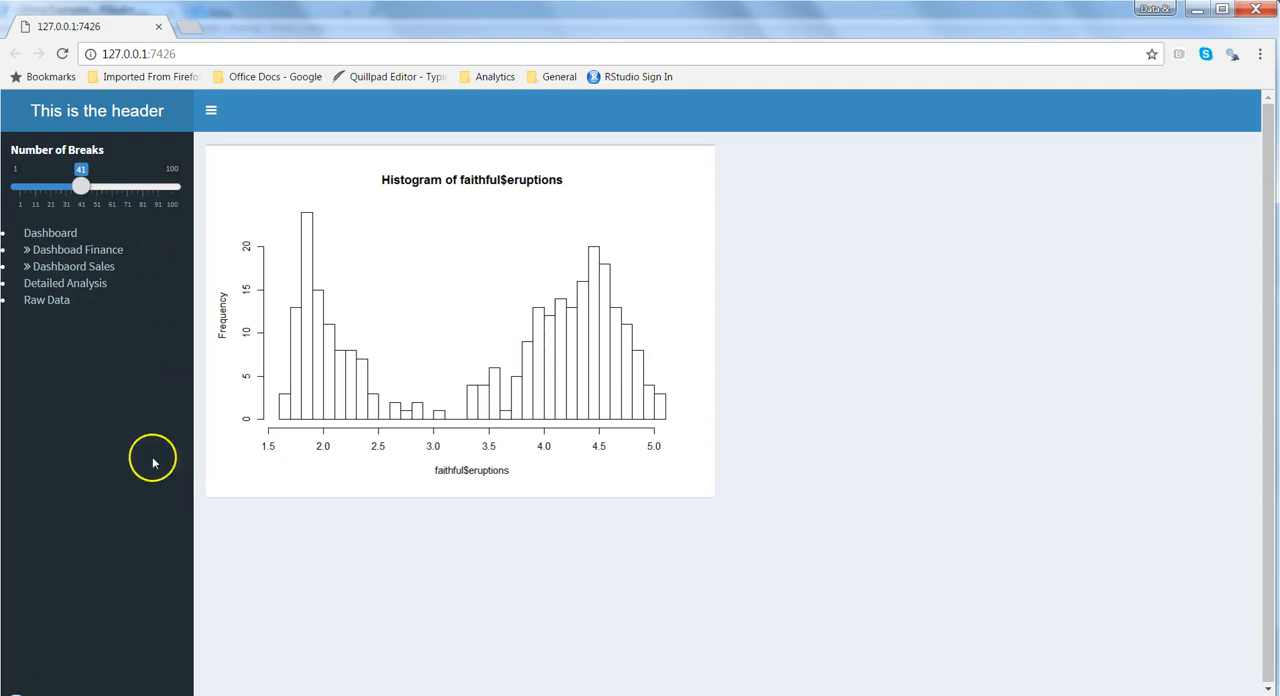
mouse_move(644, 524)
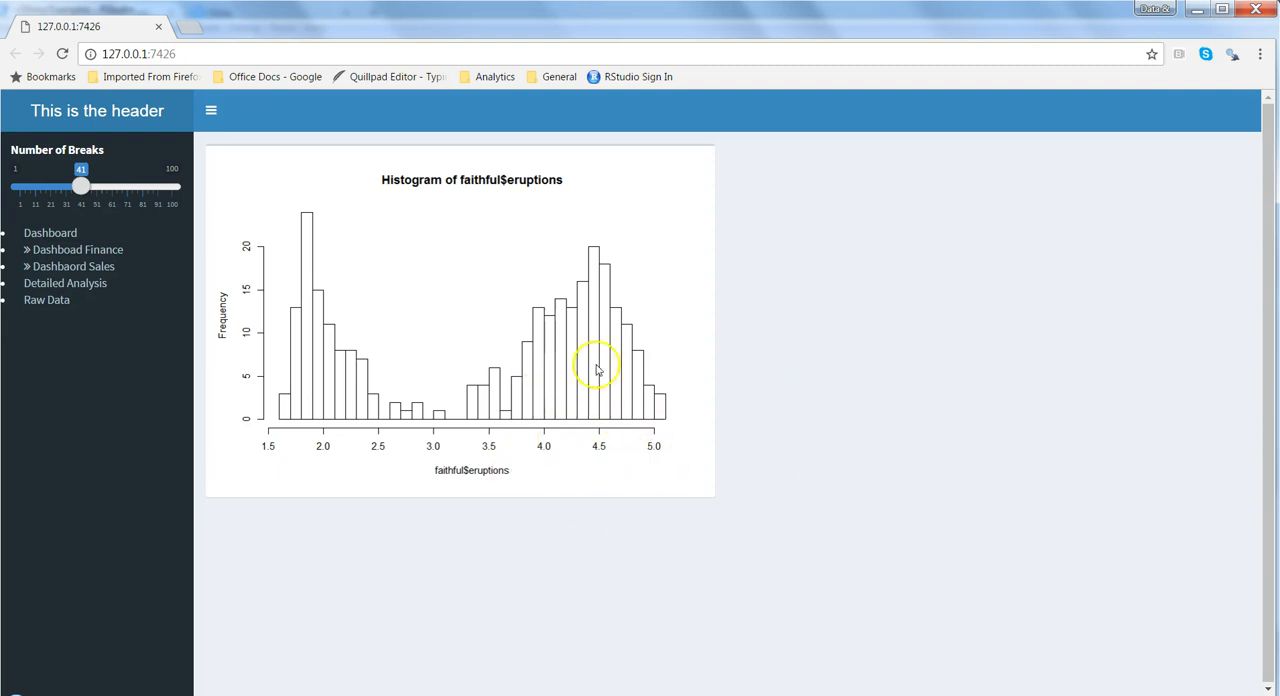
mouse_move(252, 222)
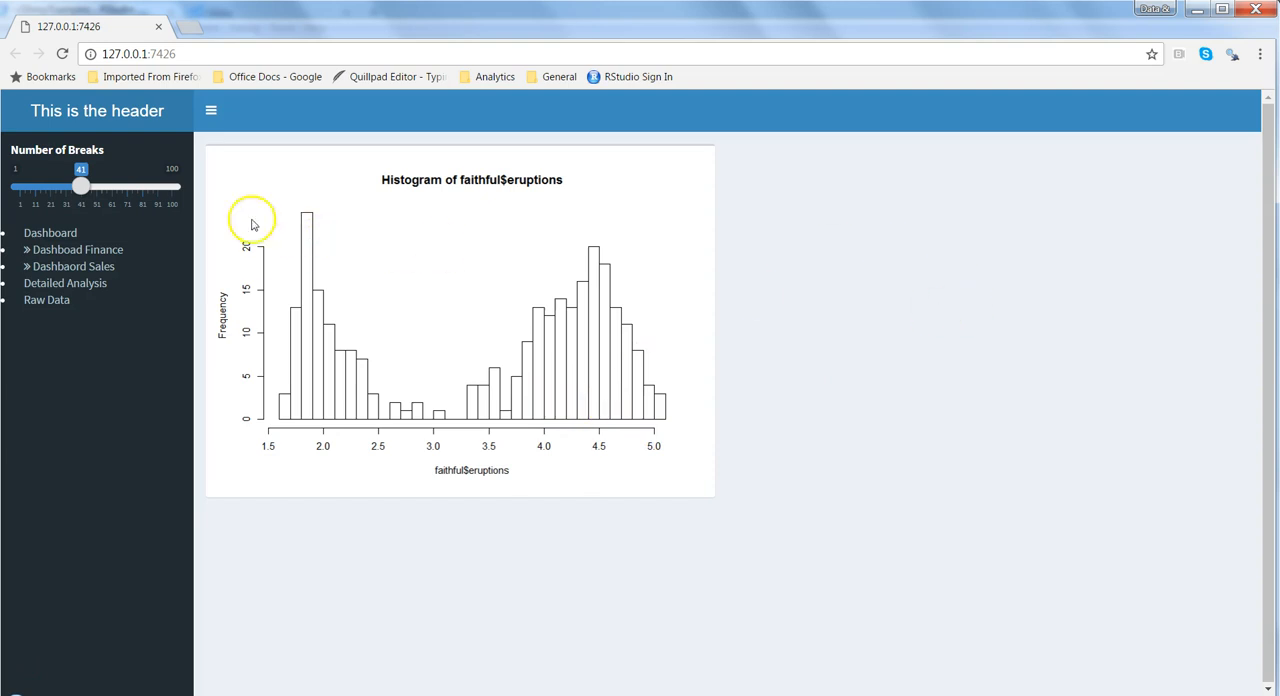
mouse_move(252, 282)
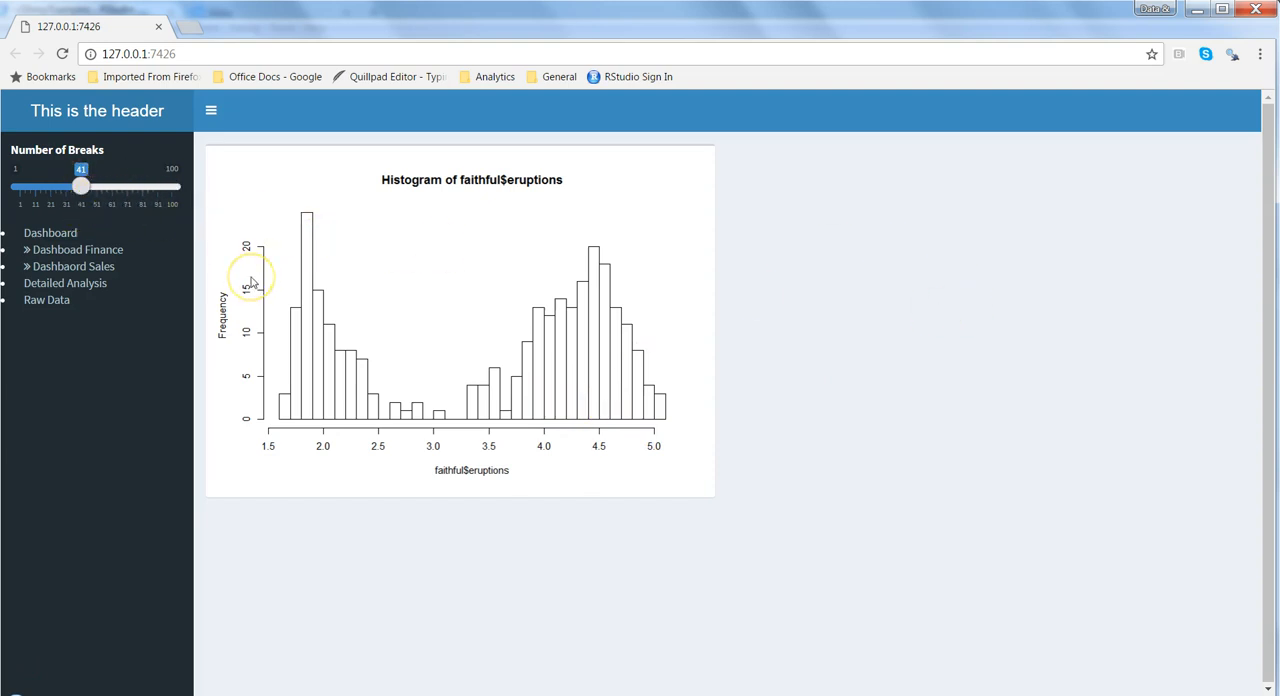
mouse_move(460, 378)
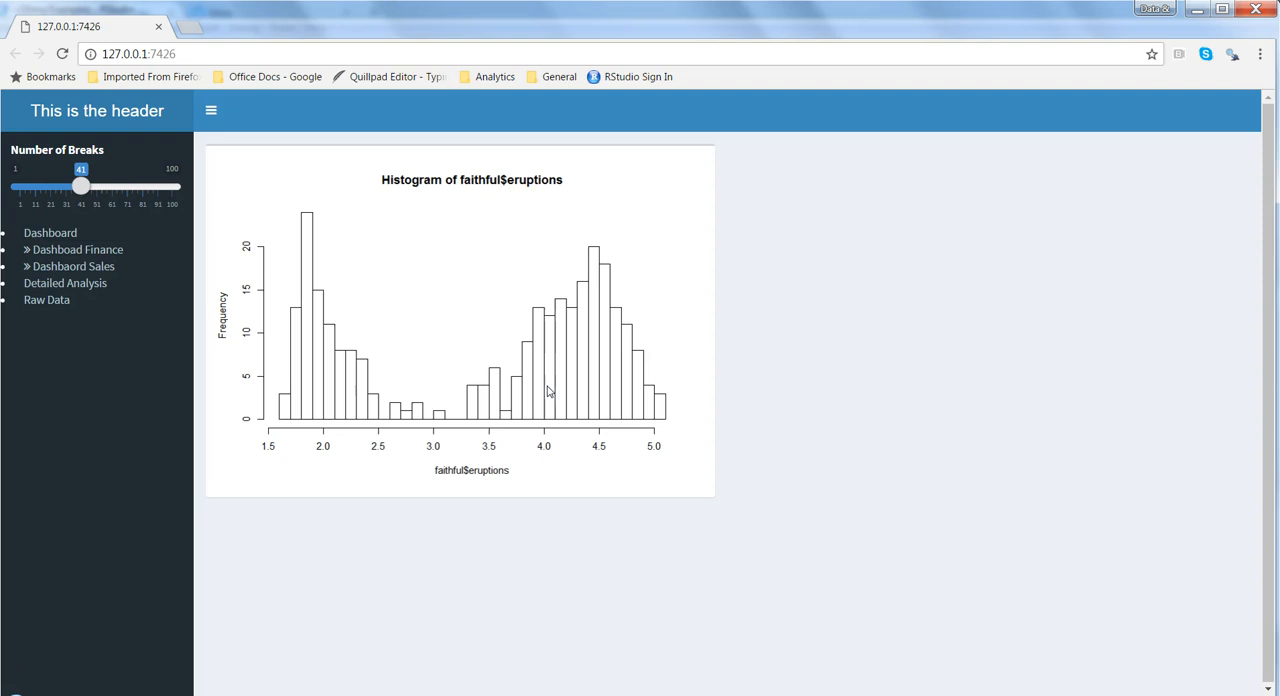
left_click(466, 388)
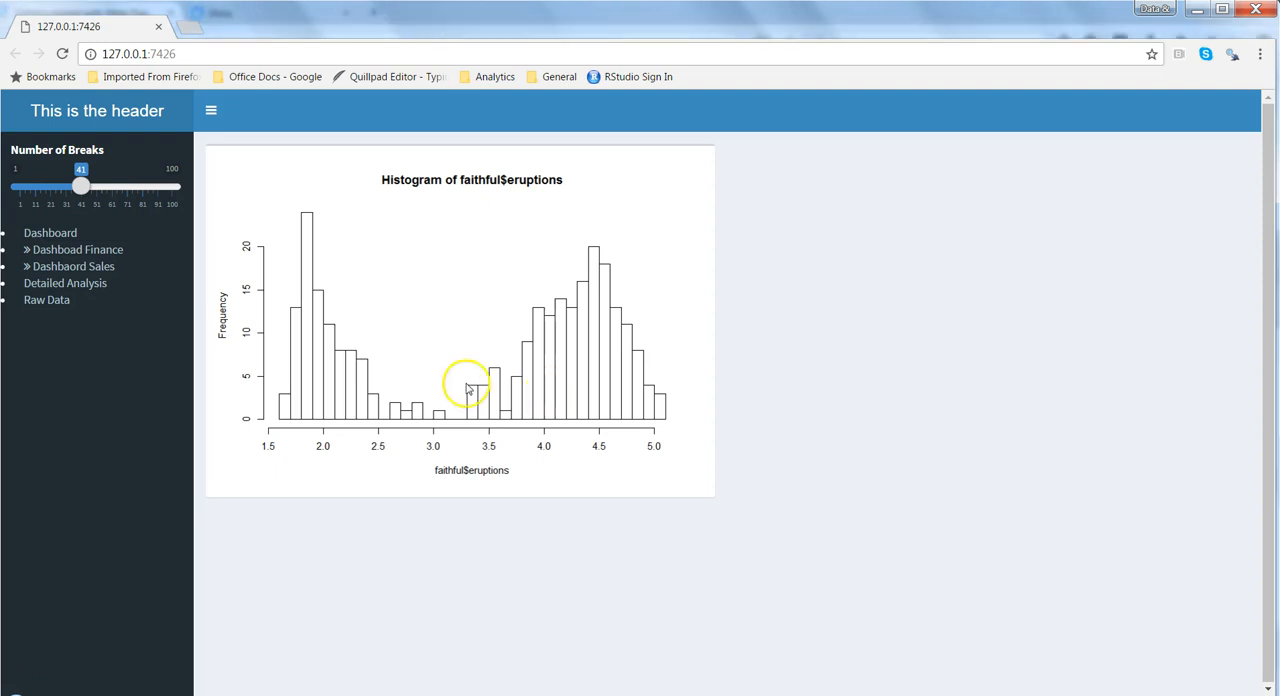
mouse_move(70, 282)
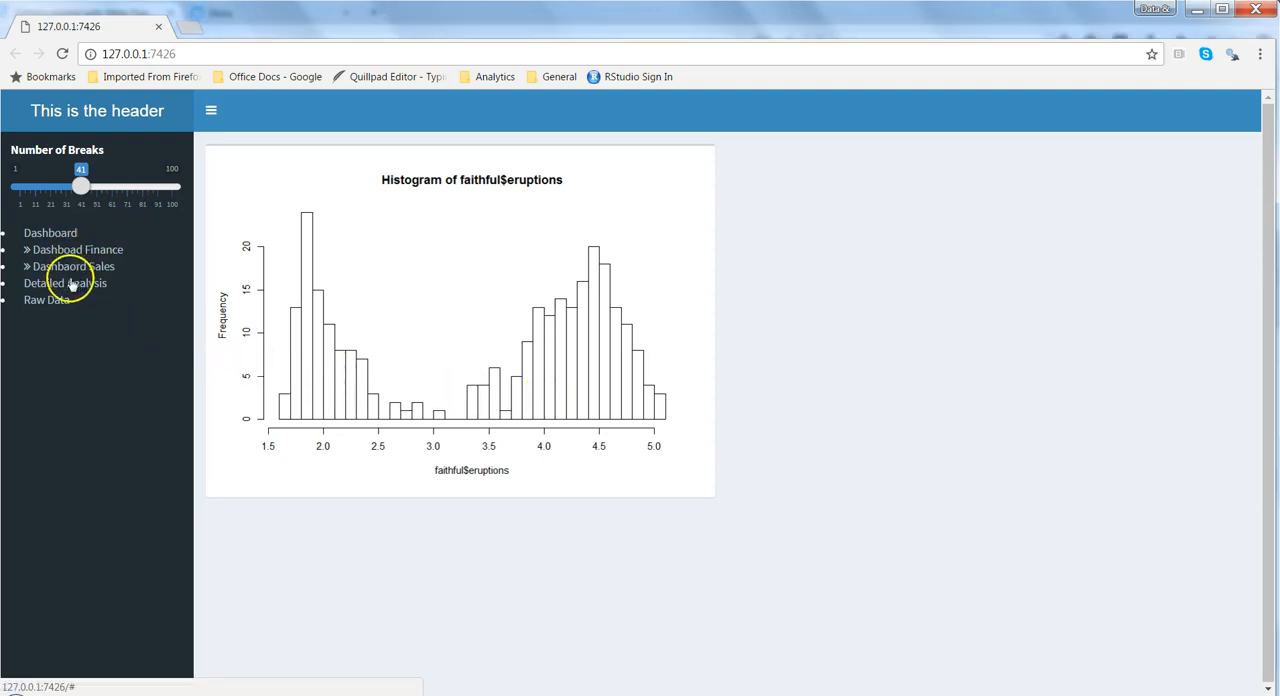
mouse_move(88, 296)
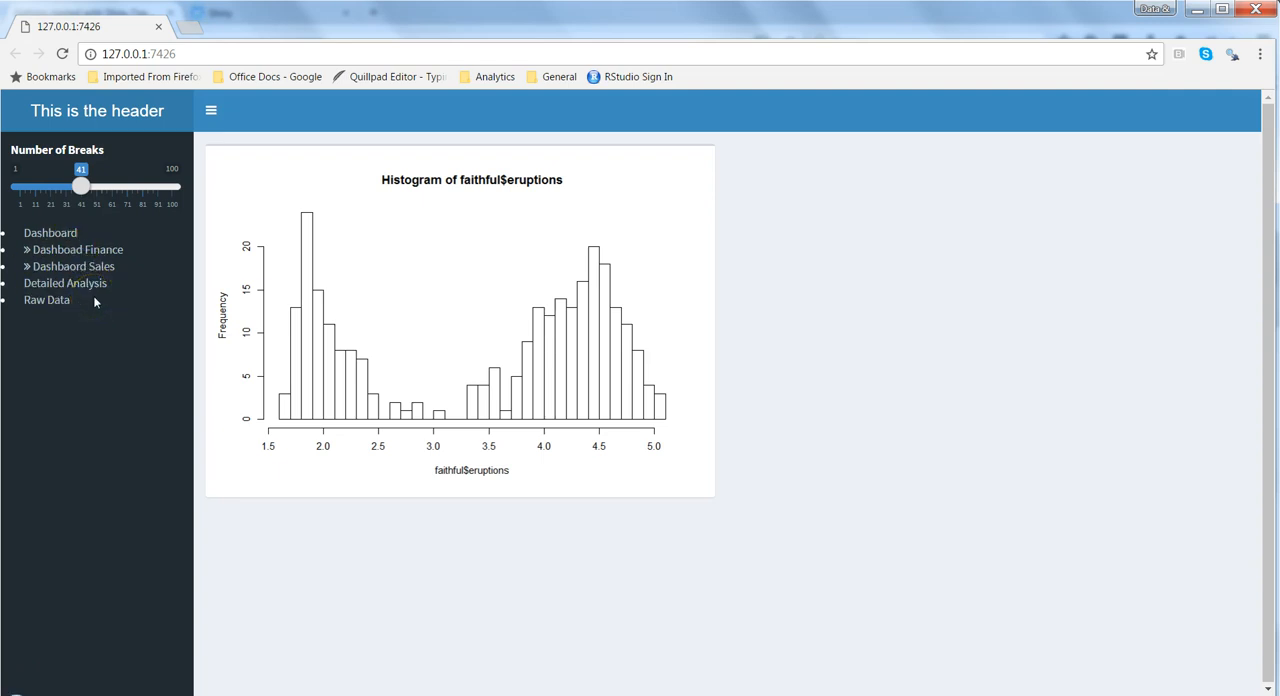
mouse_move(180, 328)
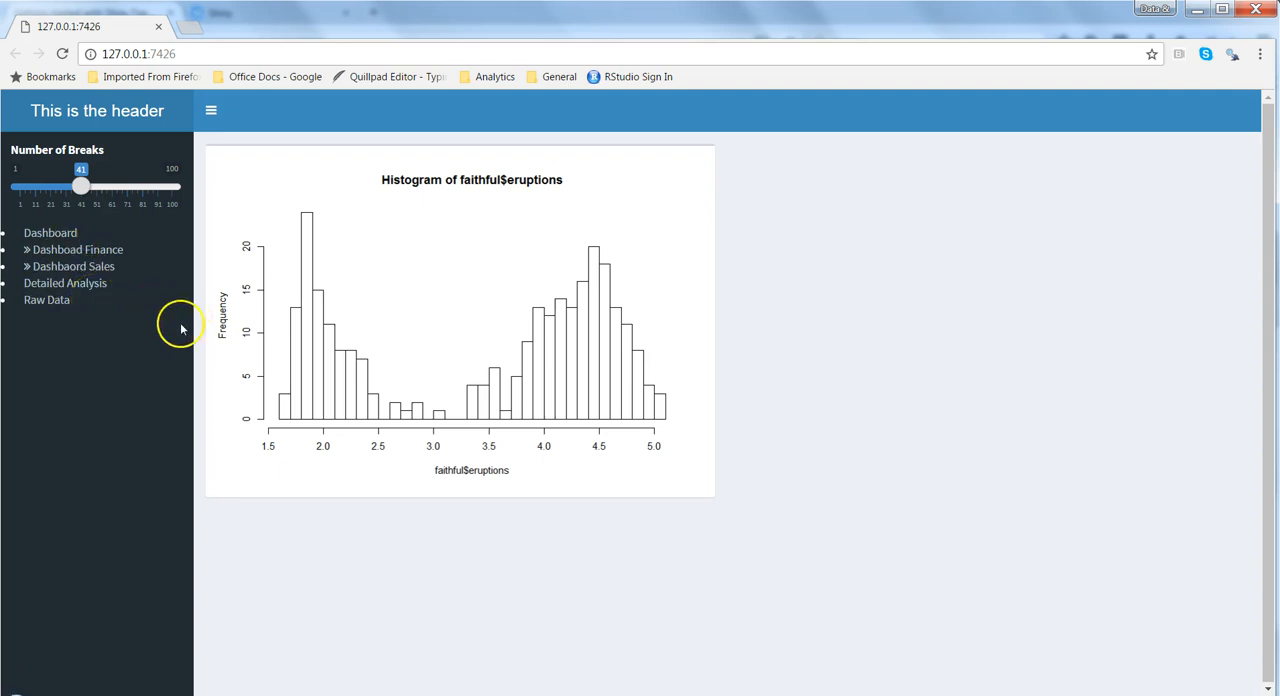